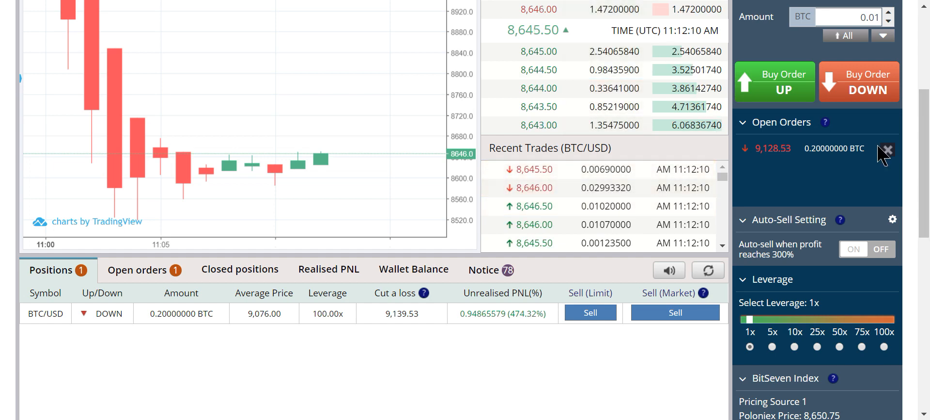
Scroll the daily-trade-updates channel to ORACLE's post about staying long toward 9000
{"action": "scroll", "scroll_direction": "up", "scroll_amount": 3}
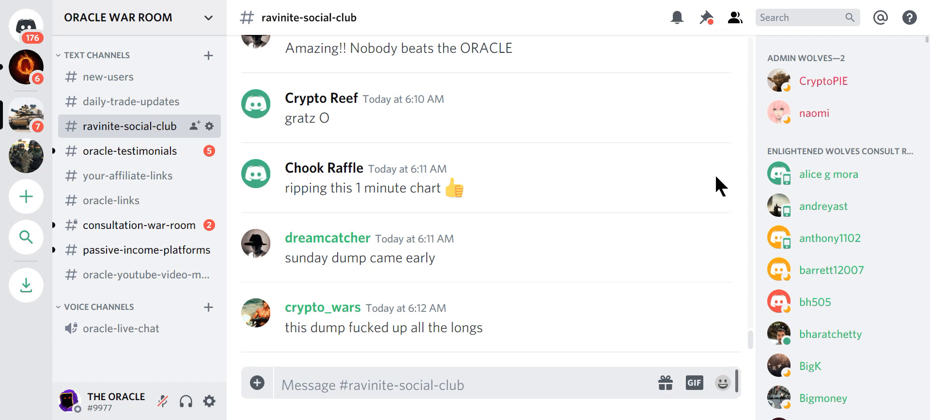
{"action": "mouse_move", "coordinate": [507, 126]}
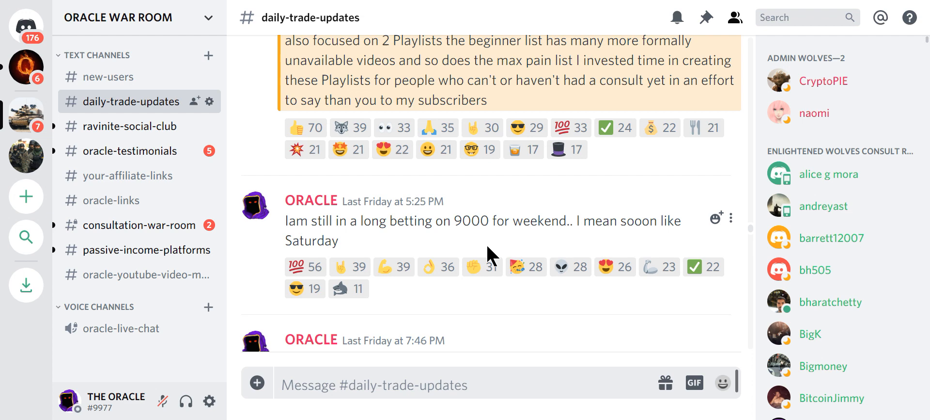
{"action": "scroll", "scroll_direction": "up", "scroll_amount": 3}
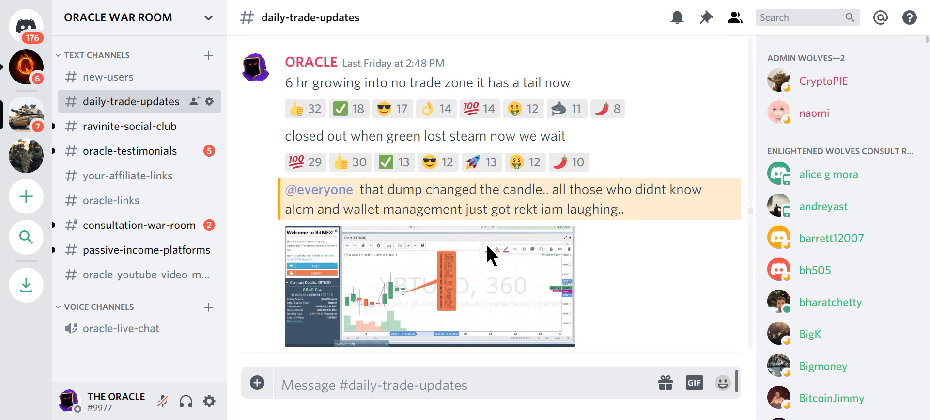
{"action": "scroll", "scroll_direction": "up", "scroll_amount": 3}
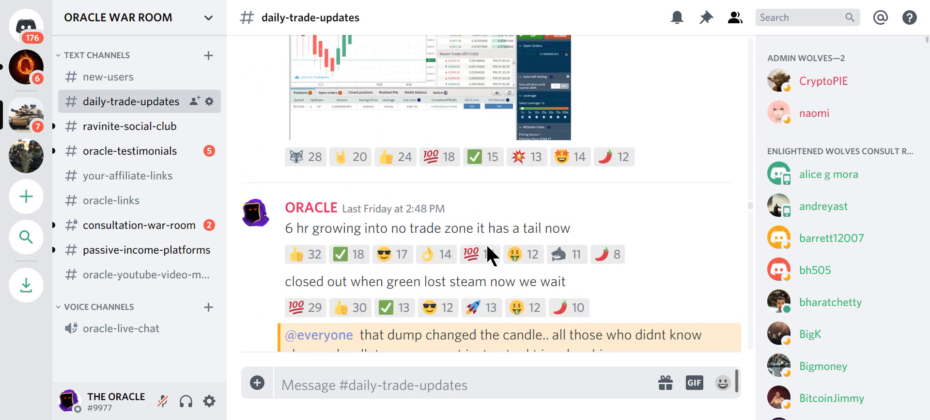
{"action": "scroll", "scroll_direction": "up", "scroll_amount": 3}
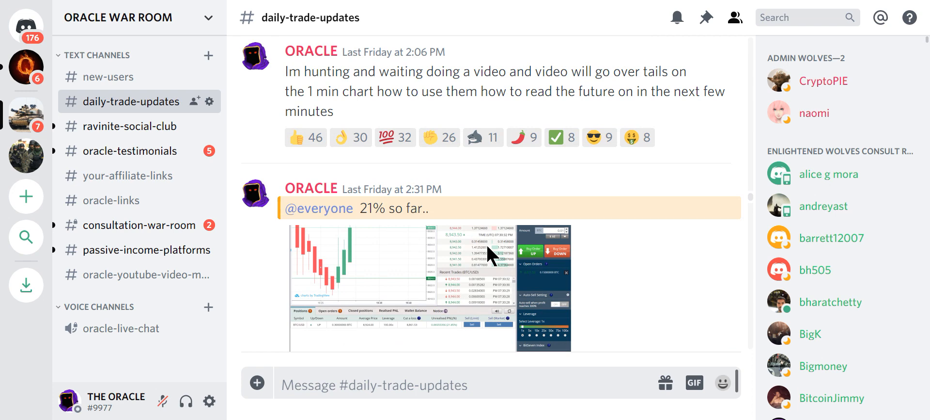
{"action": "mouse_move", "coordinate": [668, 185]}
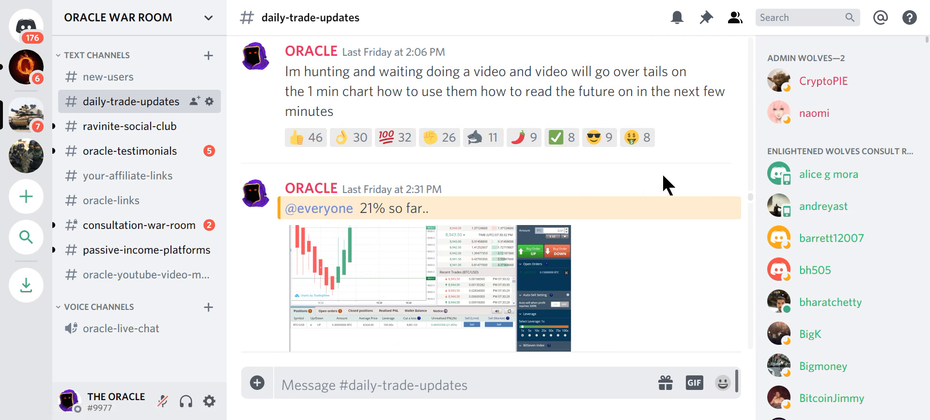
{"action": "scroll", "scroll_direction": "up", "scroll_amount": 3}
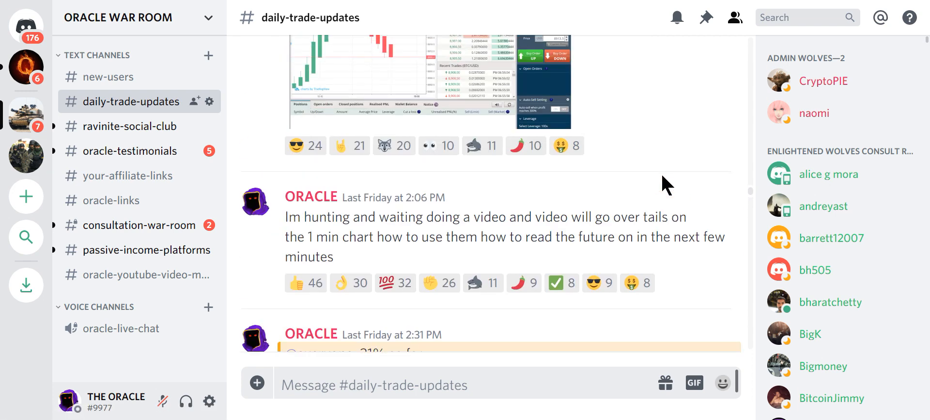
{"action": "scroll", "scroll_direction": "up", "scroll_amount": 3}
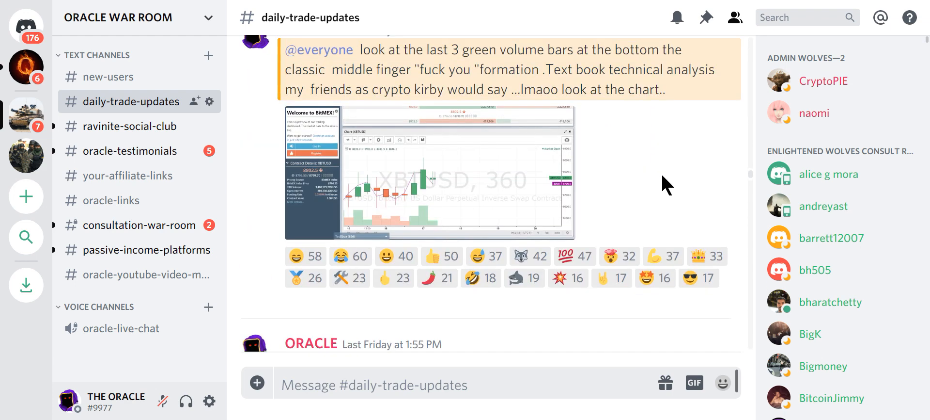
{"action": "mouse_move", "coordinate": [469, 157]}
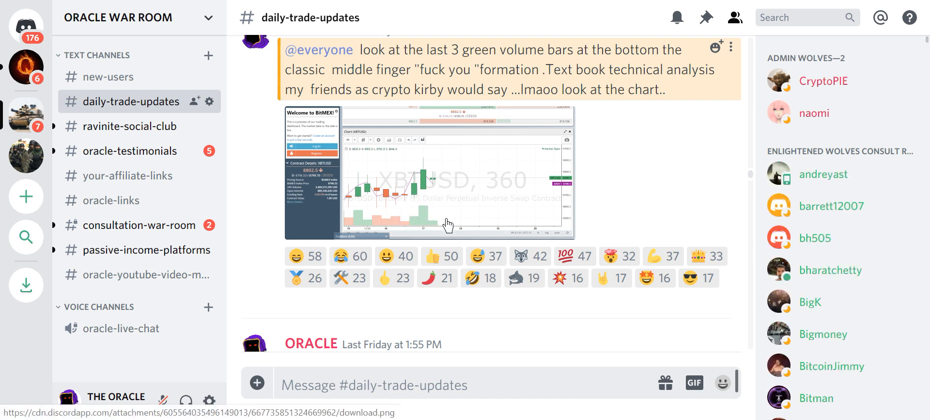
{"action": "mouse_move", "coordinate": [433, 208]}
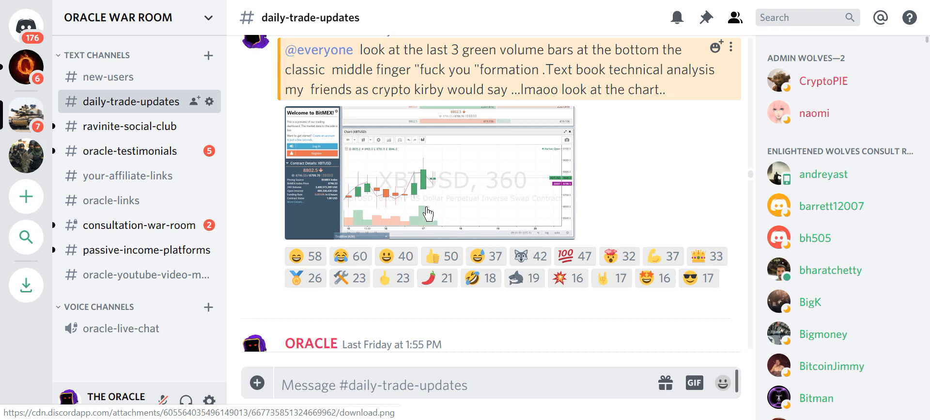
{"action": "mouse_move", "coordinate": [637, 145]}
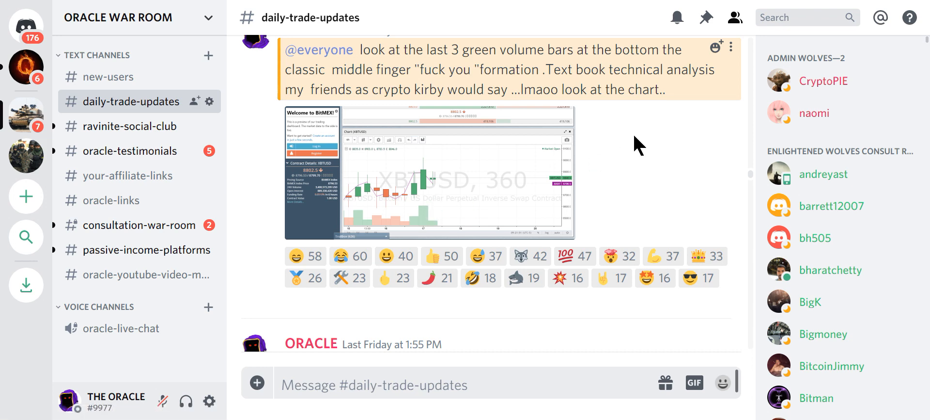
{"action": "scroll", "scroll_direction": "down", "scroll_amount": 3}
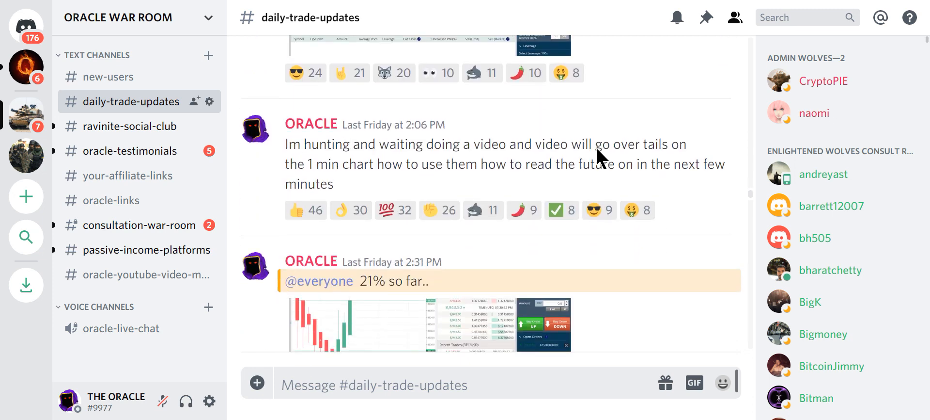
{"action": "scroll", "scroll_direction": "down", "scroll_amount": 3}
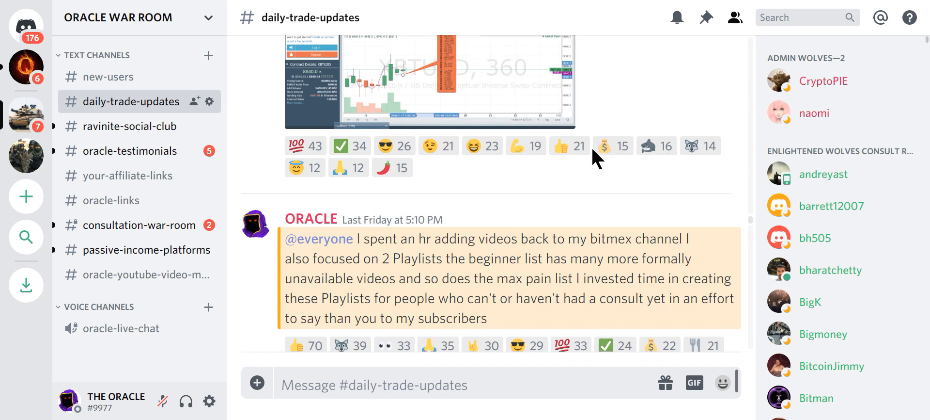
{"action": "scroll", "scroll_direction": "down", "scroll_amount": 3}
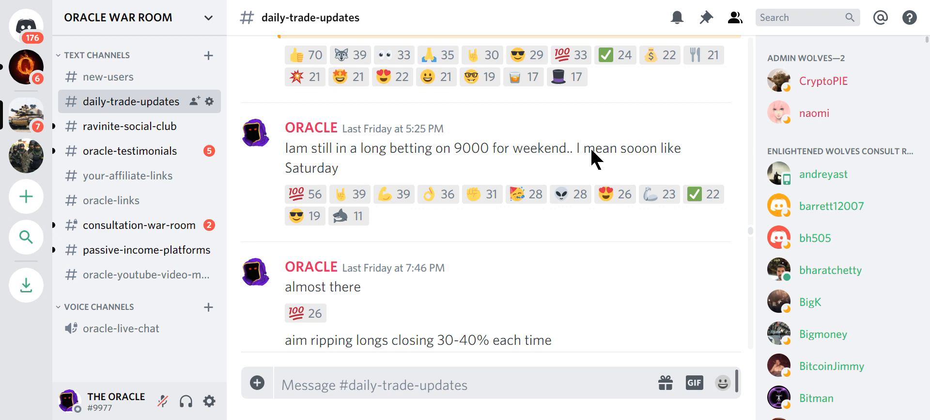
{"action": "mouse_move", "coordinate": [524, 194]}
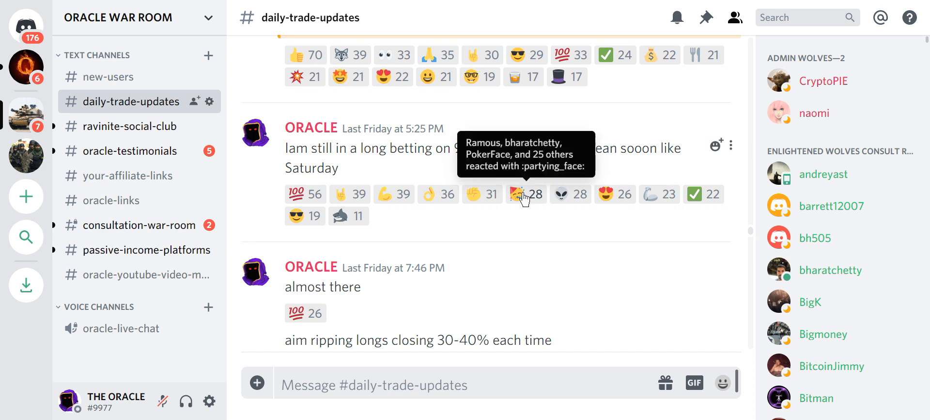
{"action": "mouse_move", "coordinate": [660, 193]}
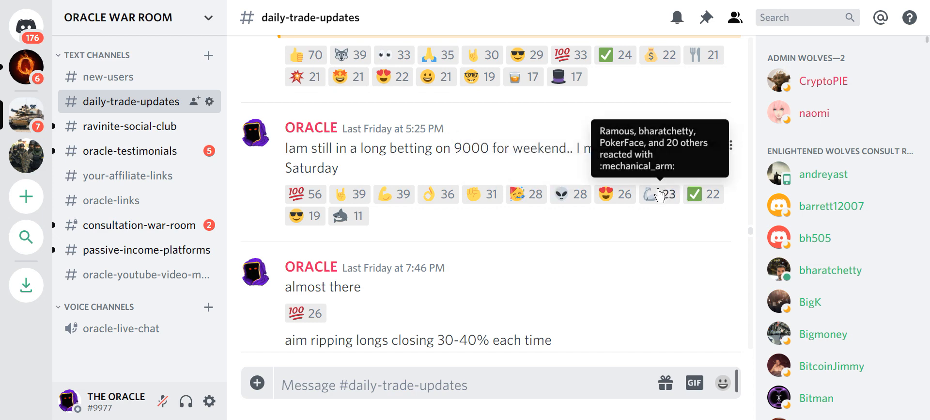
{"action": "scroll", "scroll_direction": "down", "scroll_amount": 3}
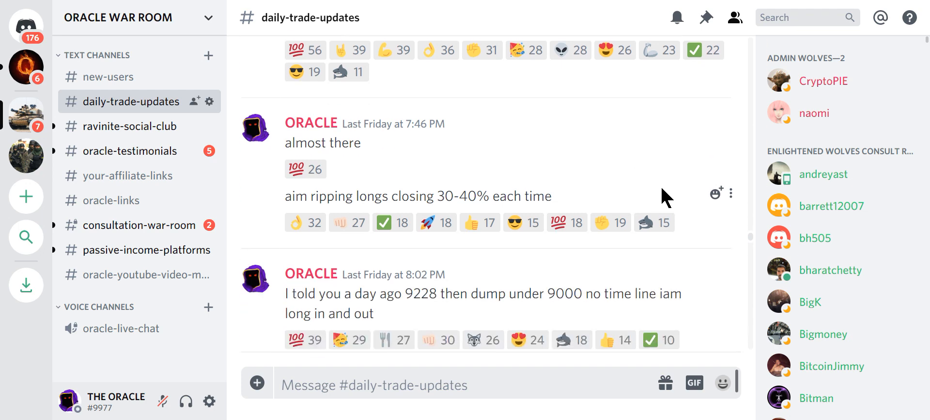
{"action": "mouse_move", "coordinate": [609, 215]}
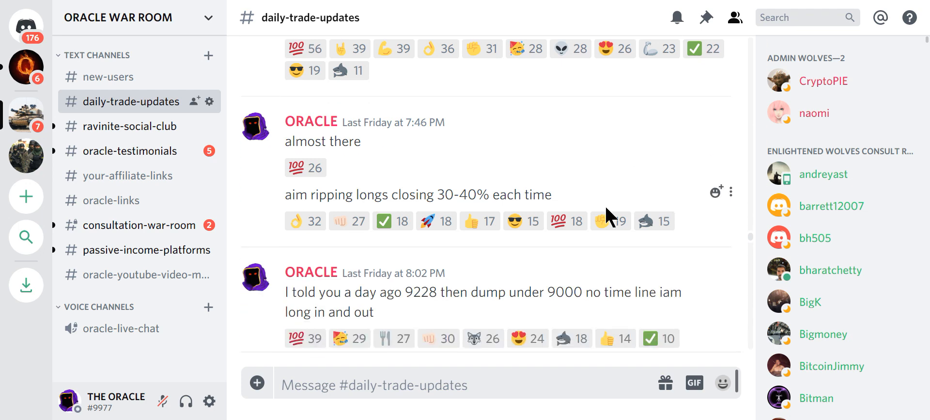
{"action": "mouse_move", "coordinate": [414, 323]}
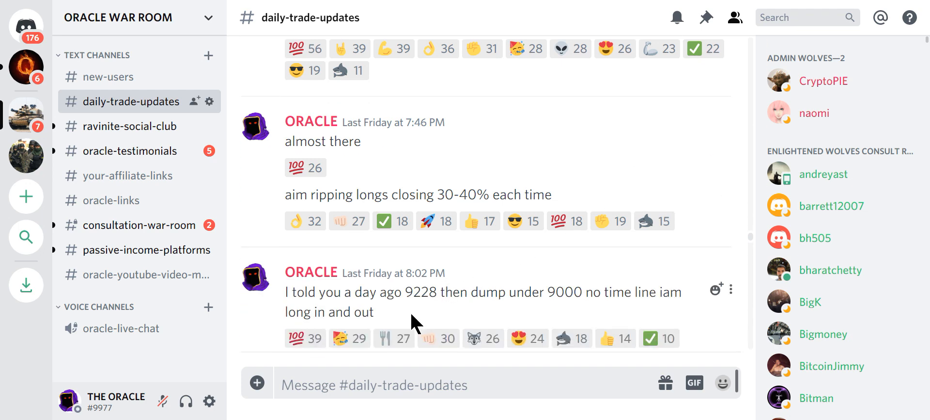
{"action": "mouse_move", "coordinate": [423, 313]}
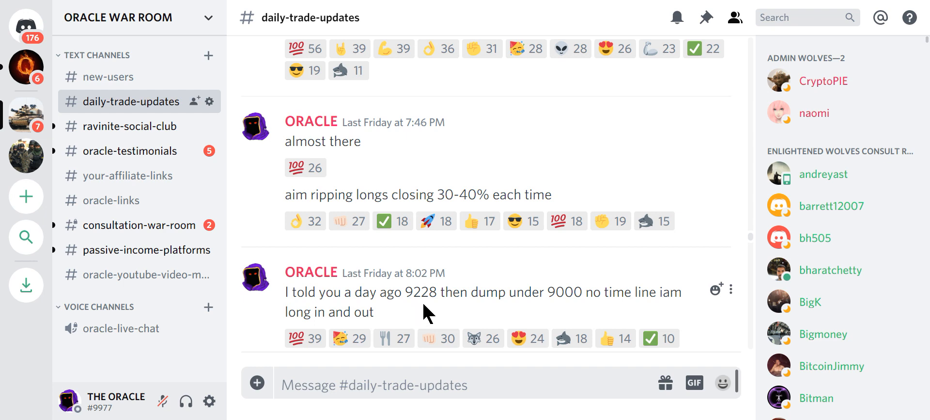
{"action": "mouse_move", "coordinate": [378, 287]}
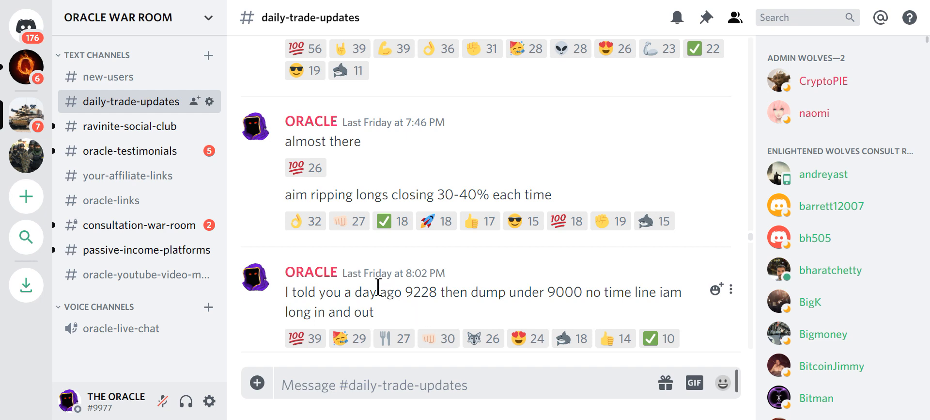
{"action": "mouse_move", "coordinate": [591, 297]}
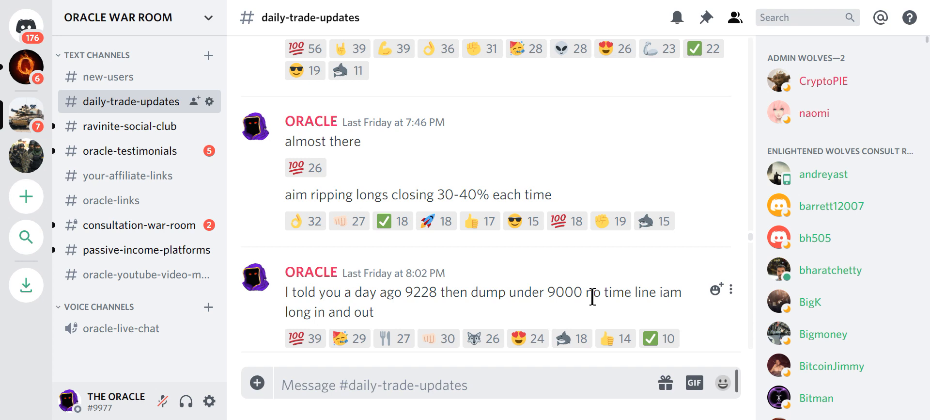
{"action": "mouse_move", "coordinate": [596, 318]}
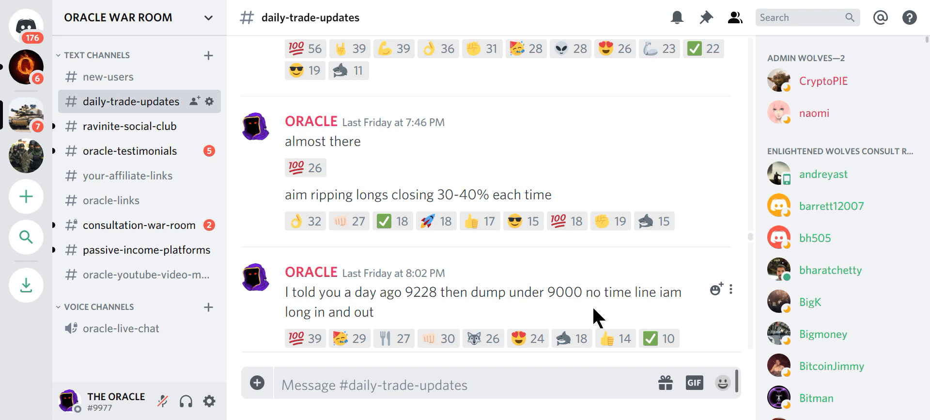
{"action": "mouse_move", "coordinate": [137, 6]}
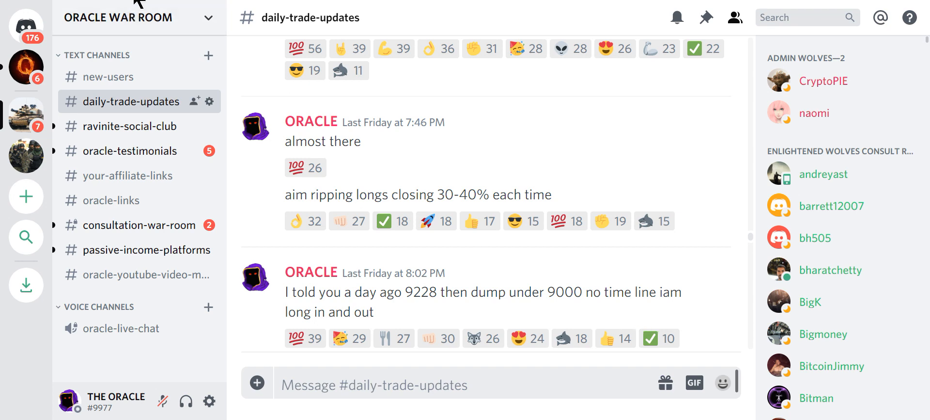
{"action": "scroll", "scroll_direction": "down", "scroll_amount": 3}
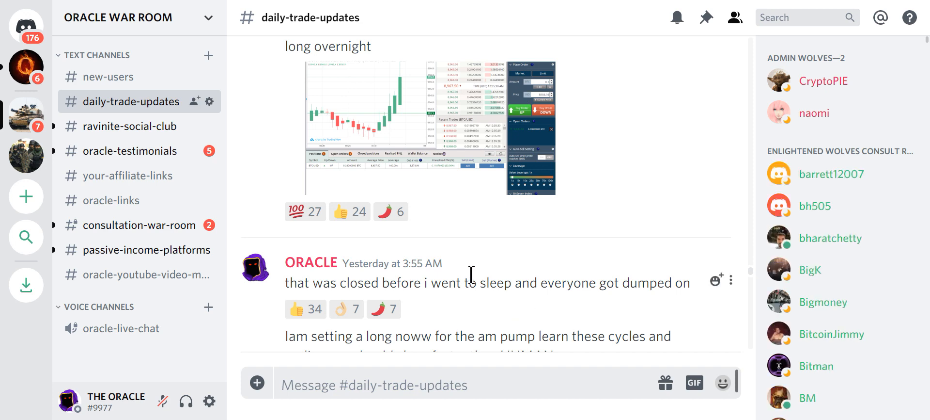
{"action": "scroll", "scroll_direction": "down", "scroll_amount": 3}
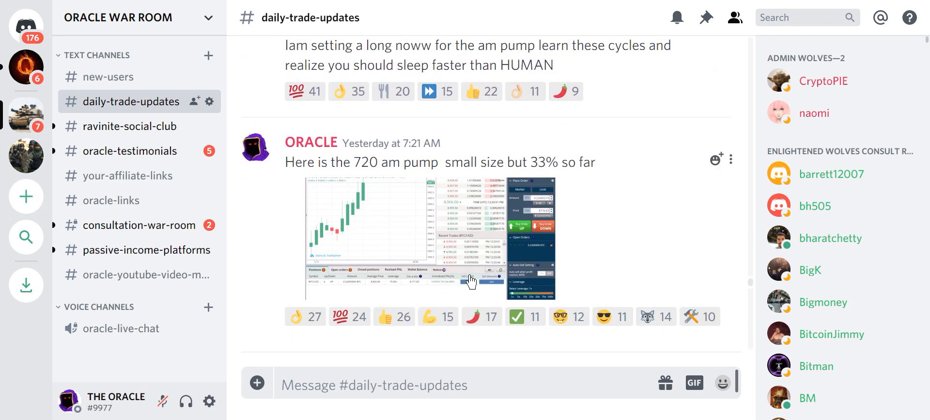
{"action": "mouse_move", "coordinate": [602, 210]}
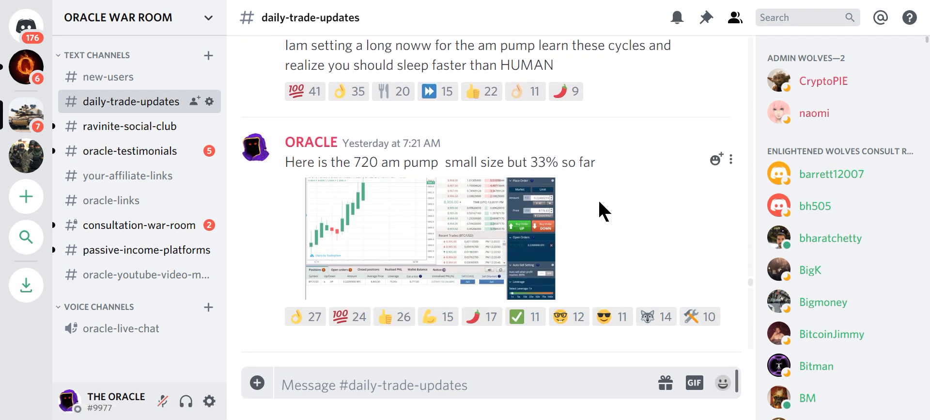
{"action": "mouse_move", "coordinate": [485, 224]}
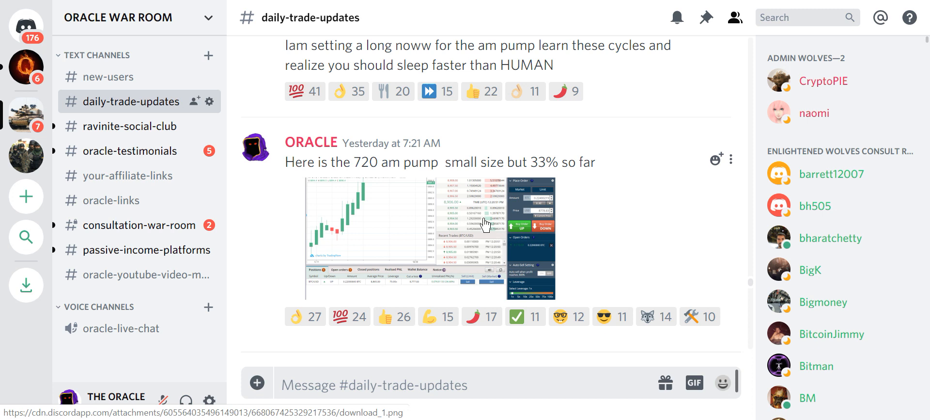
{"action": "mouse_move", "coordinate": [483, 213]}
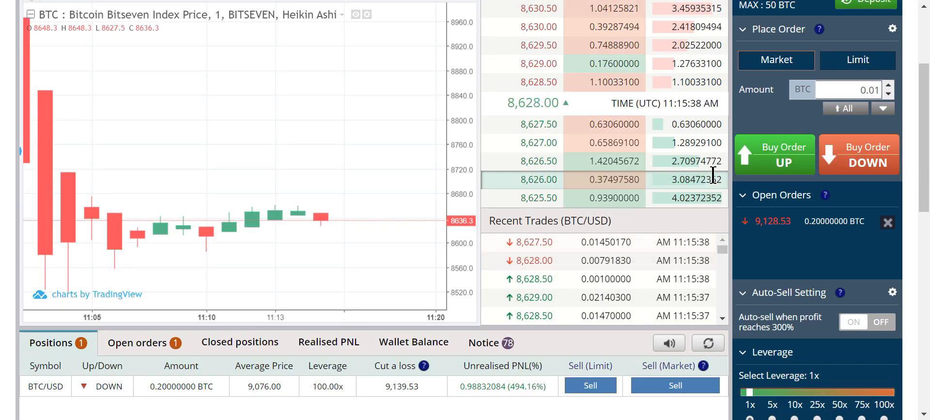
Scroll the Positions list to the BTC/USD DOWN 100x 0.2 BTC short to close it
{"action": "scroll", "scroll_direction": "down", "scroll_amount": 3}
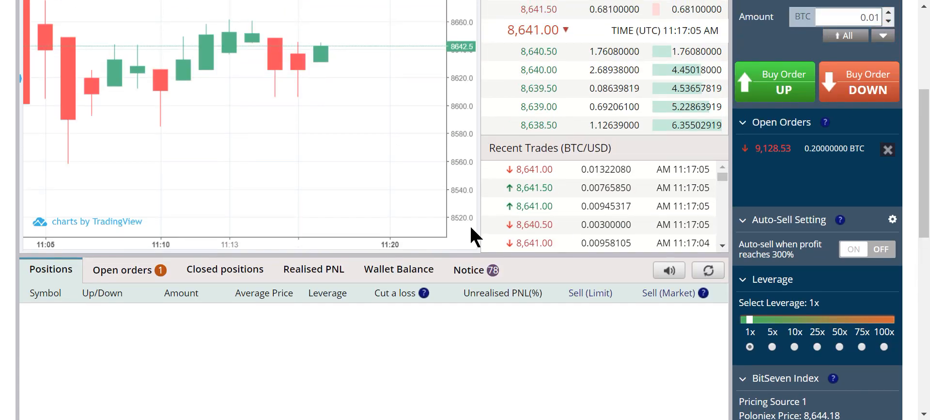
Cancel the pending 0.2 BTC down order at 9,128.53 from the Open orders list
{"action": "left_click", "coordinate": [123, 268]}
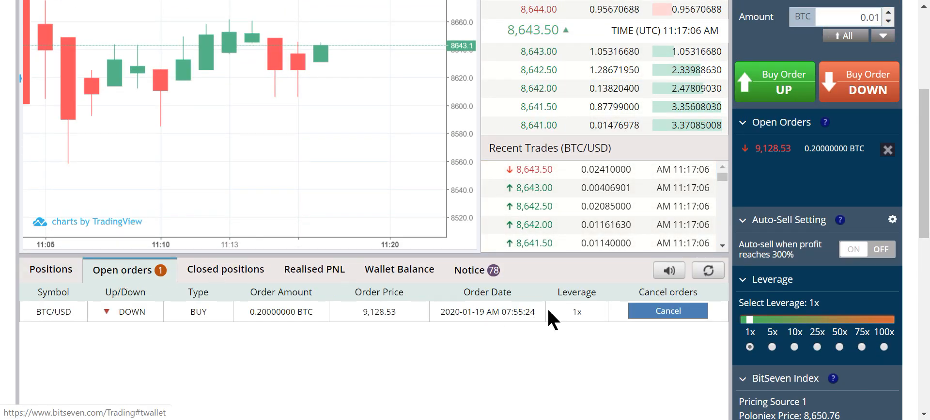
{"action": "left_click", "coordinate": [667, 310]}
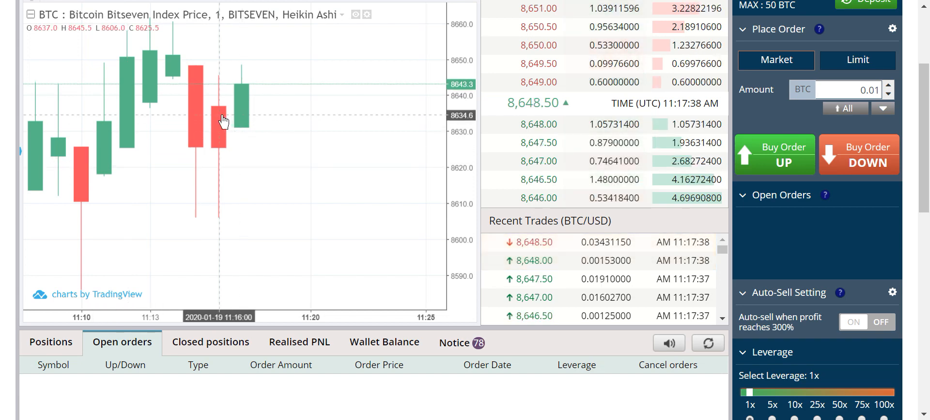
{"action": "mouse_move", "coordinate": [342, 105]}
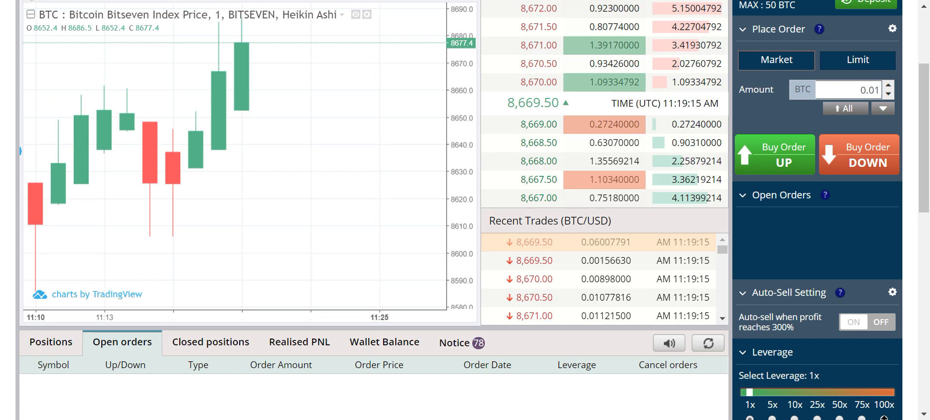
Select 100x leverage and replace the order amount with 0.25 BTC
{"action": "left_click", "coordinate": [882, 404]}
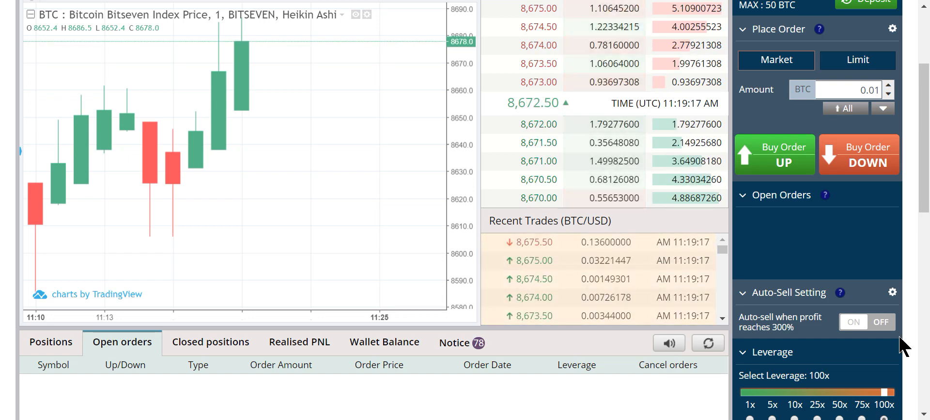
{"action": "mouse_move", "coordinate": [184, 191]}
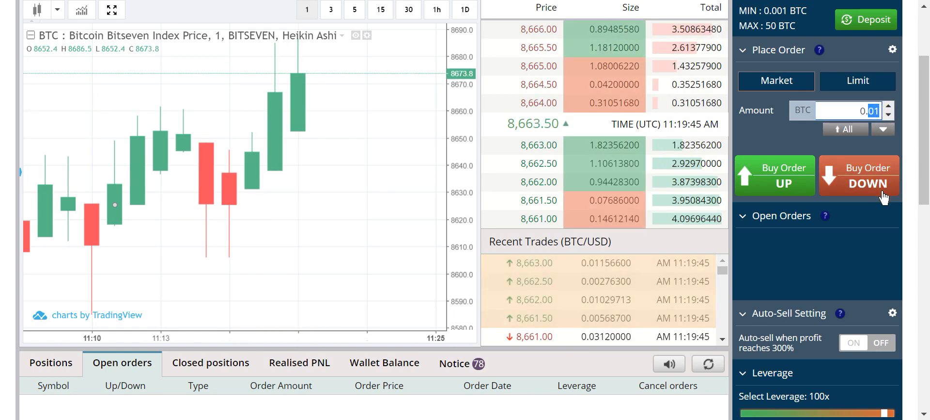
{"action": "left_click", "coordinate": [884, 129]}
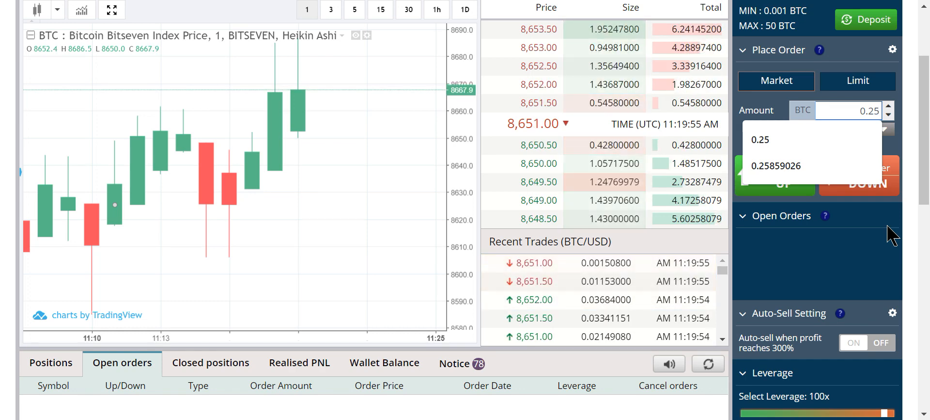
{"action": "mouse_move", "coordinate": [138, 7]}
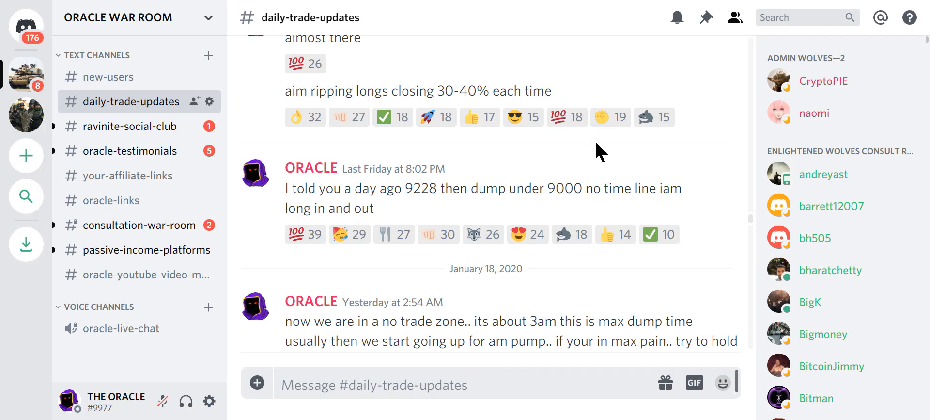
{"action": "mouse_move", "coordinate": [565, 154]}
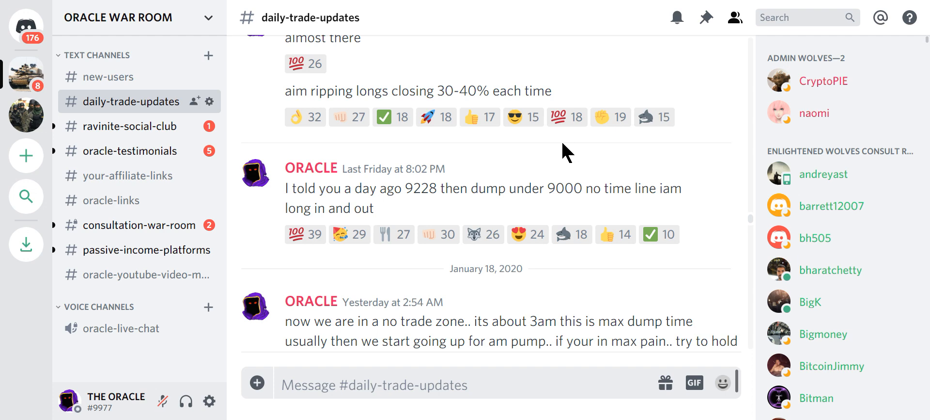
{"action": "mouse_move", "coordinate": [159, 124]}
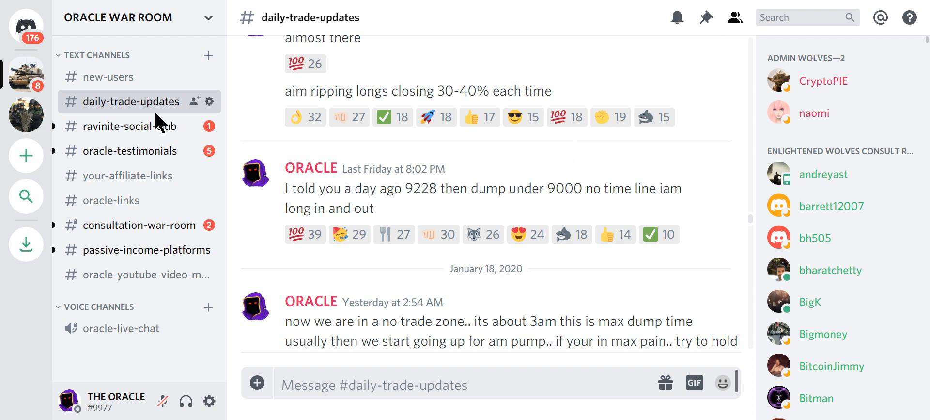
{"action": "mouse_move", "coordinate": [663, 164]}
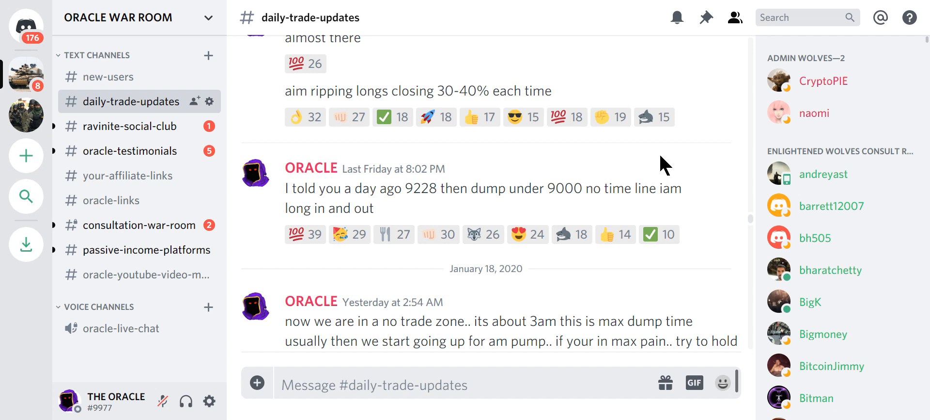
{"action": "mouse_move", "coordinate": [626, 178]}
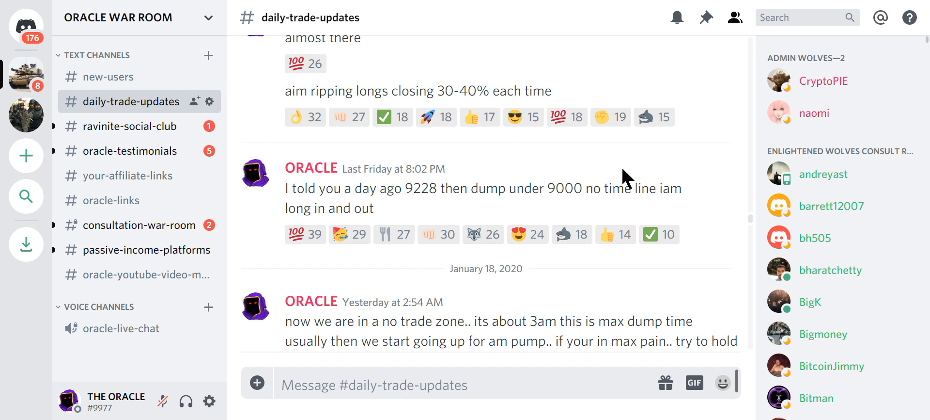
{"action": "mouse_move", "coordinate": [424, 215]}
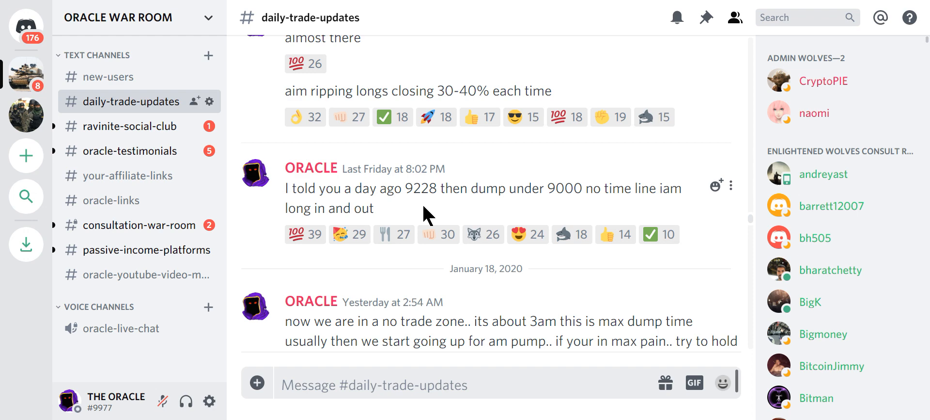
{"action": "mouse_move", "coordinate": [576, 212]}
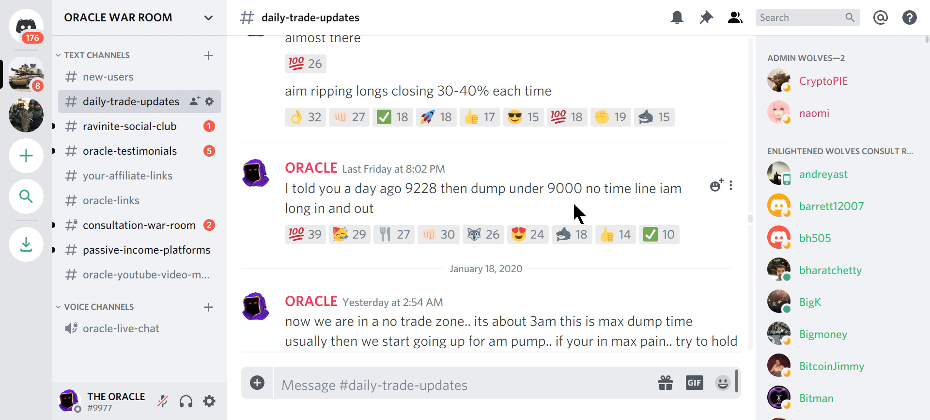
{"action": "mouse_move", "coordinate": [433, 221]}
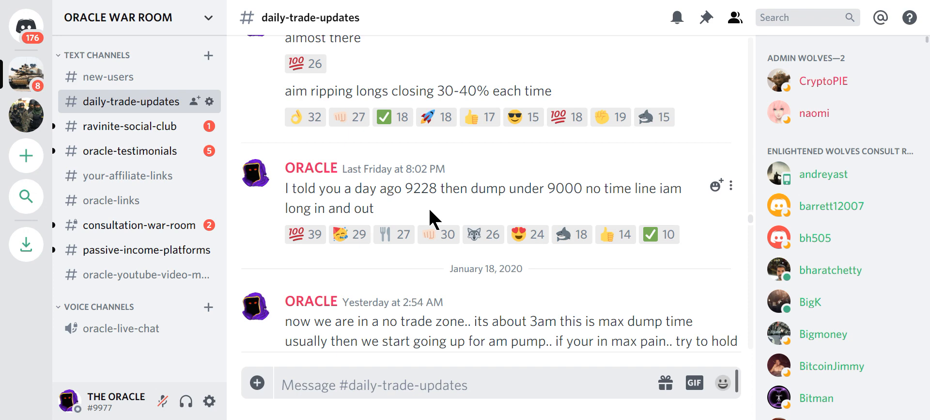
Scroll daily-trade-updates to ORACLE's January 18 post about the 3am no-trade zone
{"action": "scroll", "scroll_direction": "down", "scroll_amount": 3}
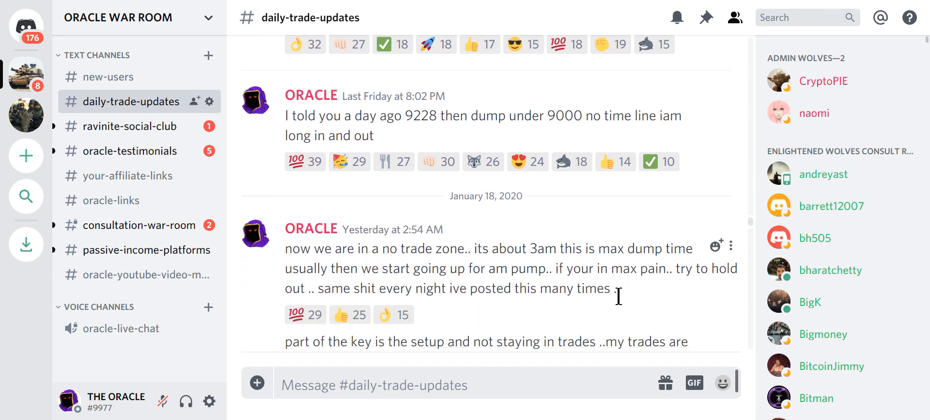
{"action": "mouse_move", "coordinate": [644, 305]}
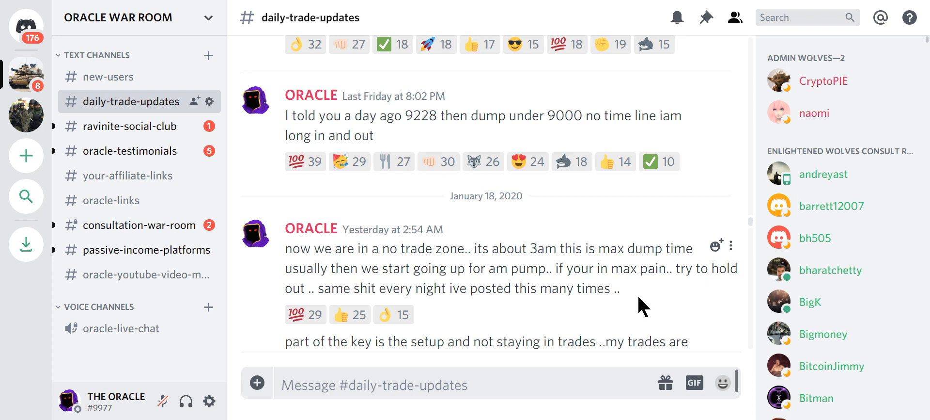
{"action": "mouse_move", "coordinate": [543, 291]}
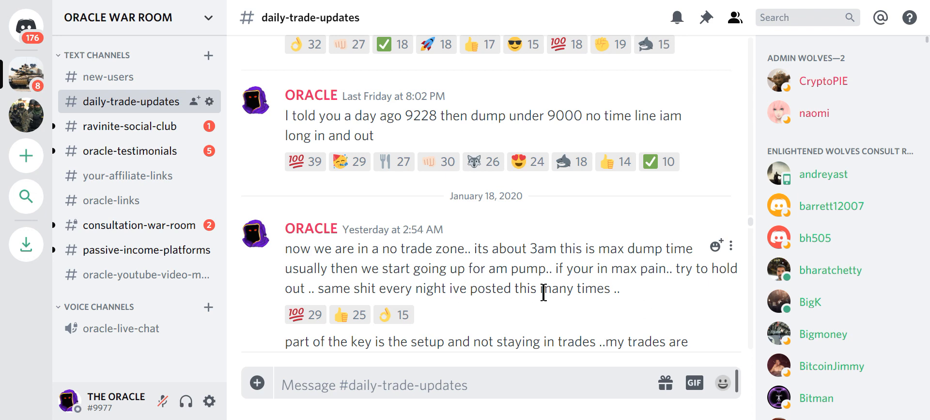
{"action": "mouse_move", "coordinate": [668, 264]}
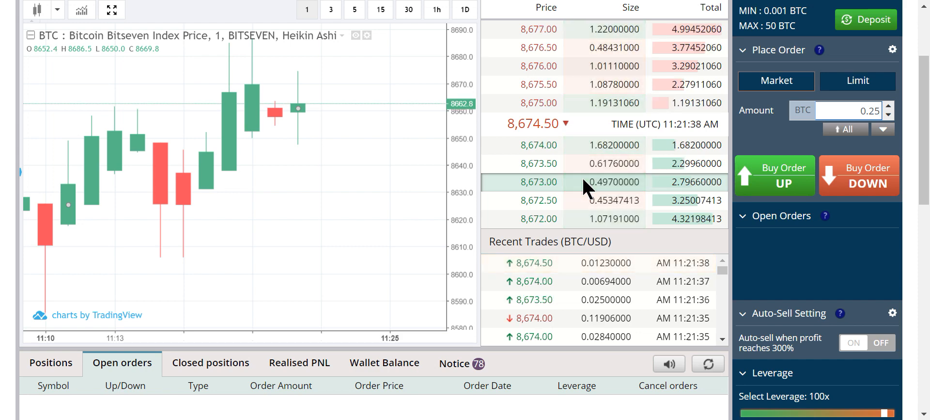
{"action": "mouse_move", "coordinate": [226, 167]}
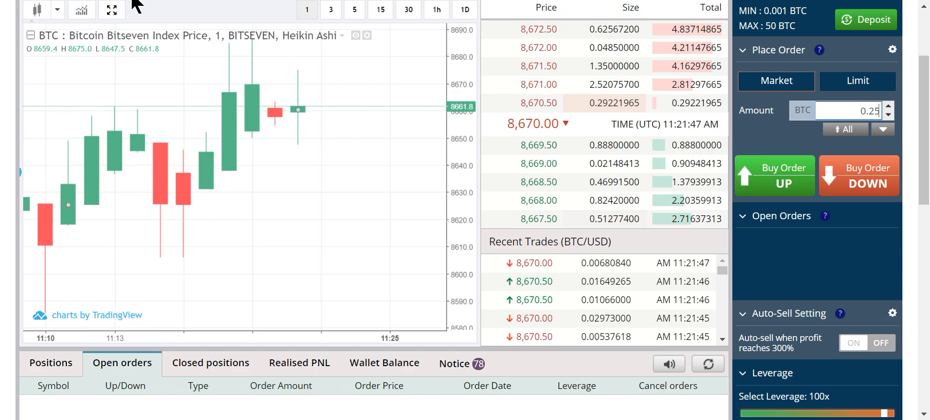
{"action": "key", "text": "alt+tab"}
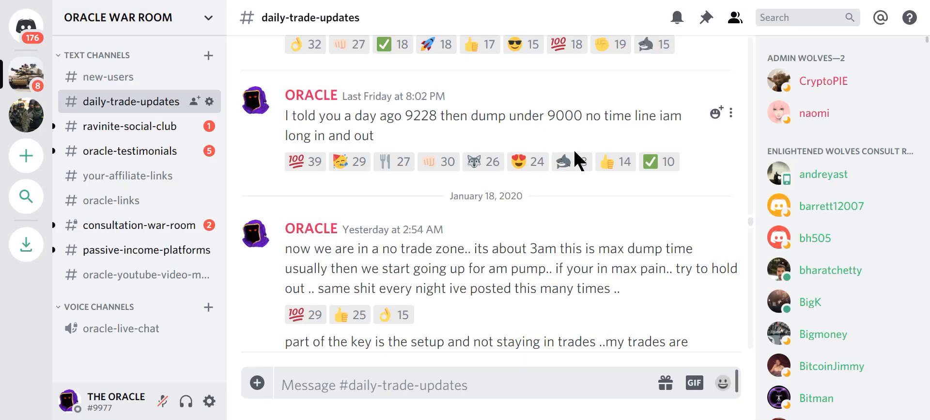
{"action": "mouse_move", "coordinate": [573, 162]}
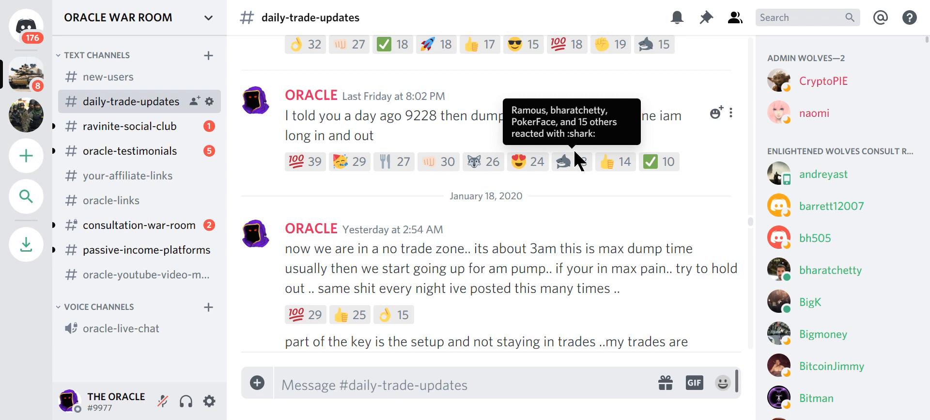
{"action": "mouse_move", "coordinate": [139, 225]}
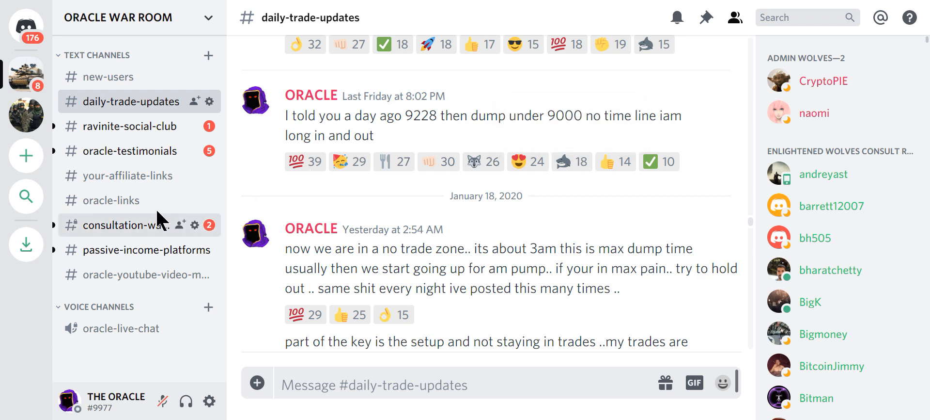
Show the consultation-war-room channel with its 50+ new messages since 1:53 AM
{"action": "left_click", "coordinate": [122, 224]}
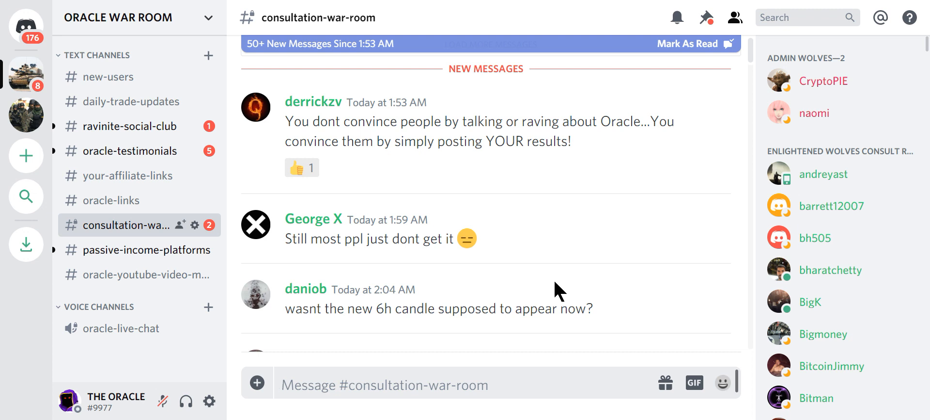
{"action": "mouse_move", "coordinate": [344, 82]}
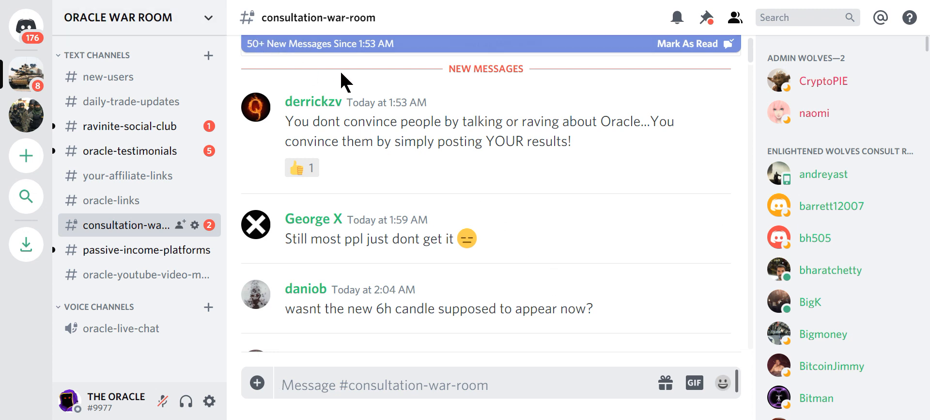
{"action": "mouse_move", "coordinate": [635, 196]}
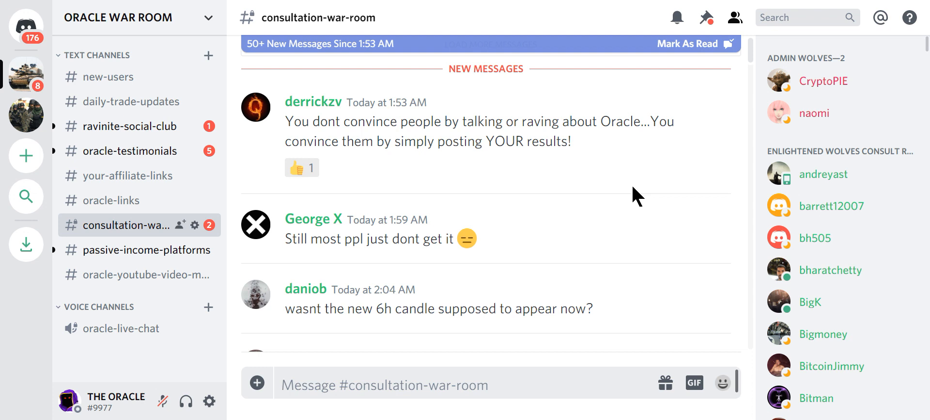
{"action": "mouse_move", "coordinate": [620, 332]}
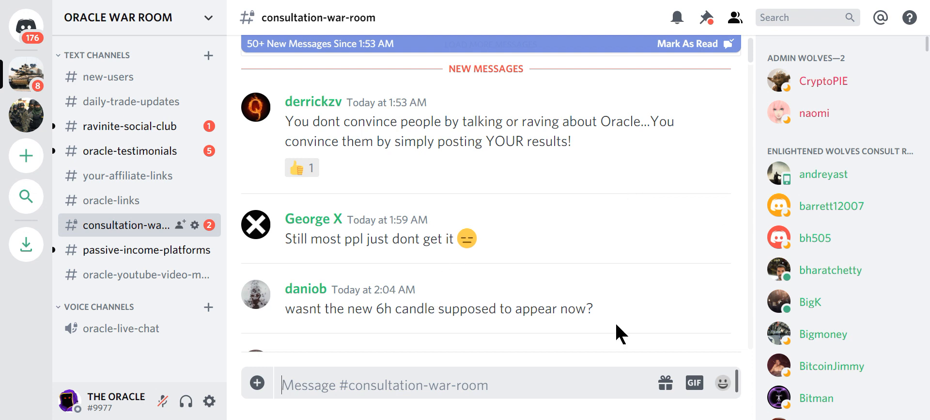
{"action": "mouse_move", "coordinate": [554, 238]}
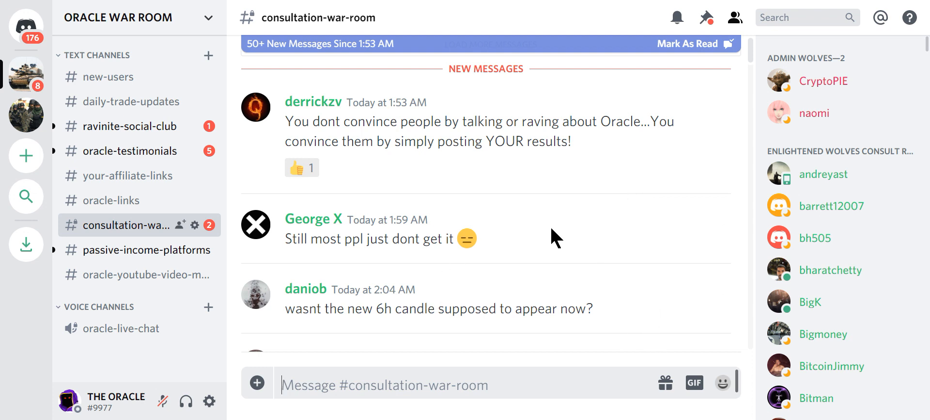
{"action": "mouse_move", "coordinate": [327, 125]}
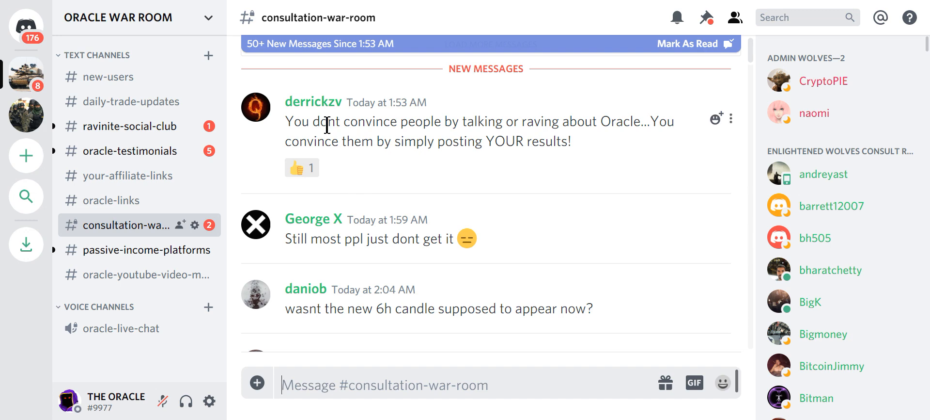
{"action": "mouse_move", "coordinate": [153, 9]}
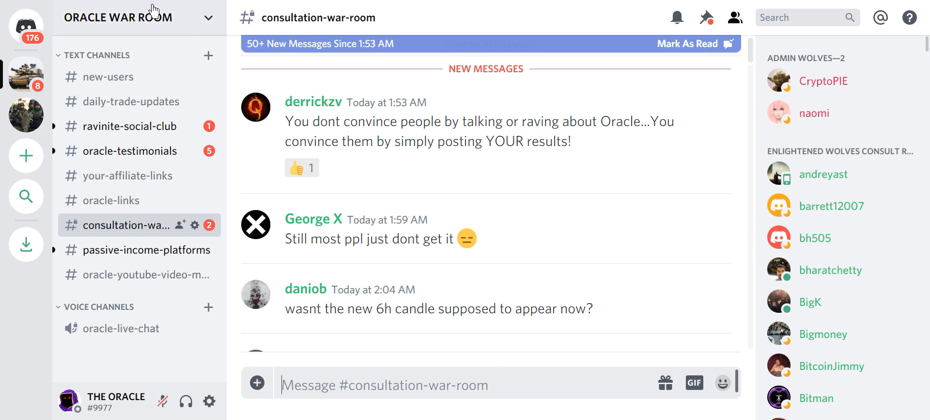
Browse ravinite-social-club messages since 6:13 AM praising the Oracle's dump call
{"action": "left_click", "coordinate": [125, 126]}
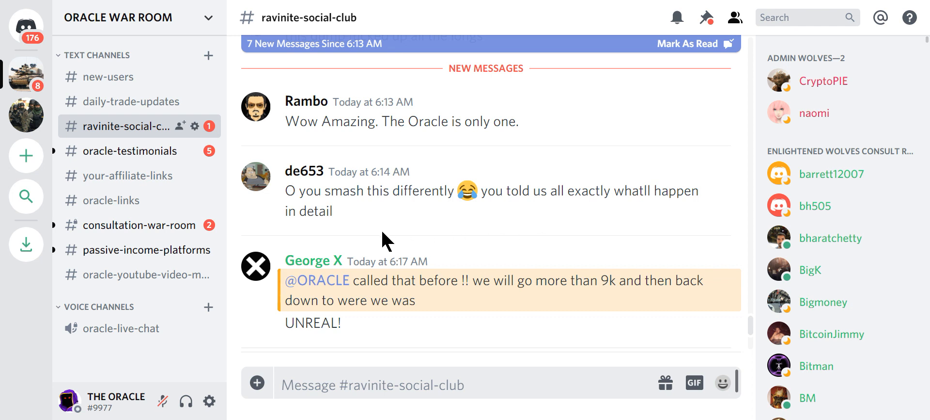
{"action": "mouse_move", "coordinate": [542, 226]}
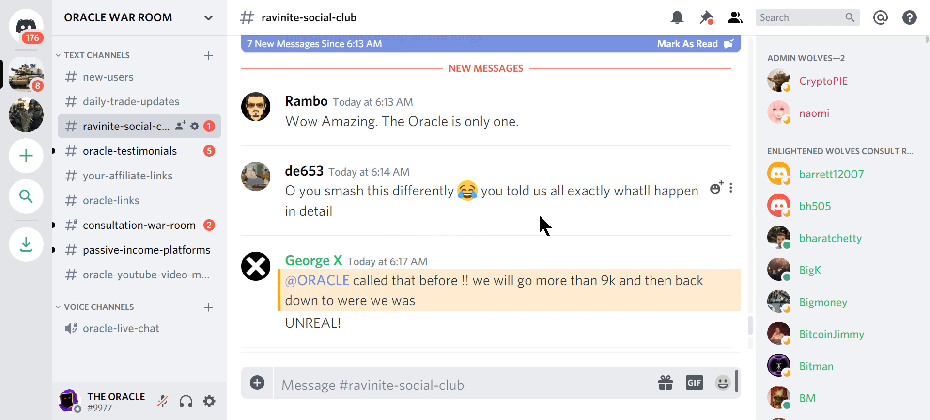
{"action": "mouse_move", "coordinate": [588, 219]}
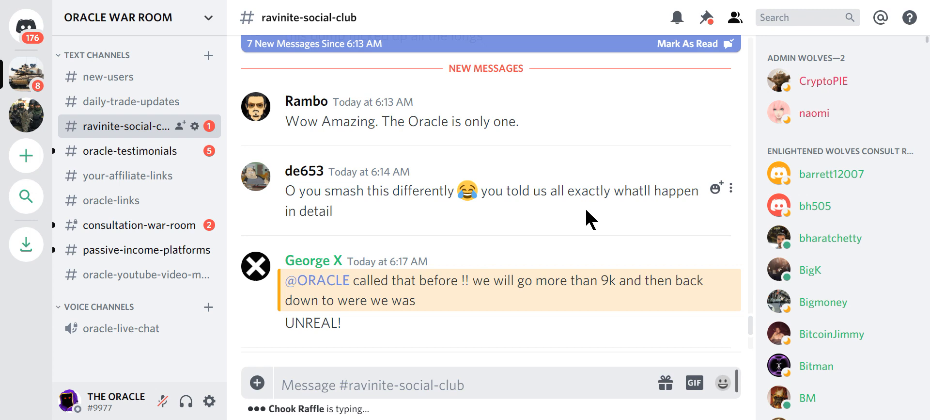
{"action": "scroll", "scroll_direction": "down", "scroll_amount": 3}
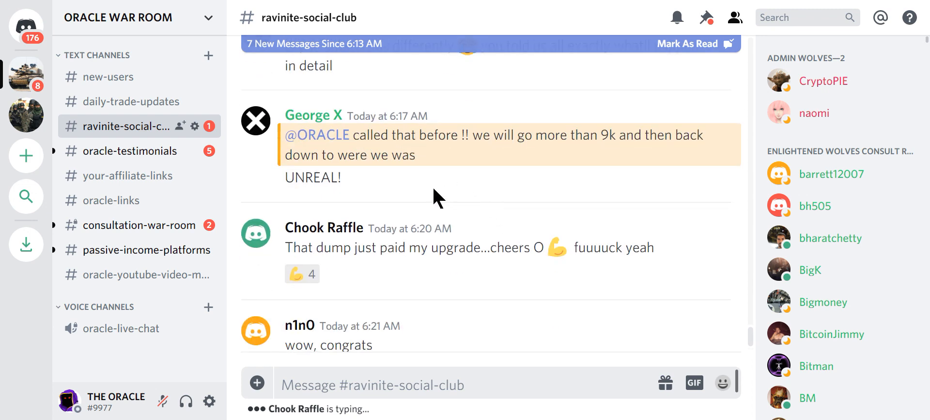
{"action": "mouse_move", "coordinate": [109, 8]}
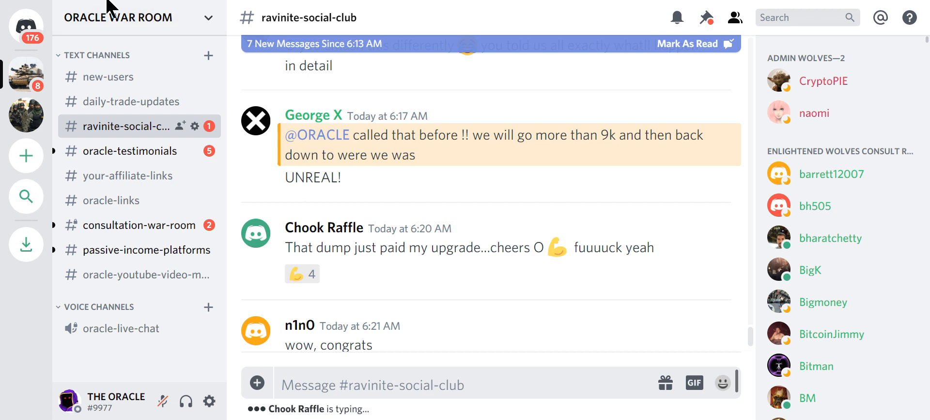
{"action": "mouse_move", "coordinate": [578, 240]}
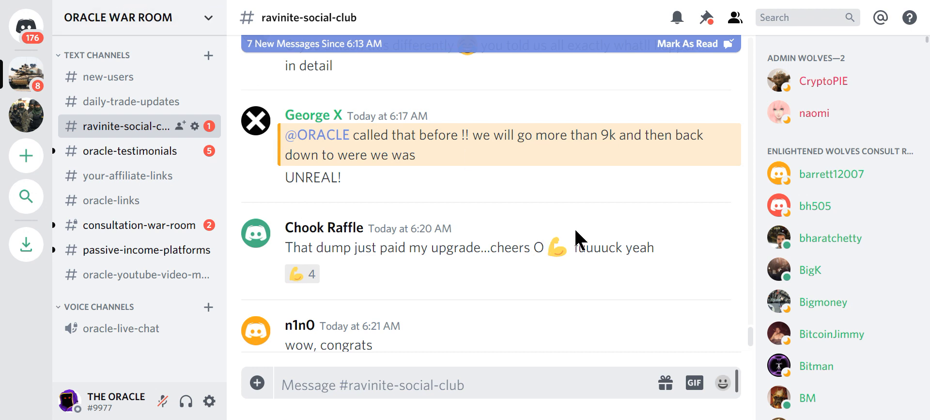
{"action": "mouse_move", "coordinate": [594, 215]}
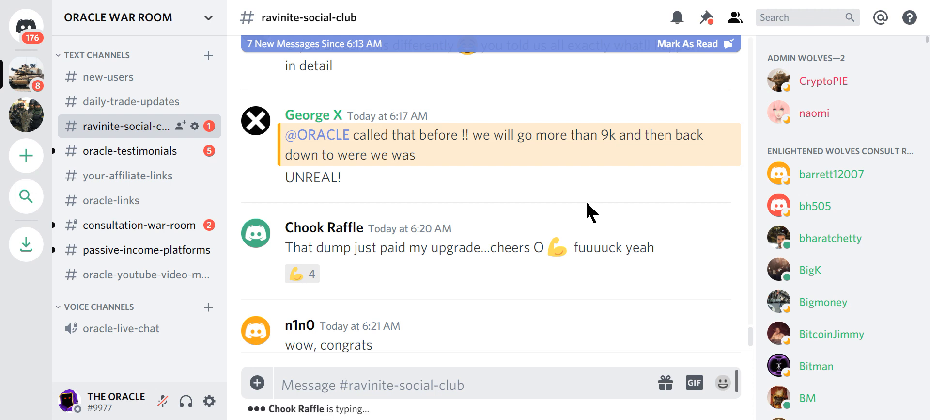
{"action": "mouse_move", "coordinate": [436, 220]}
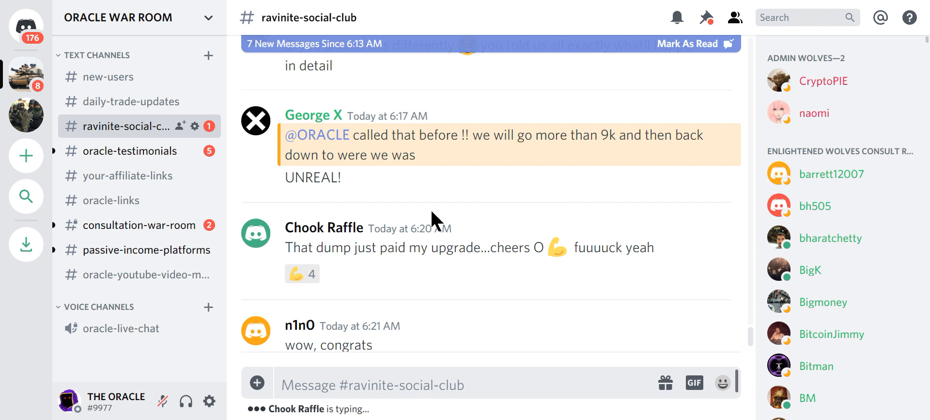
{"action": "scroll", "scroll_direction": "down", "scroll_amount": 3}
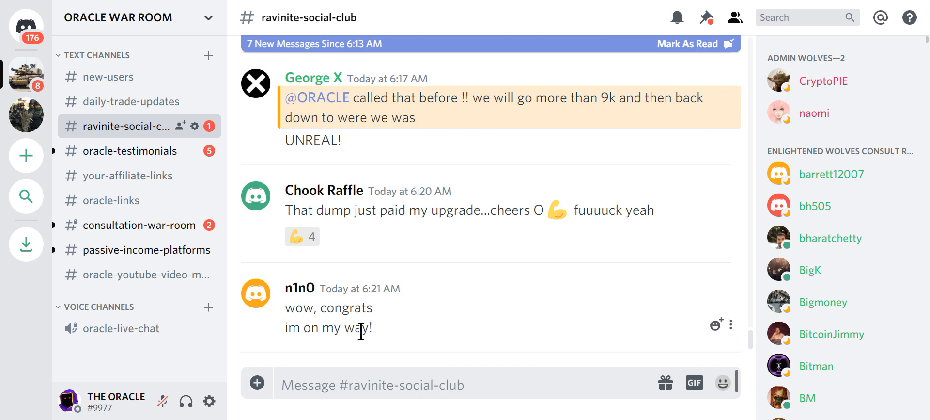
{"action": "mouse_move", "coordinate": [371, 212]}
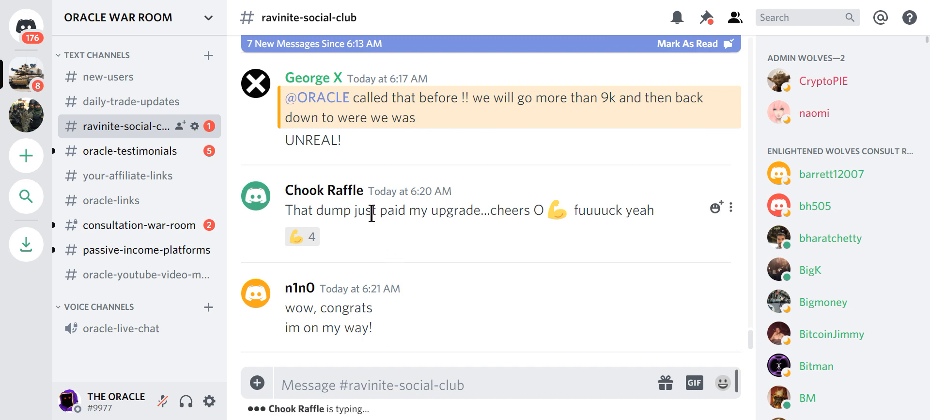
{"action": "scroll", "scroll_direction": "up", "scroll_amount": 3}
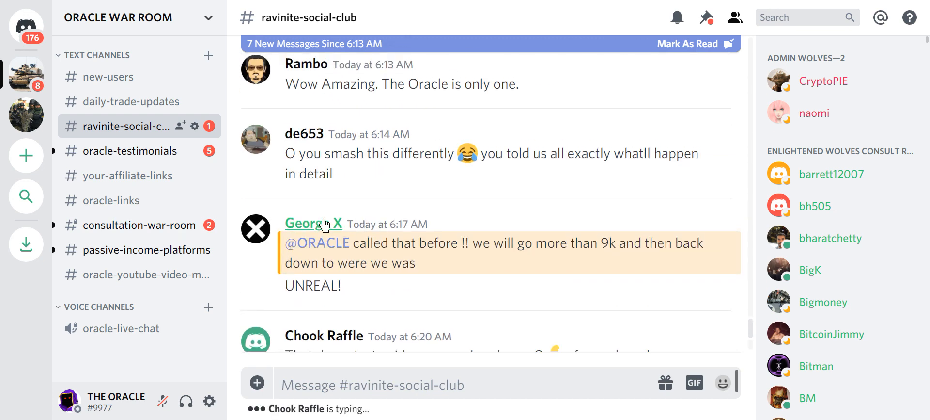
{"action": "scroll", "scroll_direction": "up", "scroll_amount": 3}
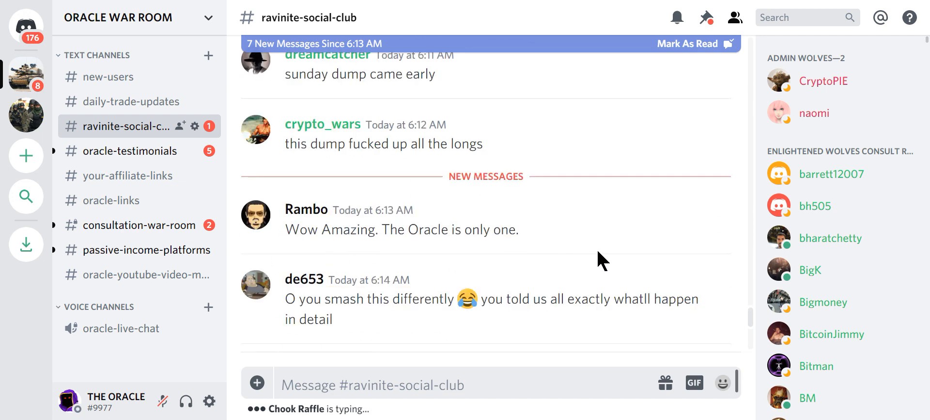
{"action": "mouse_move", "coordinate": [335, 183]}
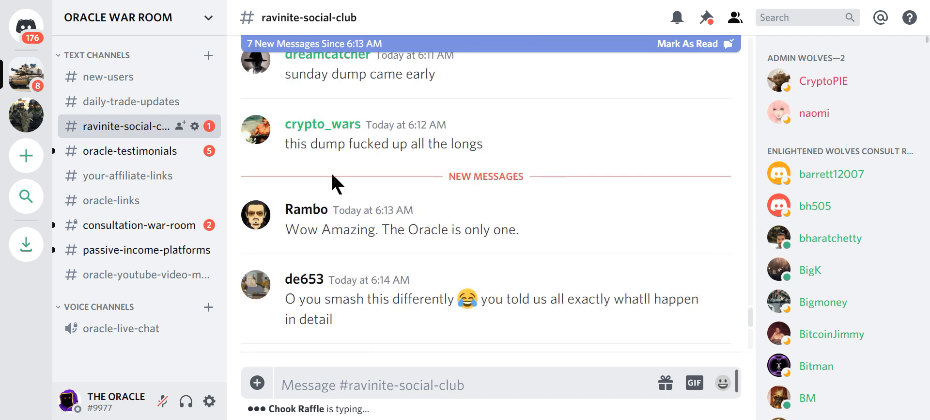
{"action": "mouse_move", "coordinate": [336, 186]}
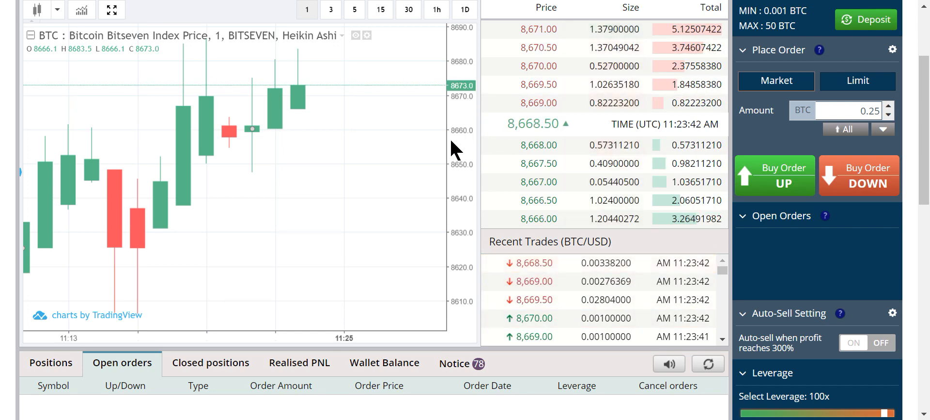
{"action": "mouse_move", "coordinate": [398, 126]}
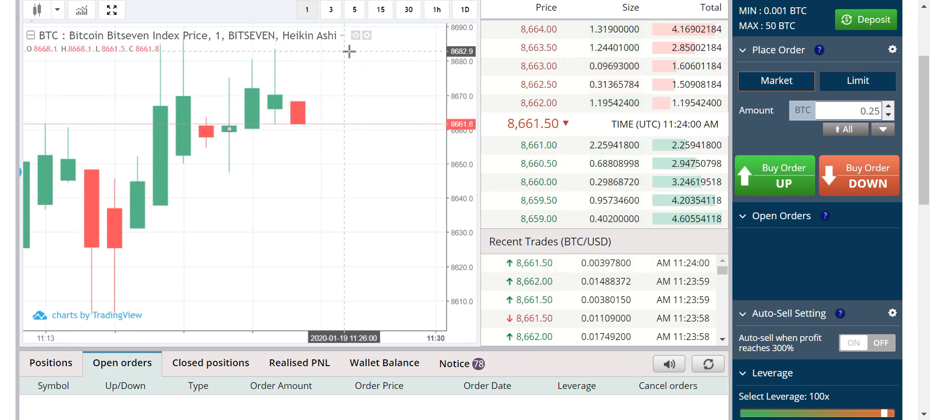
{"action": "mouse_move", "coordinate": [140, 8]}
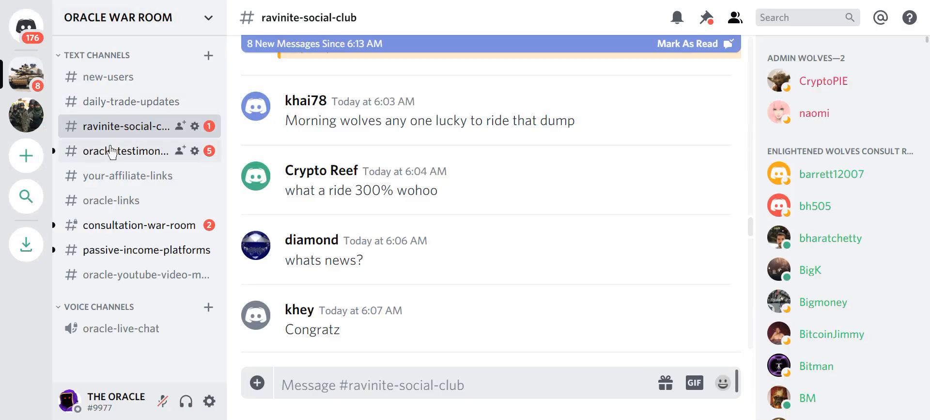
Browse the first member testimonials in oracle-testimonials, including the PNL % table
{"action": "left_click", "coordinate": [124, 151]}
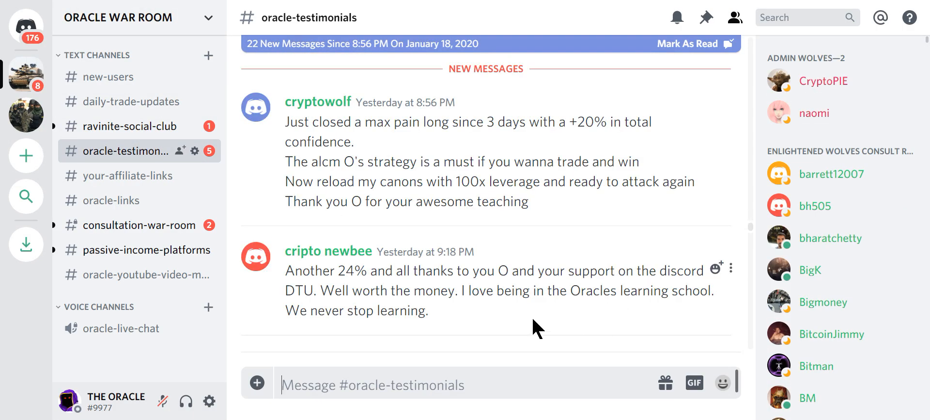
{"action": "mouse_move", "coordinate": [576, 239]}
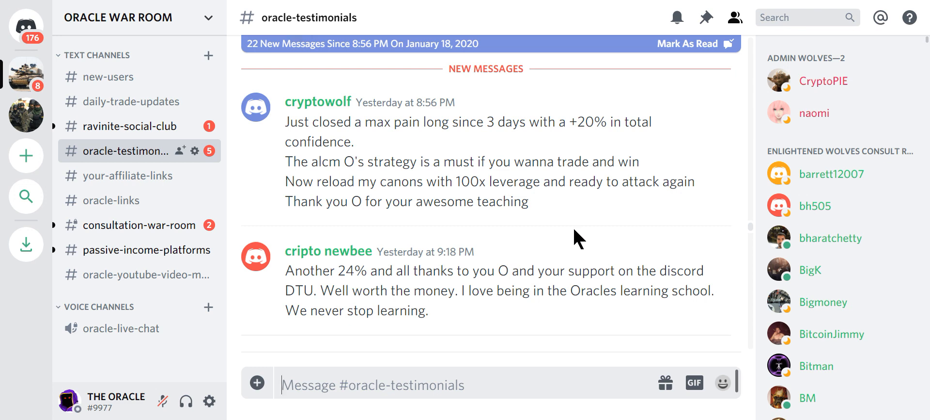
{"action": "scroll", "scroll_direction": "down", "scroll_amount": 3}
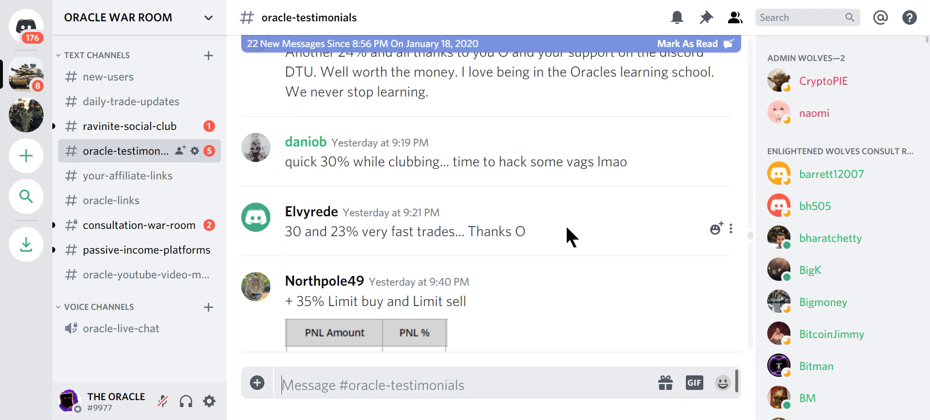
{"action": "scroll", "scroll_direction": "down", "scroll_amount": 3}
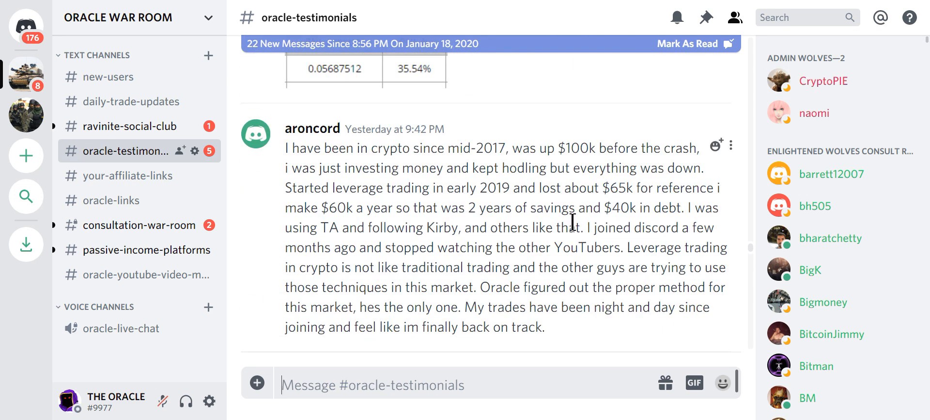
{"action": "mouse_move", "coordinate": [622, 196]}
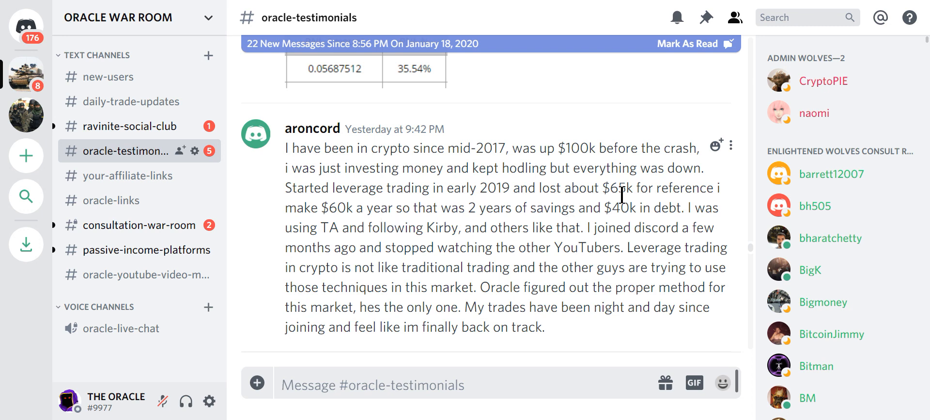
{"action": "scroll", "scroll_direction": "down", "scroll_amount": 3}
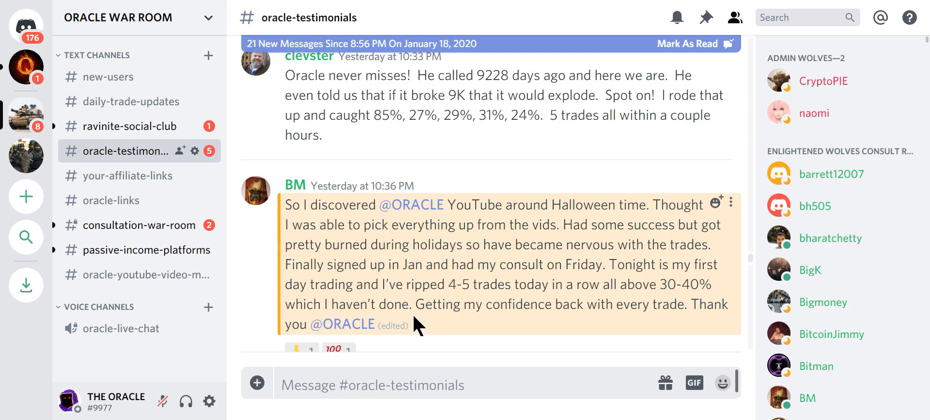
{"action": "mouse_move", "coordinate": [313, 264]}
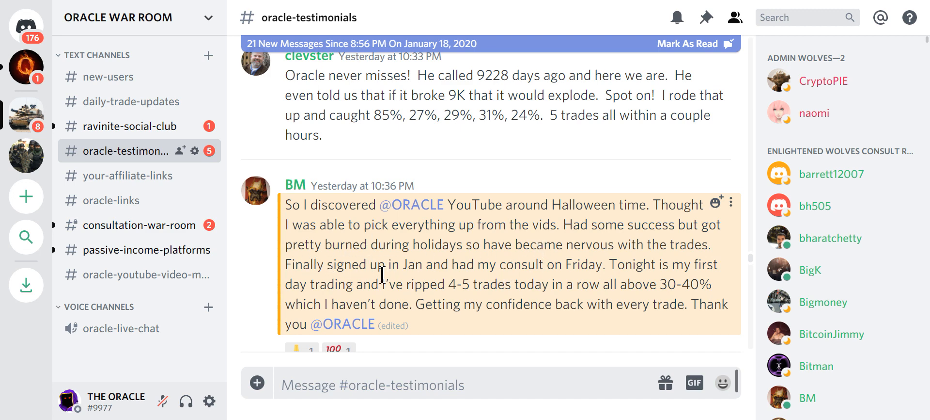
{"action": "mouse_move", "coordinate": [439, 292]}
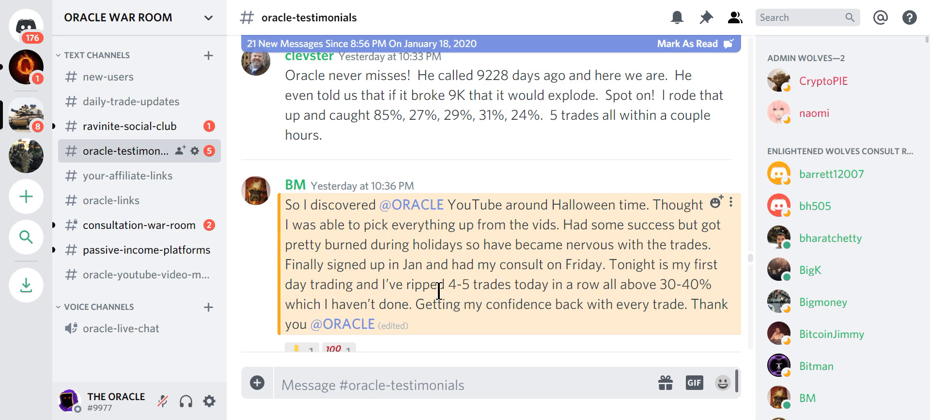
{"action": "mouse_move", "coordinate": [395, 294]}
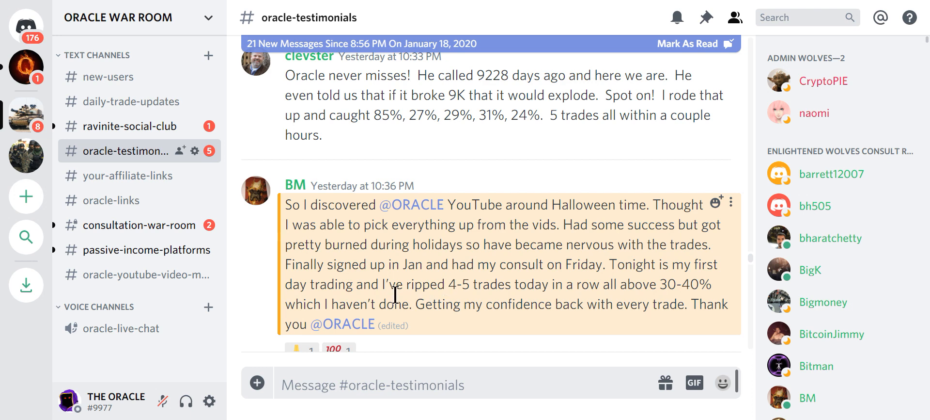
{"action": "mouse_move", "coordinate": [636, 342]}
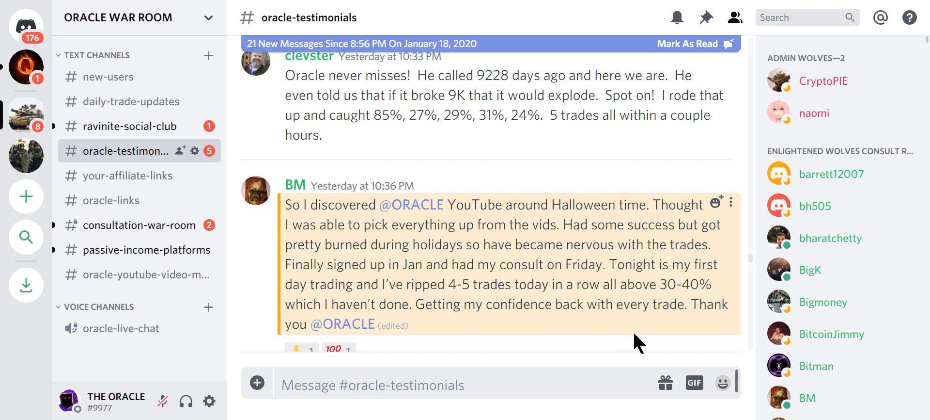
{"action": "mouse_move", "coordinate": [414, 324]}
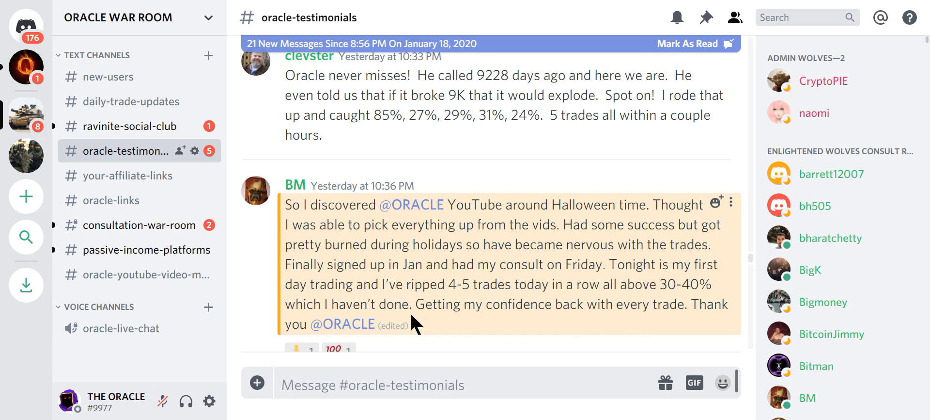
{"action": "mouse_move", "coordinate": [550, 304]}
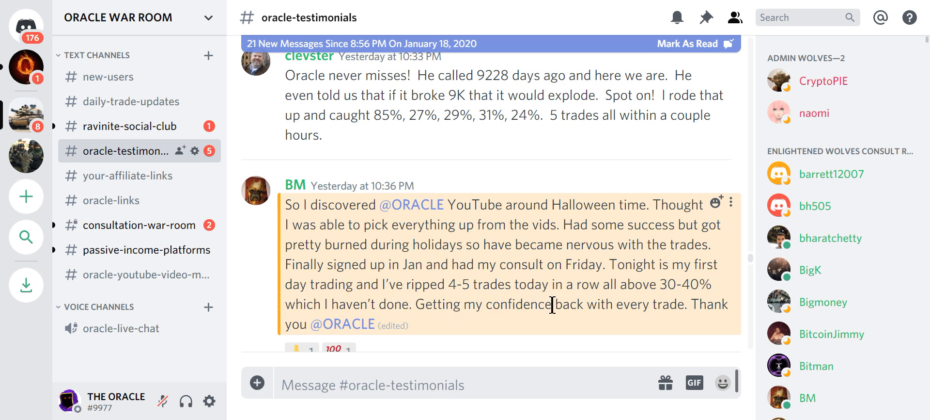
{"action": "scroll", "scroll_direction": "down", "scroll_amount": 3}
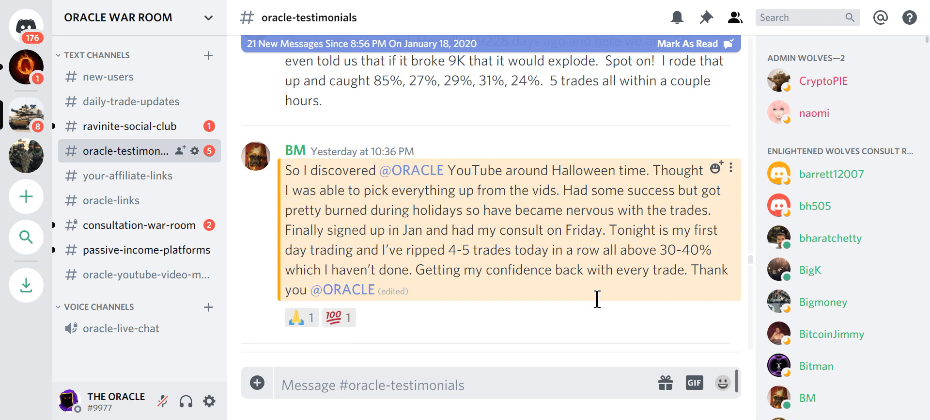
Continue down to later testimonials praising the Oracle's 9228 price call
{"action": "scroll", "scroll_direction": "down", "scroll_amount": 3}
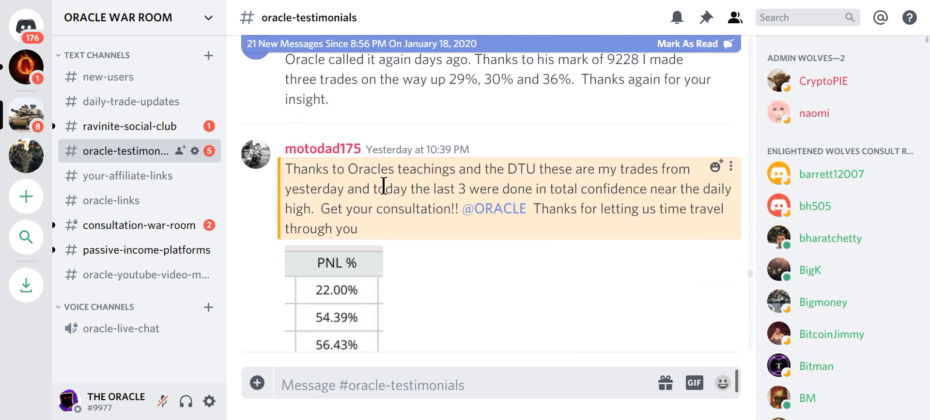
{"action": "mouse_move", "coordinate": [130, 100]}
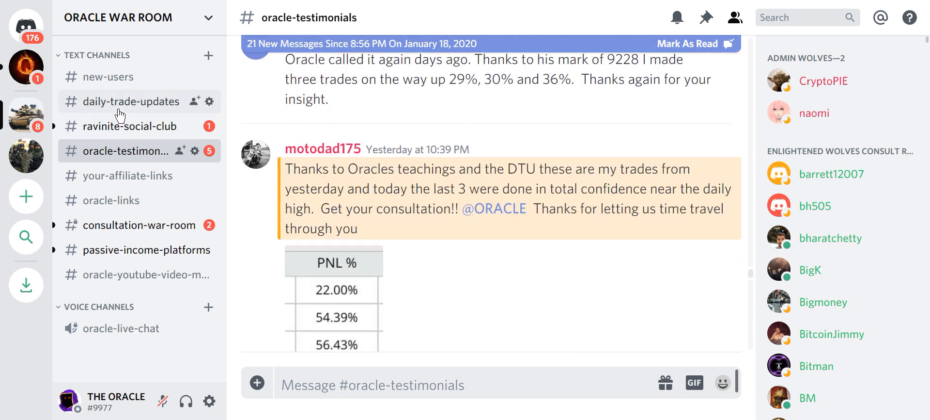
{"action": "mouse_move", "coordinate": [422, 244]}
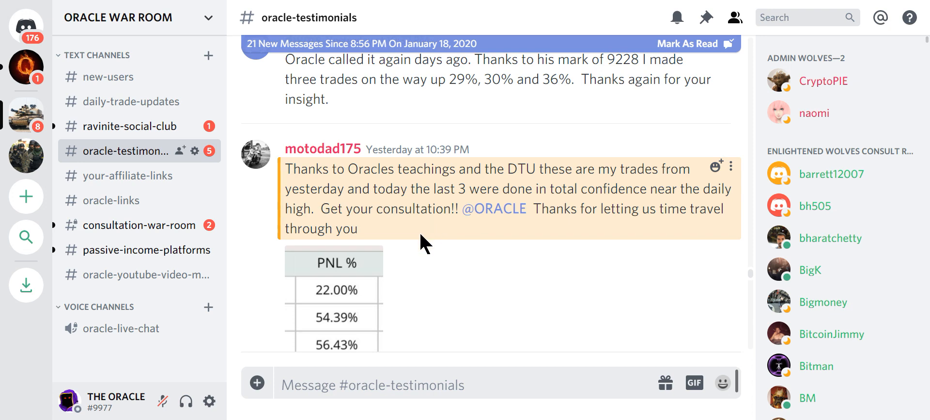
{"action": "mouse_move", "coordinate": [375, 168]}
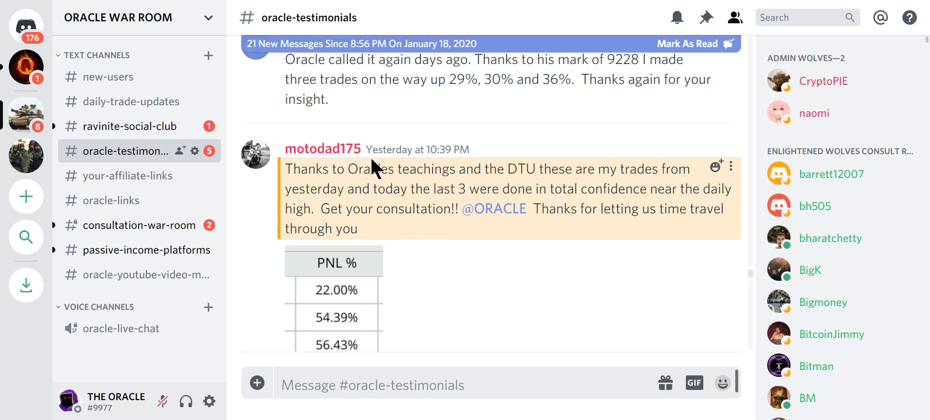
{"action": "mouse_move", "coordinate": [609, 217]}
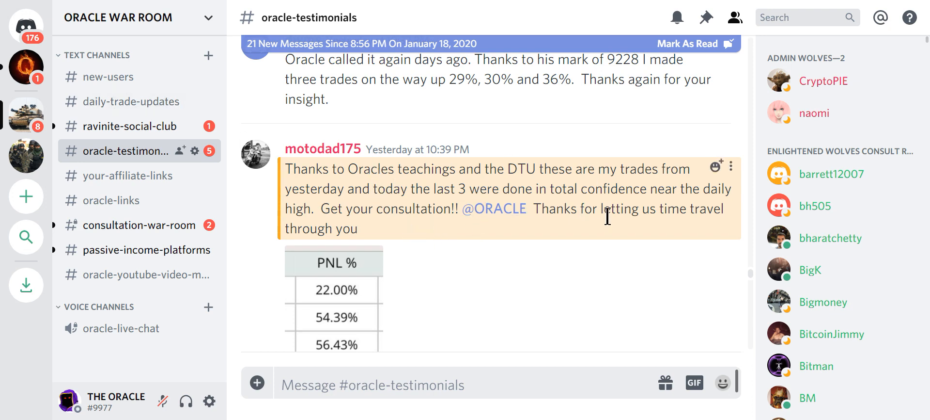
{"action": "scroll", "scroll_direction": "down", "scroll_amount": 3}
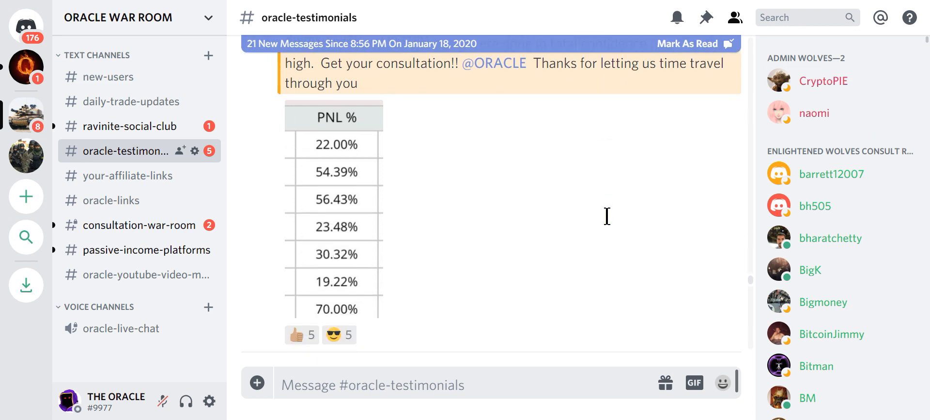
{"action": "mouse_move", "coordinate": [396, 134]}
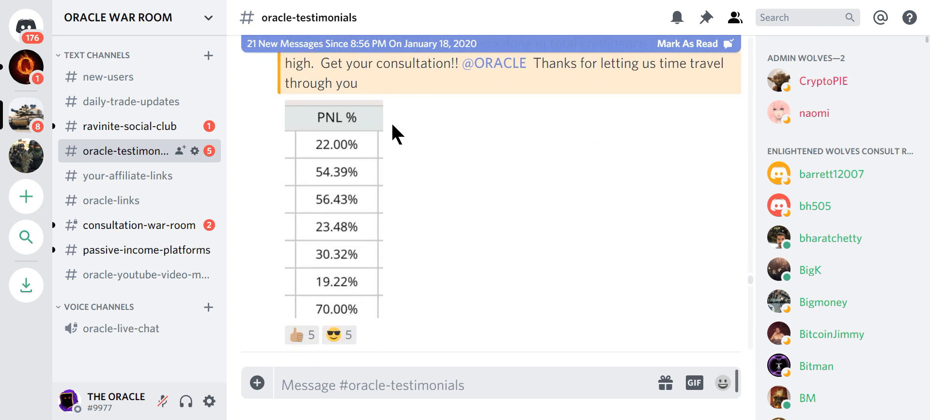
{"action": "scroll", "scroll_direction": "down", "scroll_amount": 3}
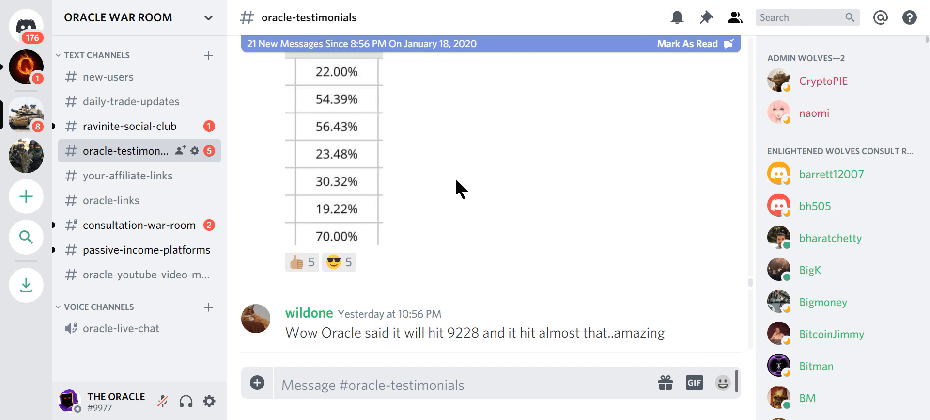
{"action": "scroll", "scroll_direction": "down", "scroll_amount": 3}
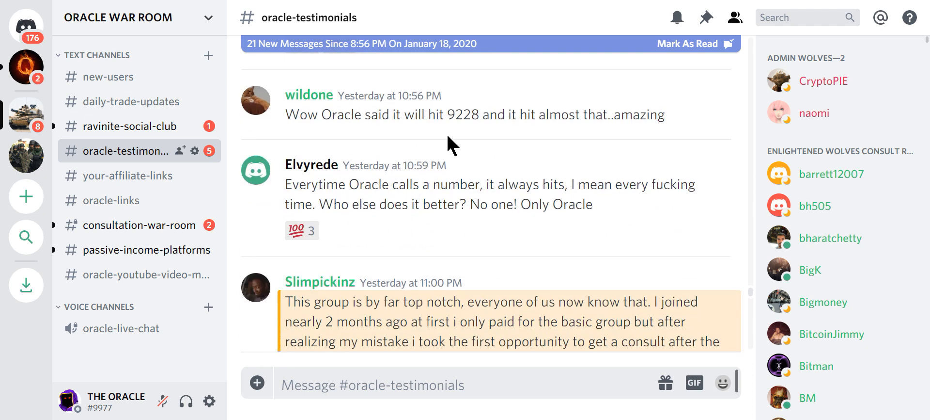
{"action": "mouse_move", "coordinate": [638, 145]}
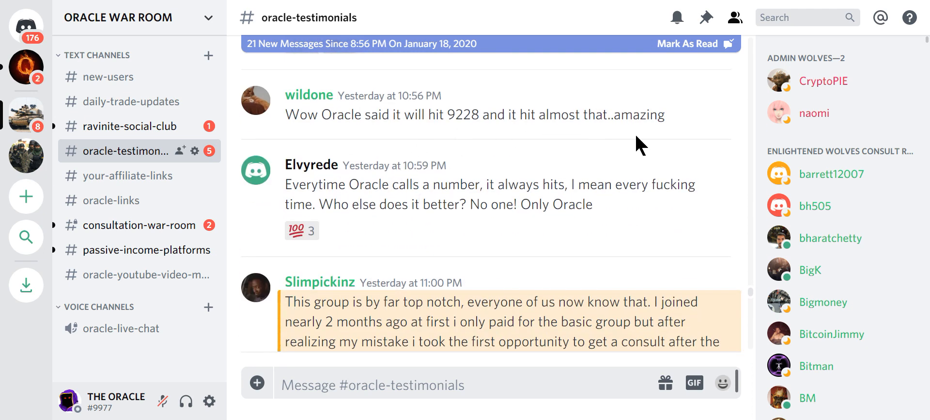
{"action": "mouse_move", "coordinate": [504, 214]}
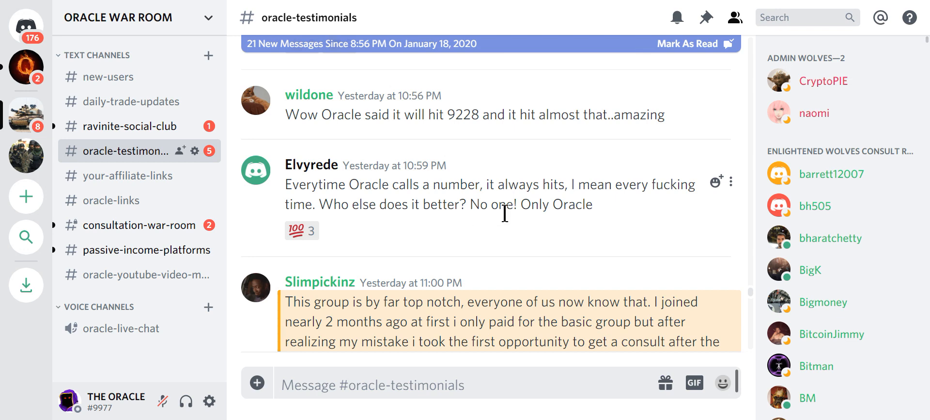
{"action": "mouse_move", "coordinate": [531, 225]}
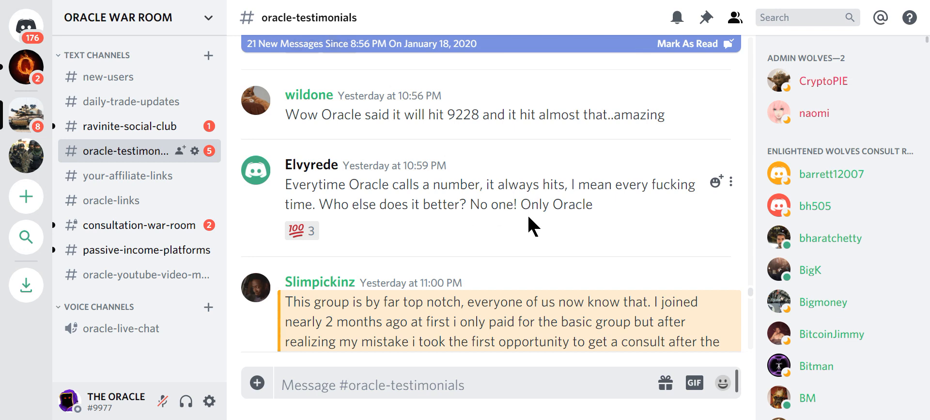
{"action": "mouse_move", "coordinate": [381, 240]}
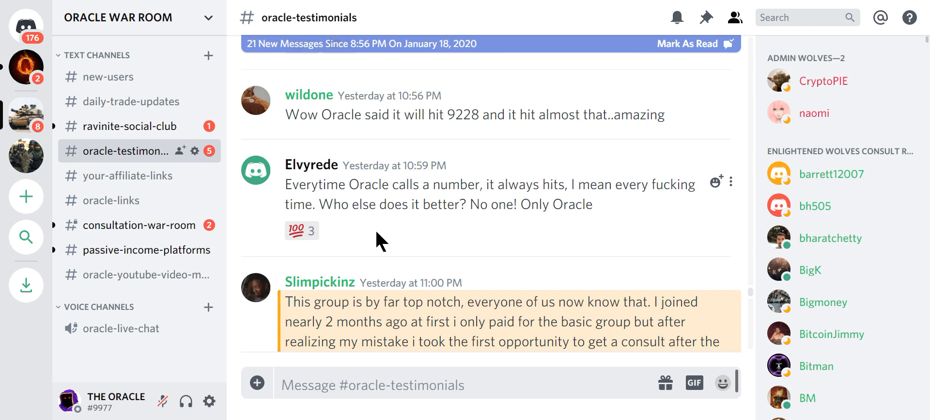
{"action": "scroll", "scroll_direction": "down", "scroll_amount": 3}
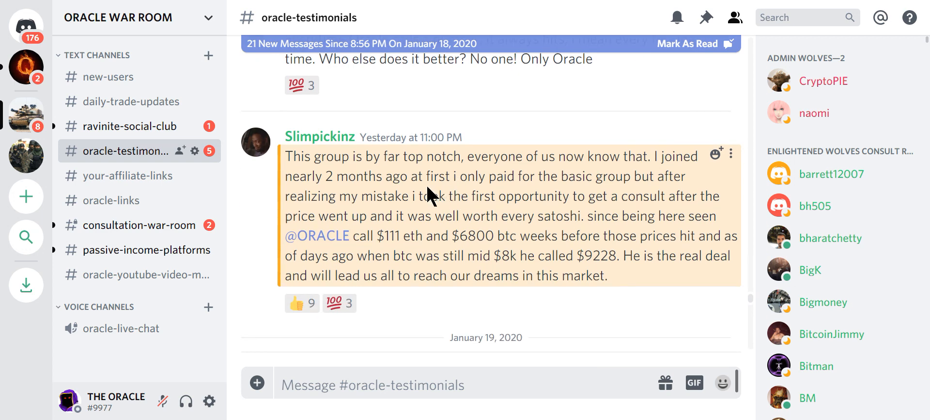
{"action": "mouse_move", "coordinate": [491, 178]}
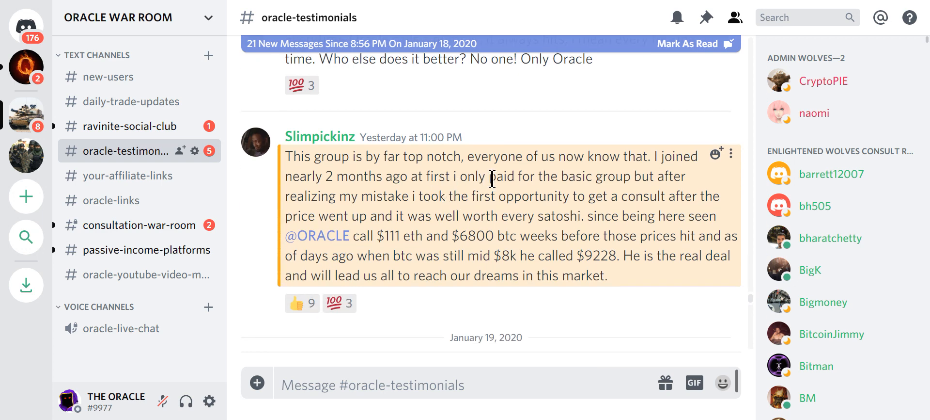
{"action": "mouse_move", "coordinate": [325, 188]}
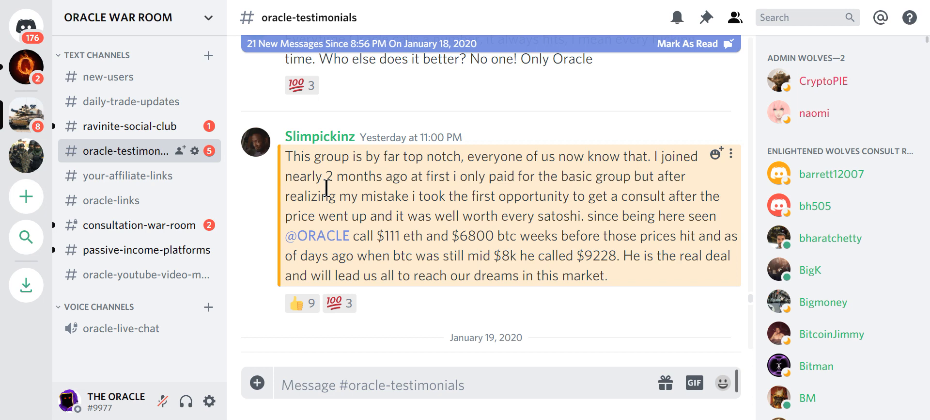
{"action": "mouse_move", "coordinate": [651, 181]}
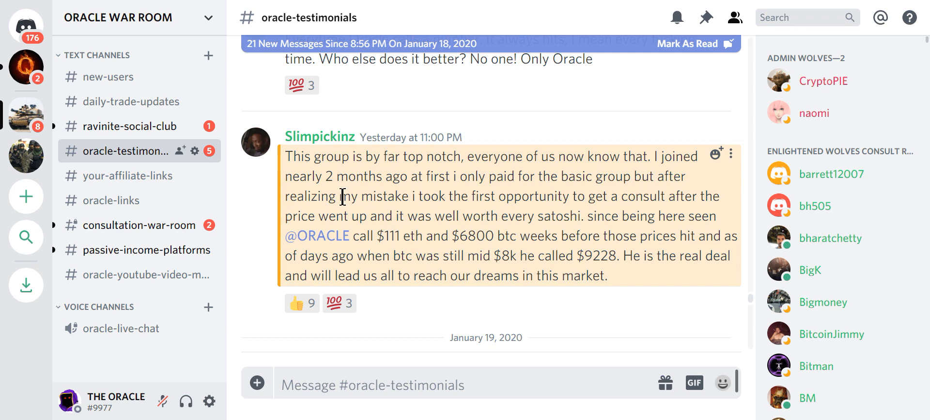
{"action": "mouse_move", "coordinate": [497, 215]}
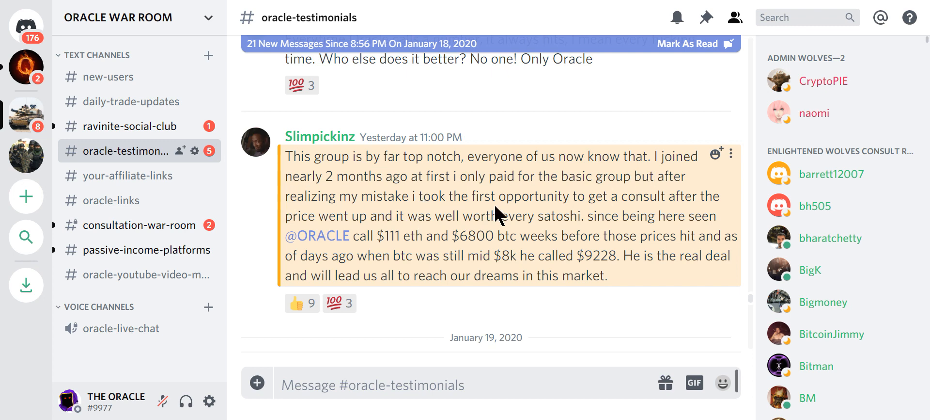
{"action": "mouse_move", "coordinate": [556, 207]}
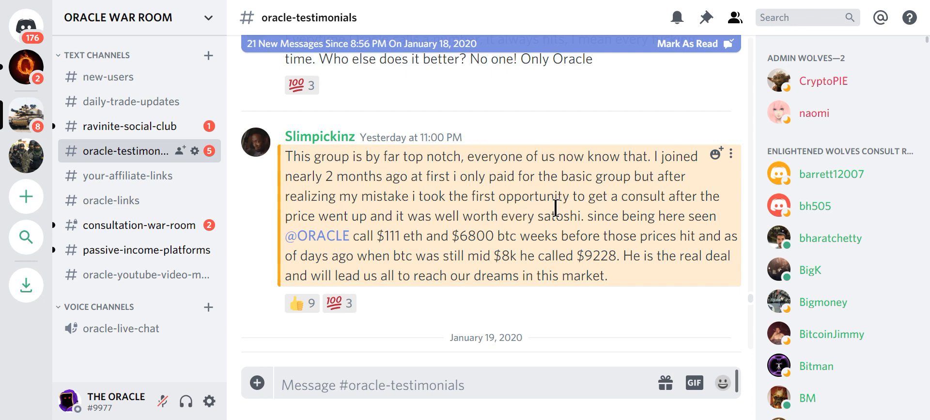
{"action": "mouse_move", "coordinate": [359, 218]}
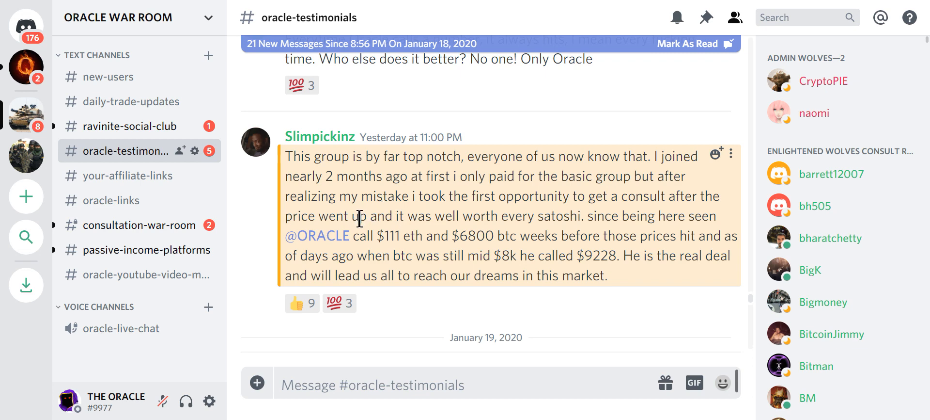
{"action": "mouse_move", "coordinate": [635, 234]}
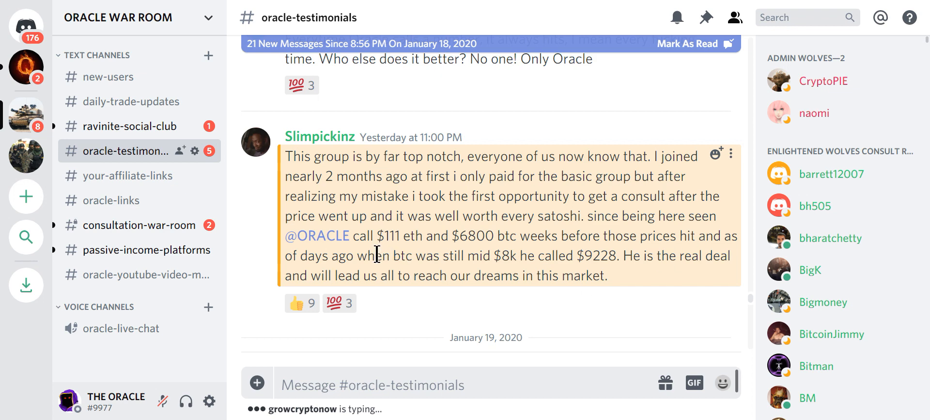
{"action": "mouse_move", "coordinate": [531, 276]}
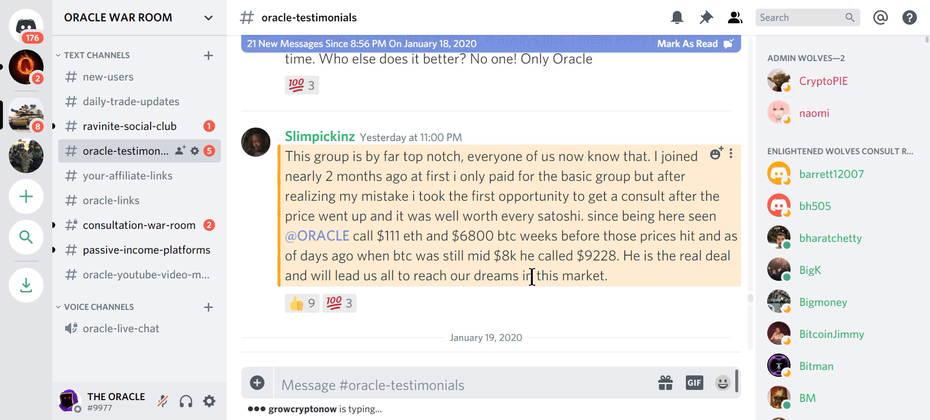
{"action": "mouse_move", "coordinate": [387, 245]}
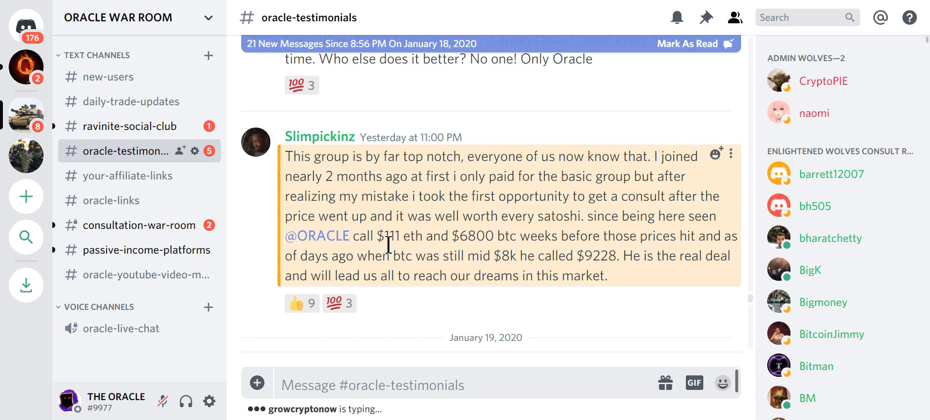
{"action": "mouse_move", "coordinate": [402, 246]}
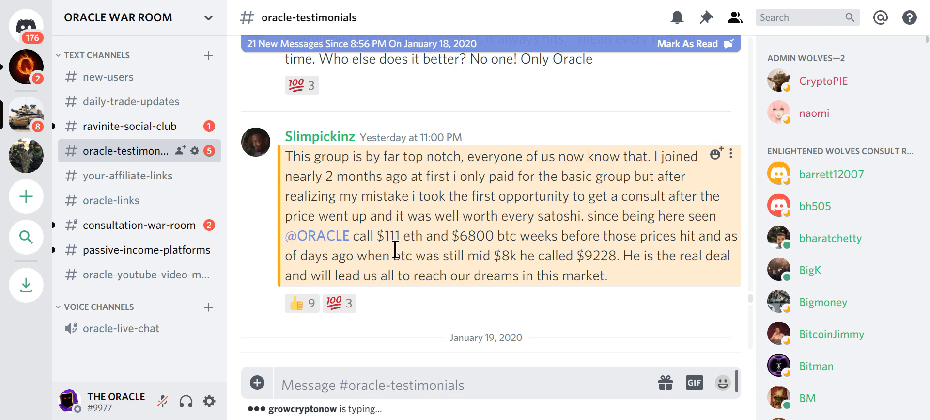
{"action": "mouse_move", "coordinate": [469, 240]}
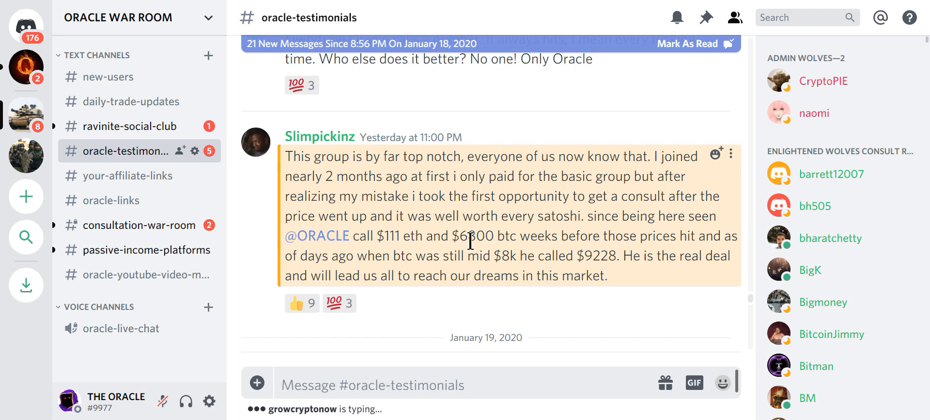
{"action": "mouse_move", "coordinate": [706, 308]}
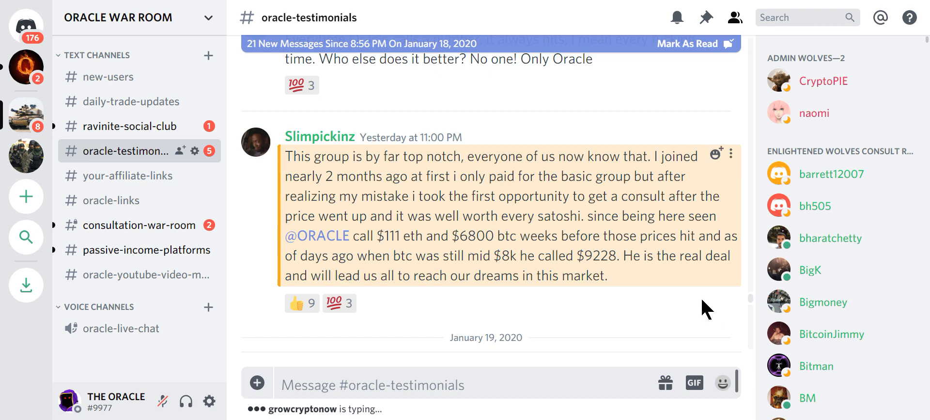
{"action": "mouse_move", "coordinate": [514, 269]}
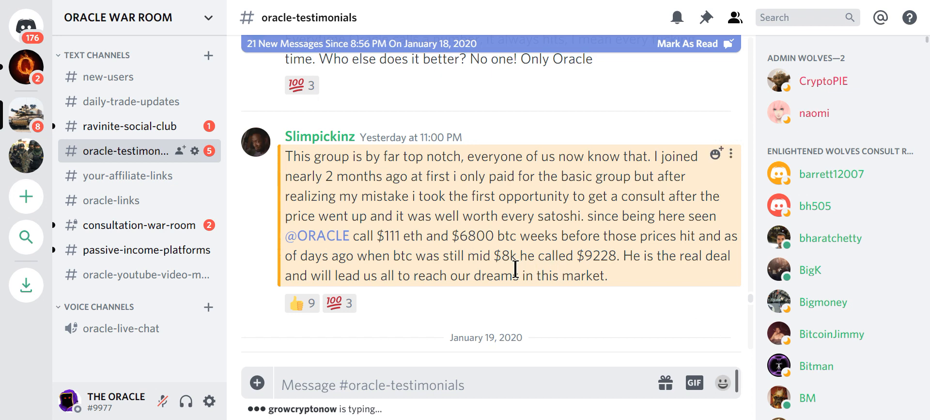
{"action": "mouse_move", "coordinate": [667, 295]}
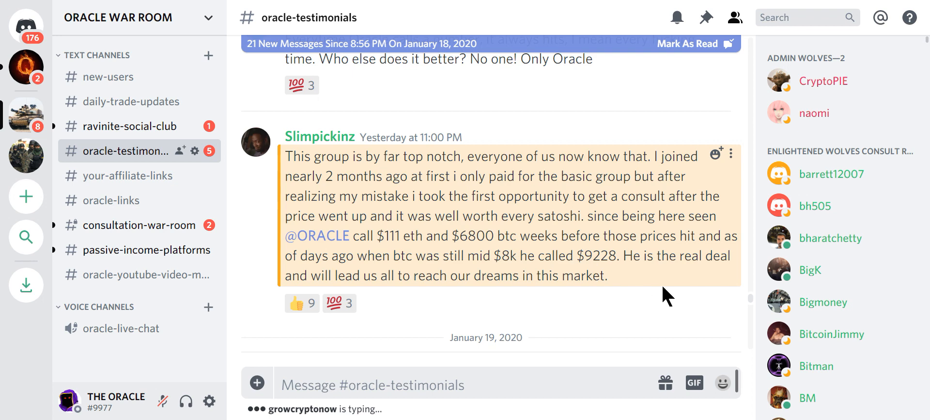
{"action": "scroll", "scroll_direction": "down", "scroll_amount": 3}
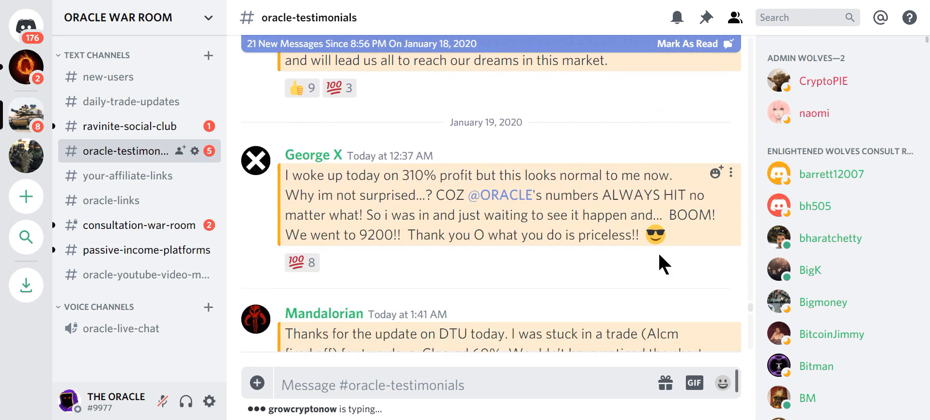
Reveal Mandalorian's thank-you for the DTU update, 60% trade and 14 successful trades
{"action": "scroll", "scroll_direction": "down", "scroll_amount": 3}
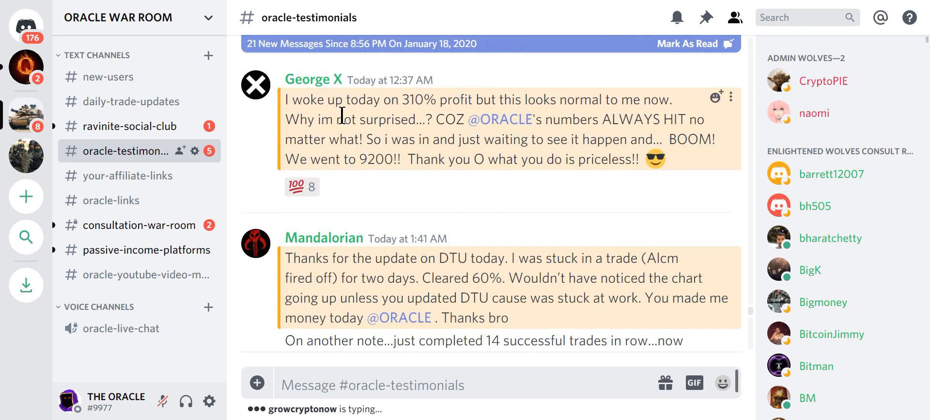
{"action": "mouse_move", "coordinate": [500, 119]}
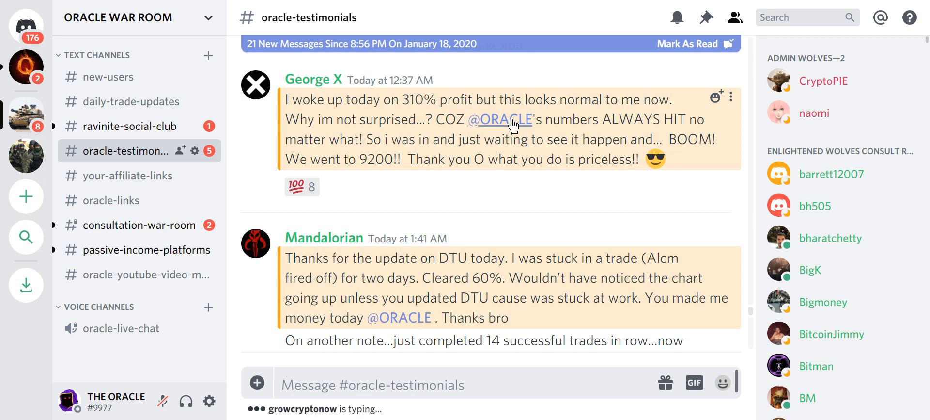
{"action": "mouse_move", "coordinate": [454, 167]}
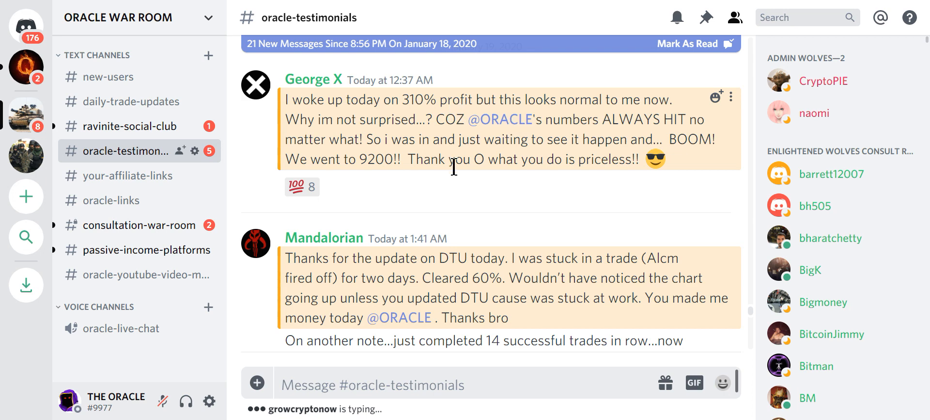
{"action": "mouse_move", "coordinate": [152, 6]}
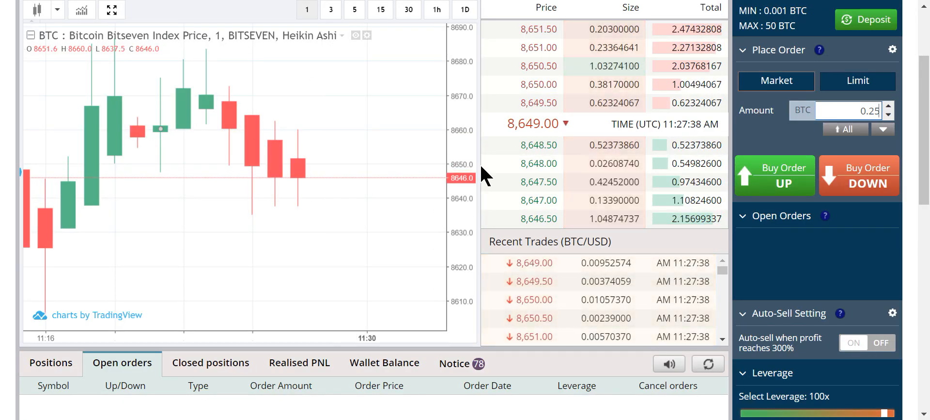
{"action": "mouse_move", "coordinate": [272, 207]}
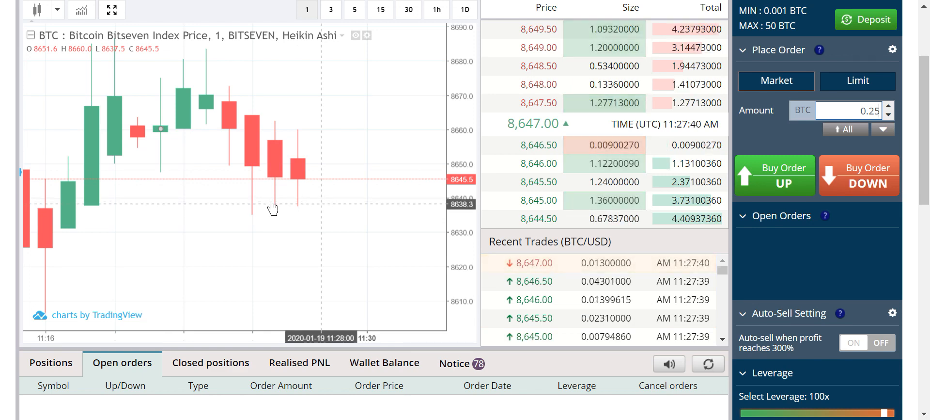
{"action": "mouse_move", "coordinate": [138, 5]}
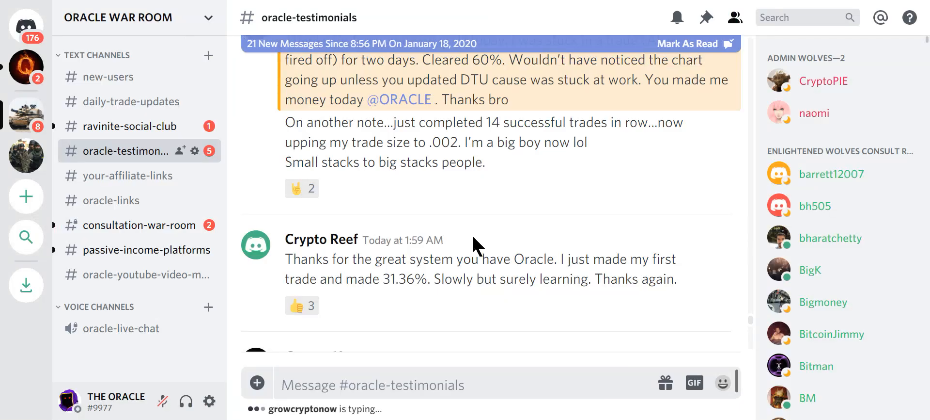
{"action": "mouse_move", "coordinate": [621, 147]}
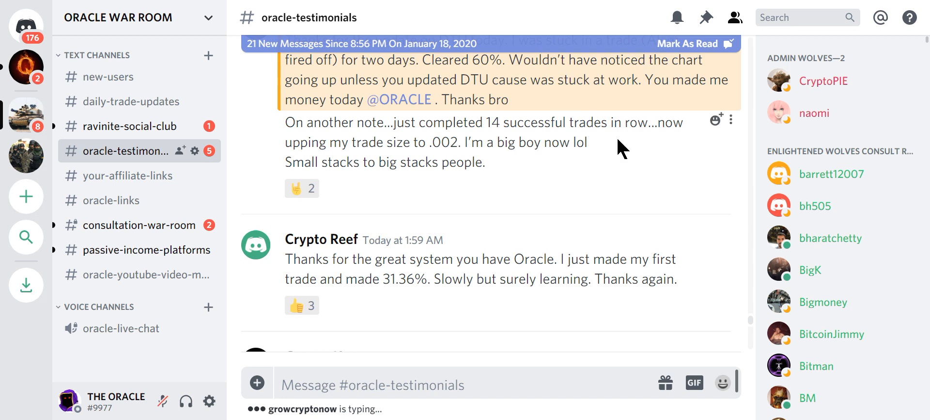
{"action": "mouse_move", "coordinate": [547, 175]}
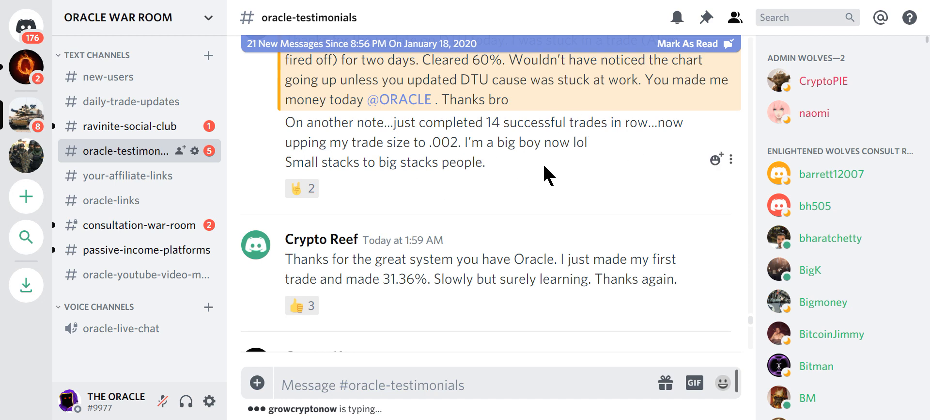
Scroll down #oracle-testimonials past the Crypto Reef, 309% PNL and 180% consultation posts
{"action": "scroll", "scroll_direction": "down", "scroll_amount": 3}
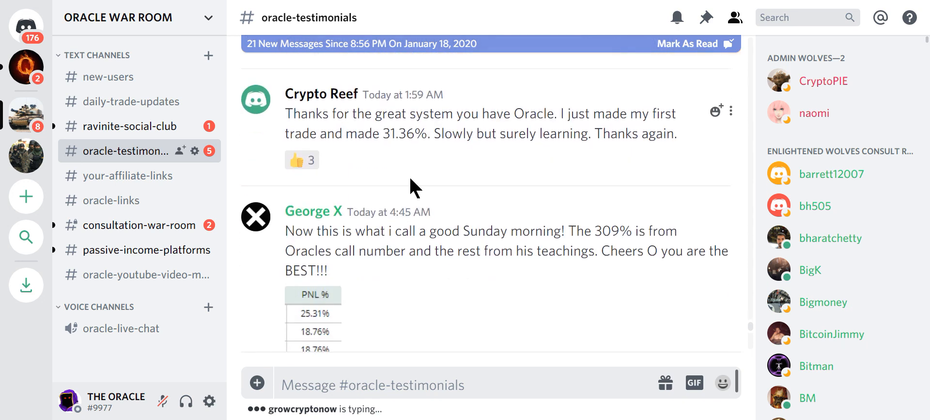
{"action": "scroll", "scroll_direction": "down", "scroll_amount": 3}
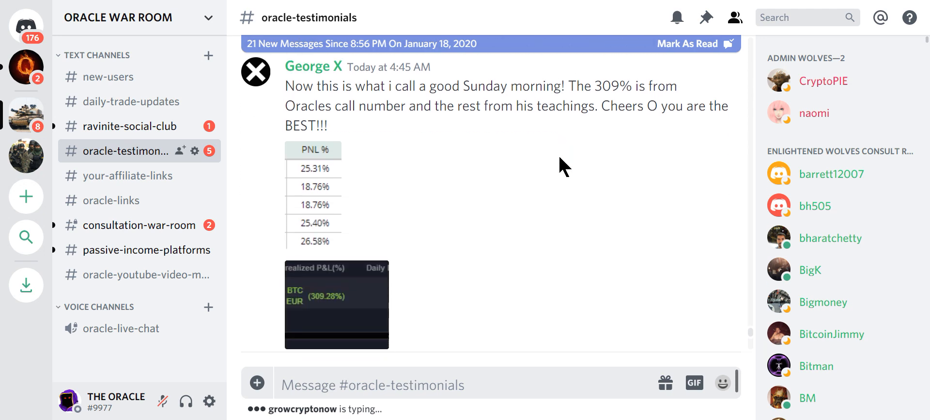
{"action": "scroll", "scroll_direction": "down", "scroll_amount": 3}
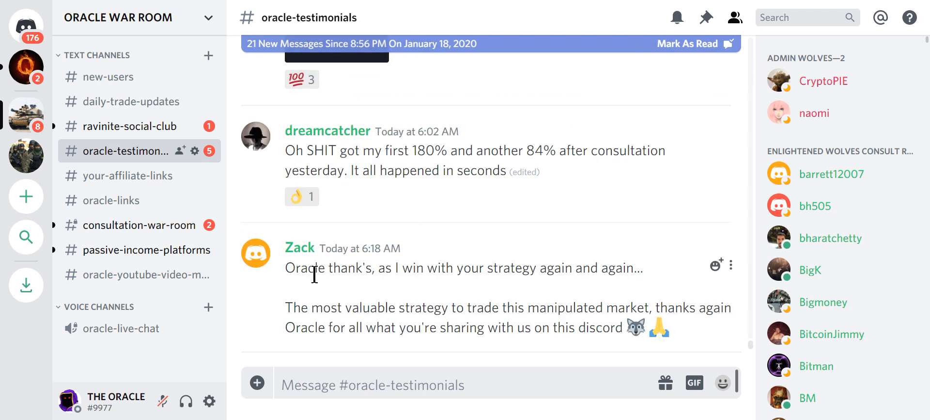
{"action": "mouse_move", "coordinate": [585, 291]}
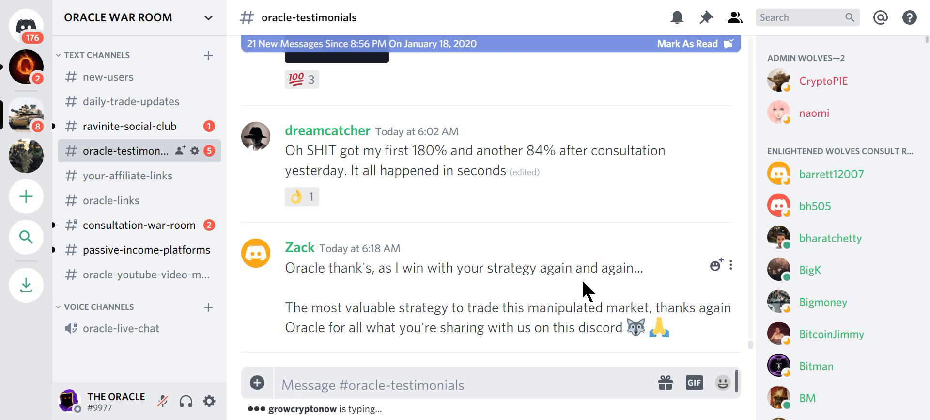
{"action": "mouse_move", "coordinate": [596, 335]}
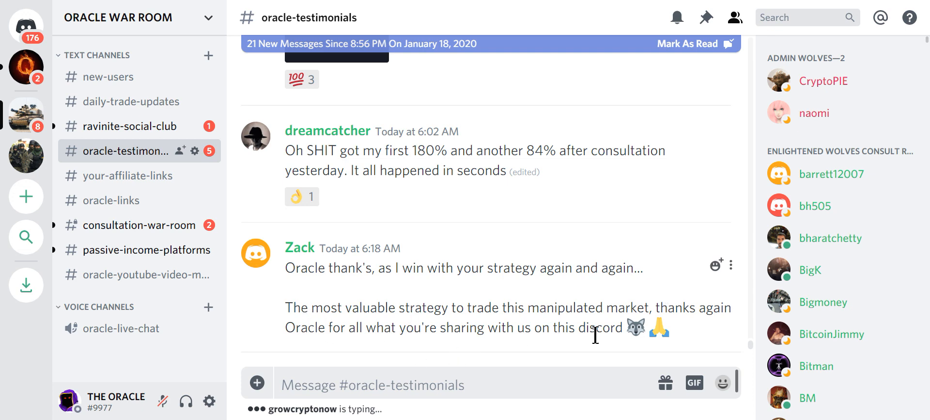
{"action": "mouse_move", "coordinate": [354, 159]}
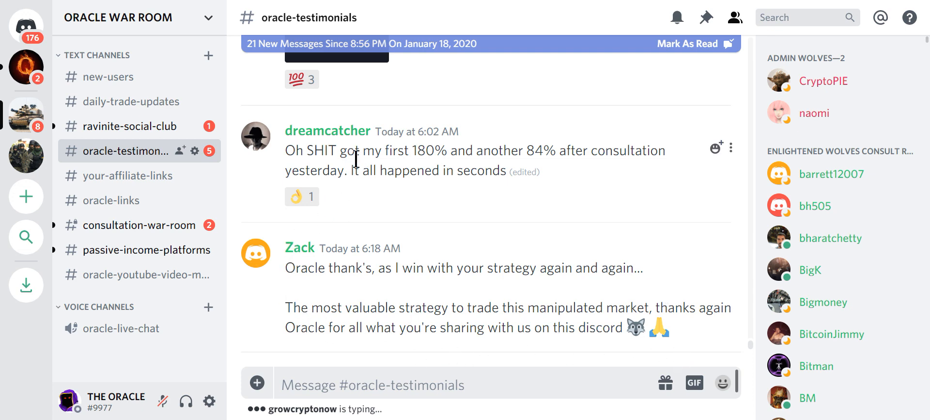
{"action": "mouse_move", "coordinate": [495, 176]}
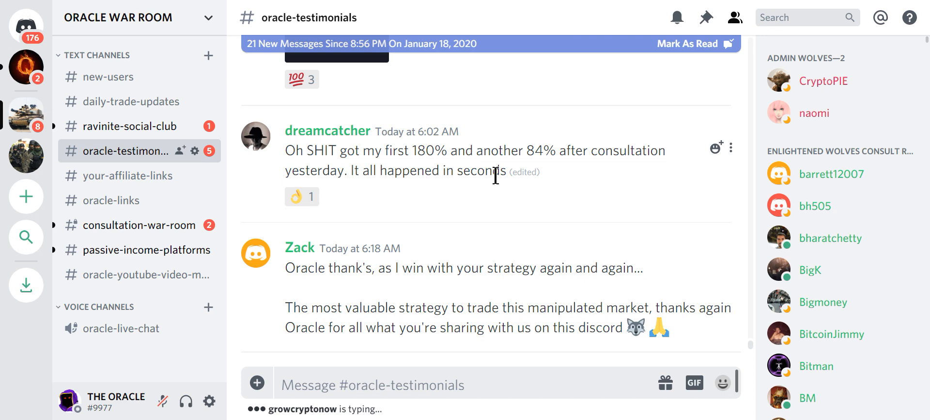
{"action": "mouse_move", "coordinate": [577, 179]}
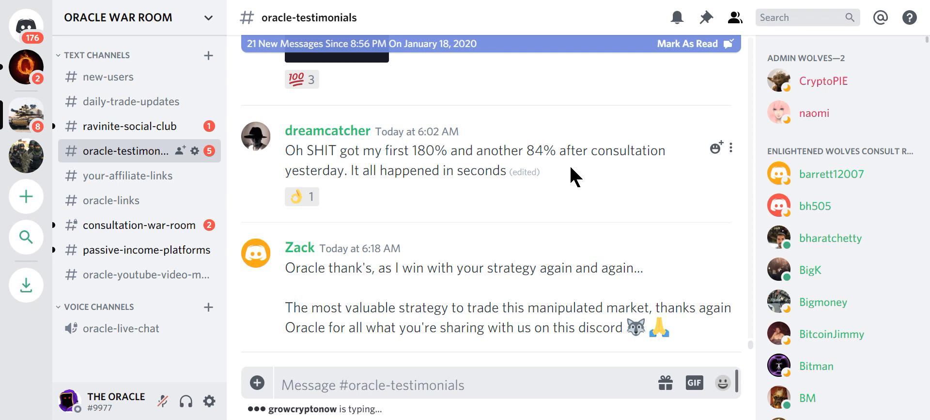
{"action": "mouse_move", "coordinate": [568, 180]}
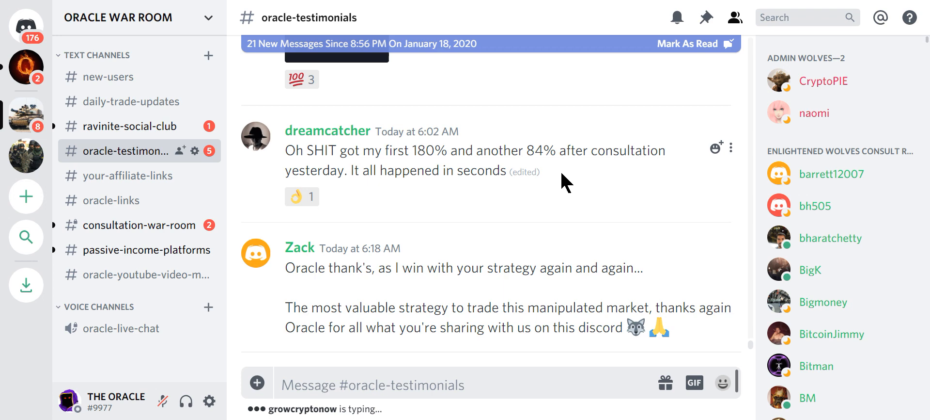
{"action": "mouse_move", "coordinate": [558, 209]}
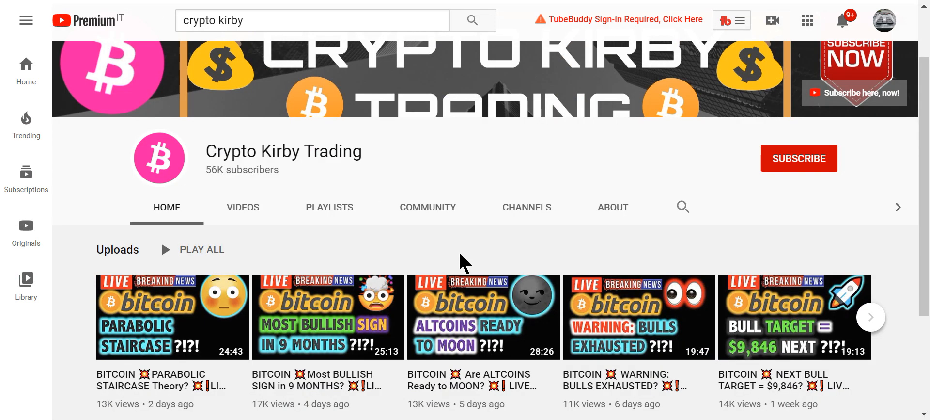
{"action": "mouse_move", "coordinate": [468, 199]}
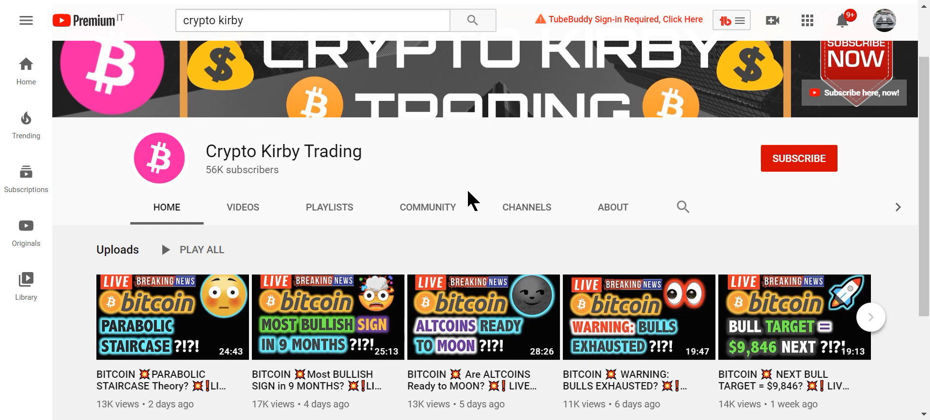
{"action": "mouse_move", "coordinate": [299, 392]}
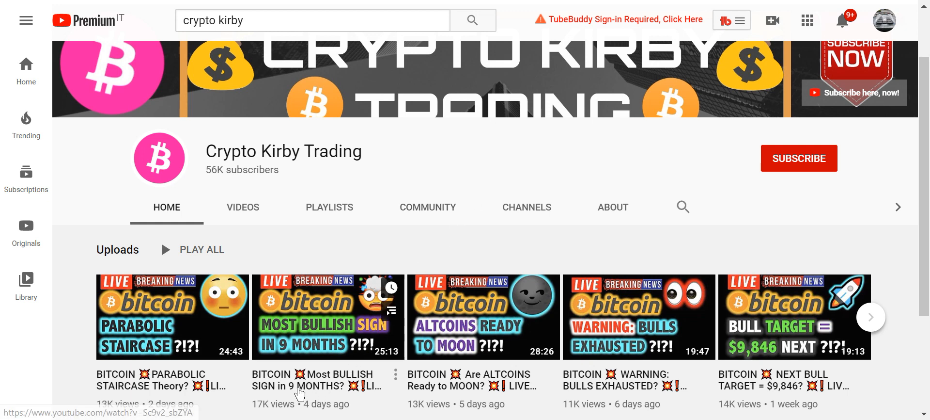
{"action": "mouse_move", "coordinate": [445, 173]}
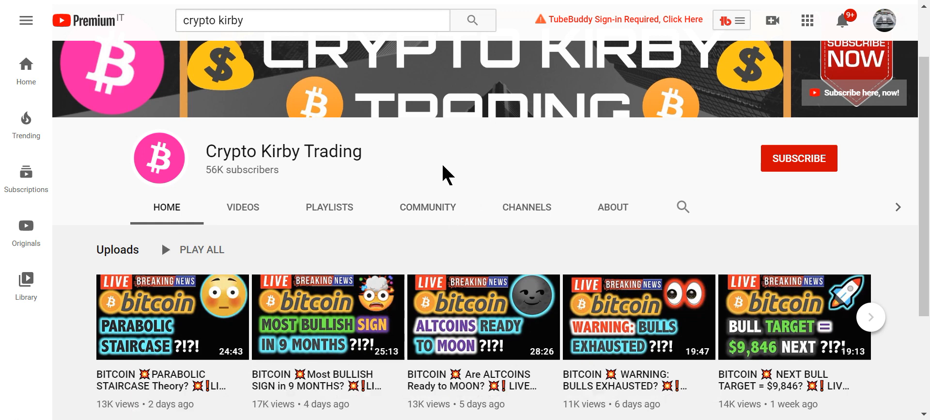
{"action": "mouse_move", "coordinate": [128, 5]}
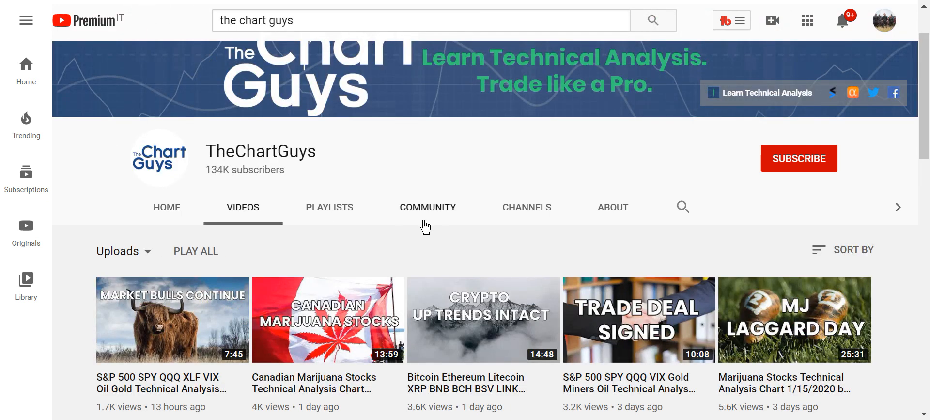
{"action": "mouse_move", "coordinate": [336, 226]}
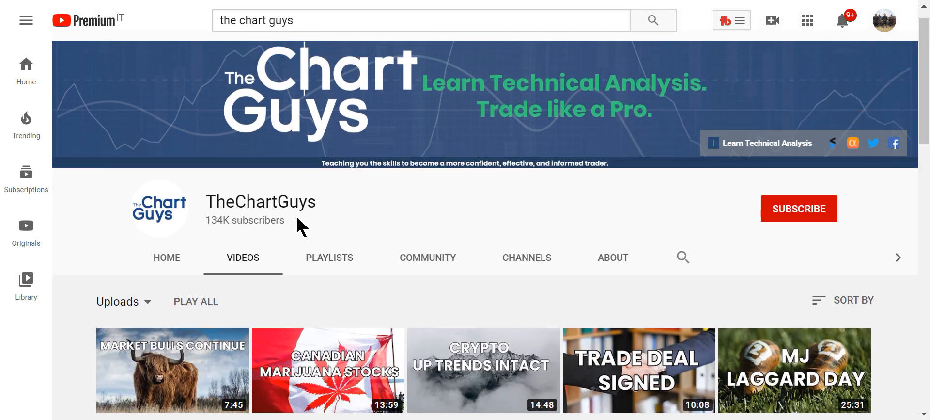
Scroll down TheChartGuys channel's Videos tab
{"action": "scroll", "scroll_direction": "down", "scroll_amount": 3}
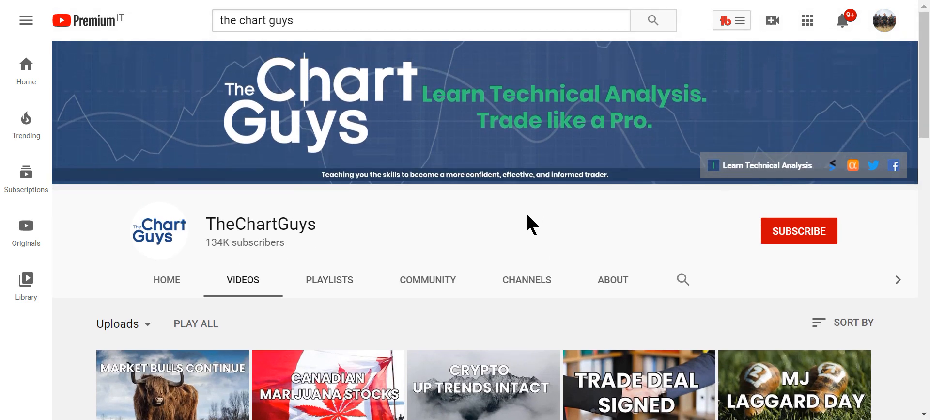
{"action": "mouse_move", "coordinate": [677, 275]}
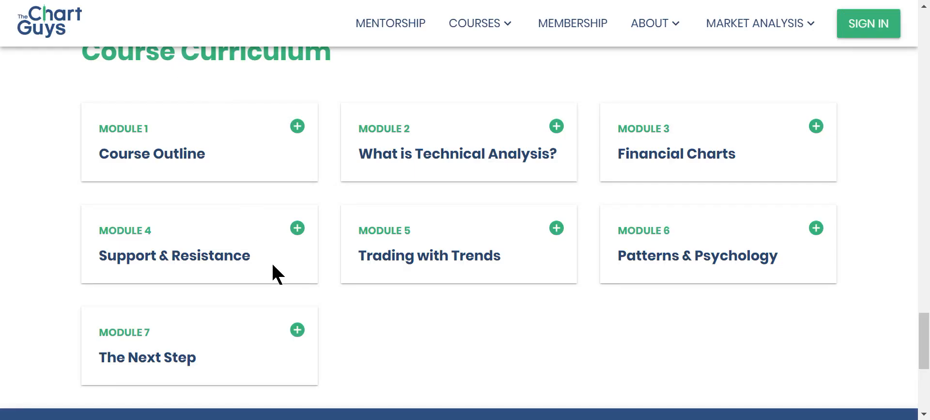
{"action": "mouse_move", "coordinate": [248, 212]}
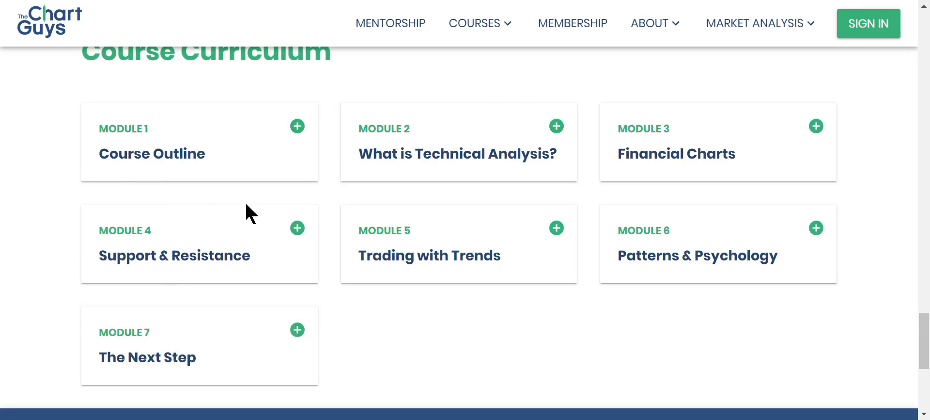
{"action": "mouse_move", "coordinate": [614, 164]}
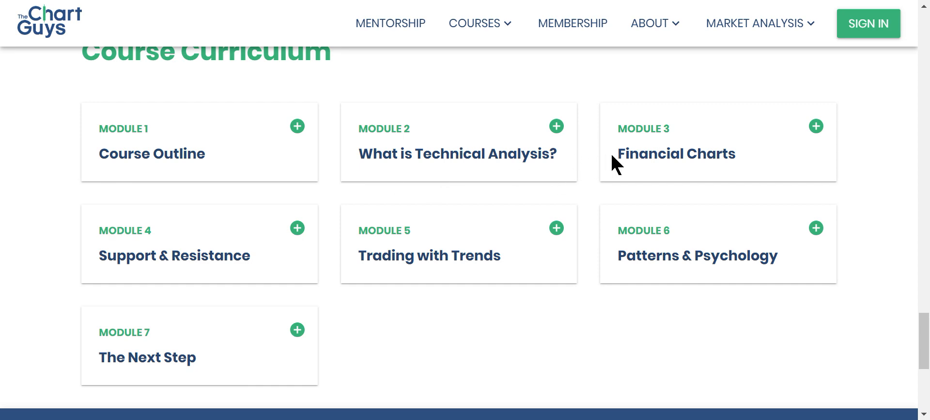
Scroll the course page to the Module 4–7 cards and footer, then back up
{"action": "scroll", "scroll_direction": "down", "scroll_amount": 3}
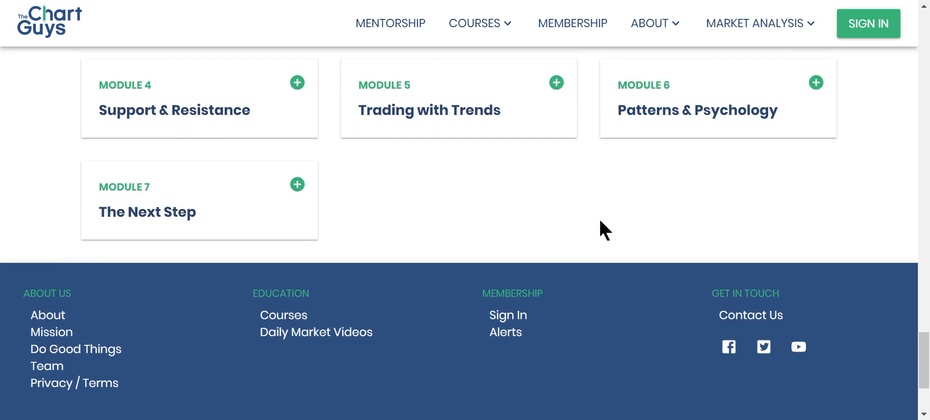
{"action": "scroll", "scroll_direction": "up", "scroll_amount": 3}
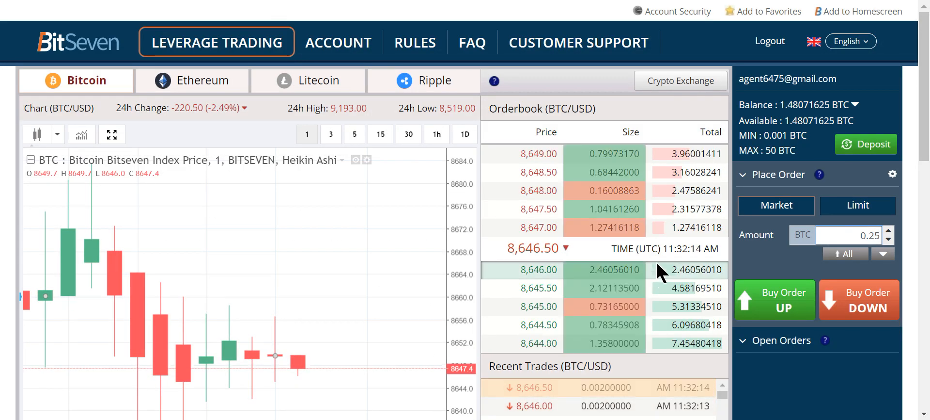
Open a 0.2 BTC BTC/USD short at 100x leverage via Buy Order DOWN
{"action": "scroll", "scroll_direction": "down", "scroll_amount": 3}
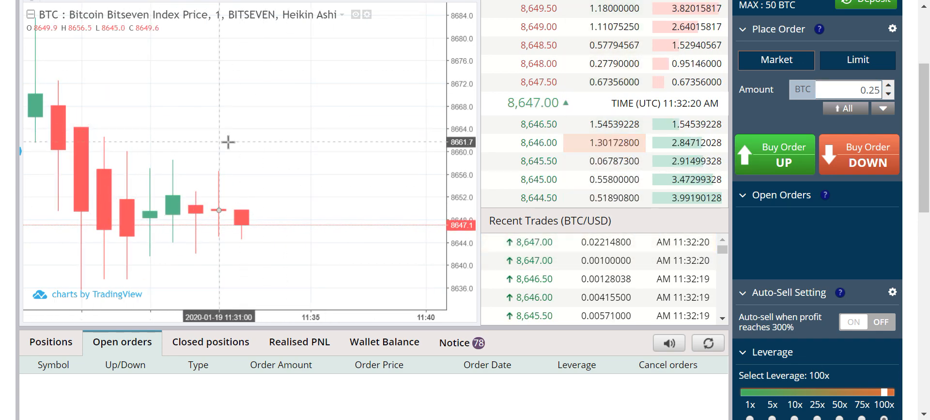
{"action": "mouse_move", "coordinate": [345, 87]}
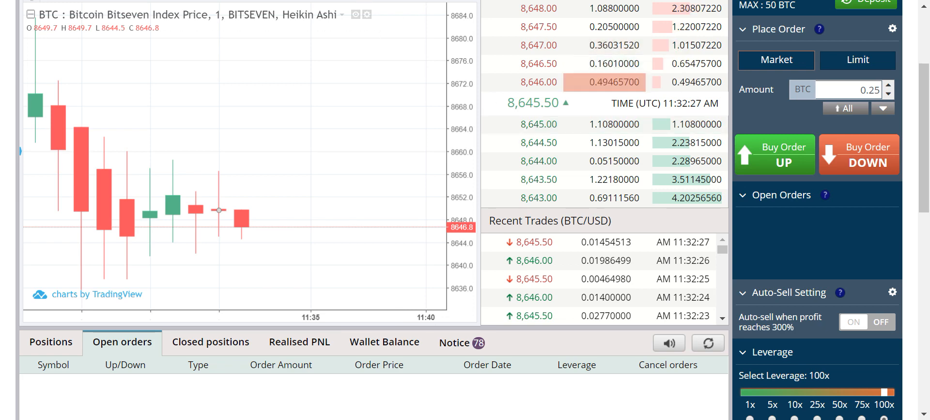
{"action": "left_click", "coordinate": [858, 154]}
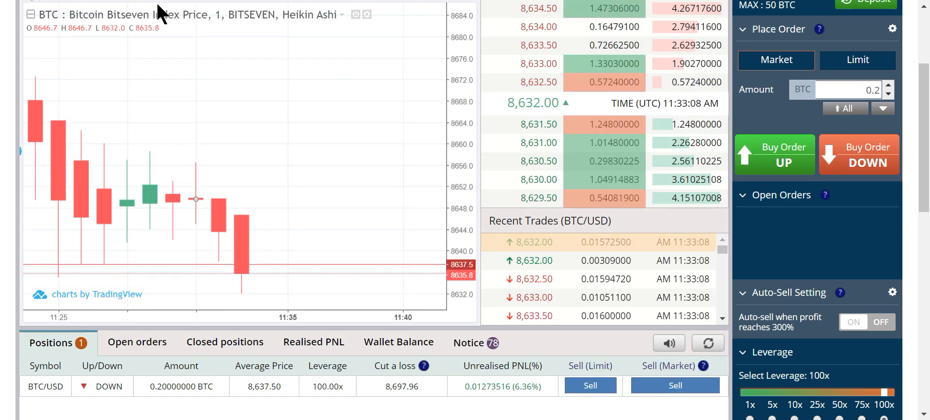
{"action": "scroll", "scroll_direction": "down", "scroll_amount": 3}
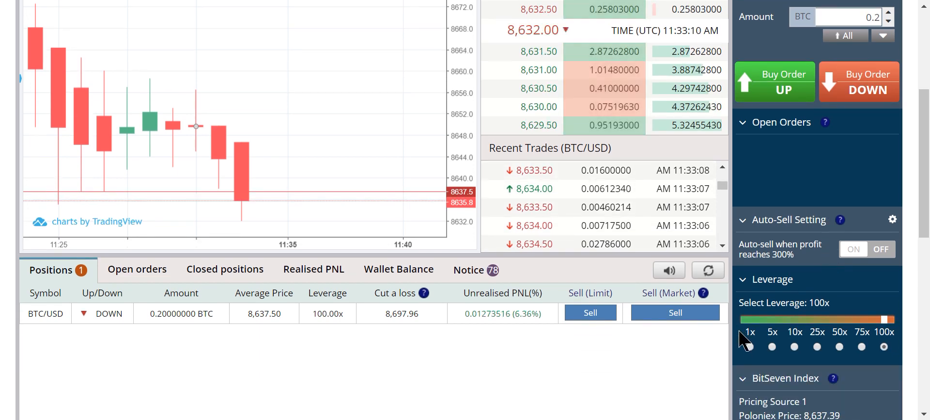
Set leverage to 1x and choose 0.21 BTC from the previously used amounts
{"action": "left_click", "coordinate": [749, 346]}
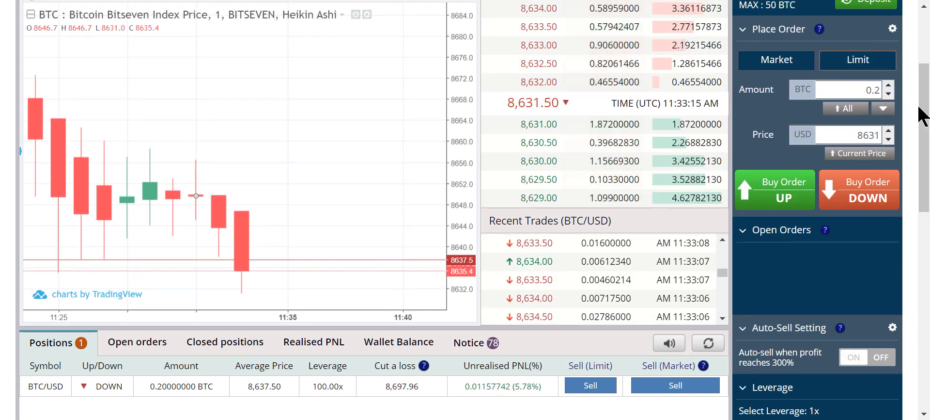
{"action": "left_click", "coordinate": [883, 108]}
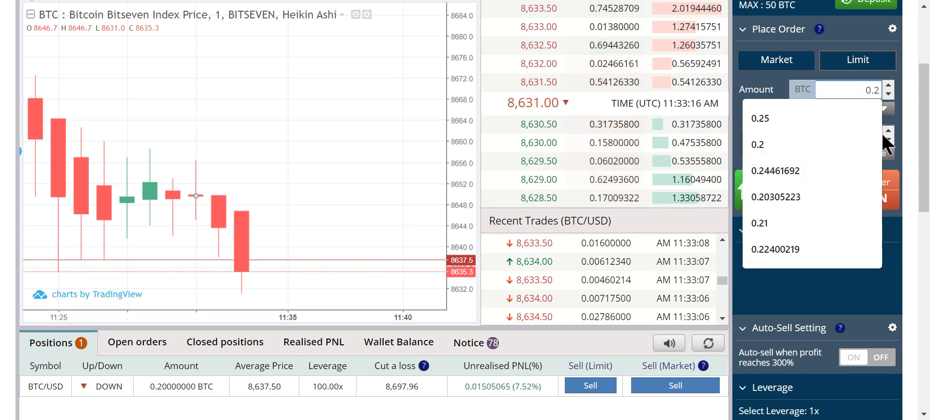
{"action": "left_click", "coordinate": [760, 223]}
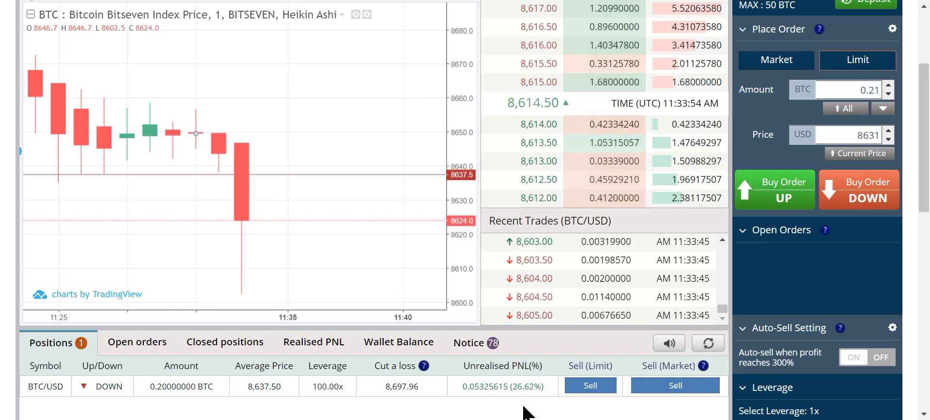
Close the 0.2 BTC short at market and dismiss the sell-executed notification
{"action": "scroll", "scroll_direction": "up", "scroll_amount": 3}
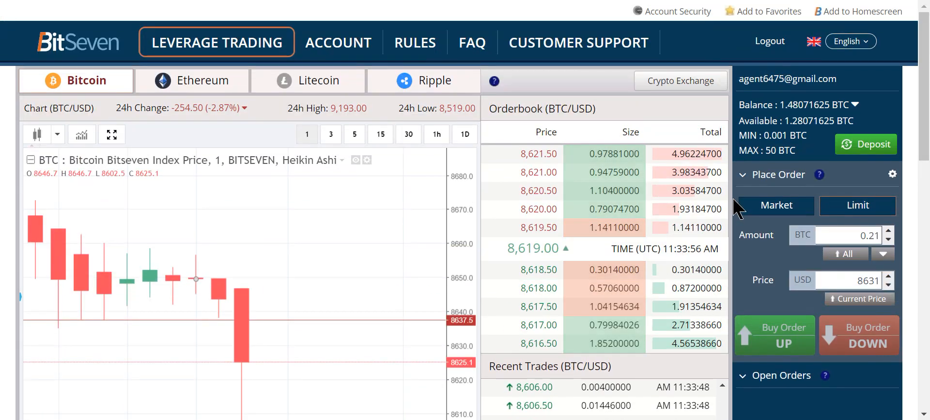
{"action": "left_click", "coordinate": [857, 334]}
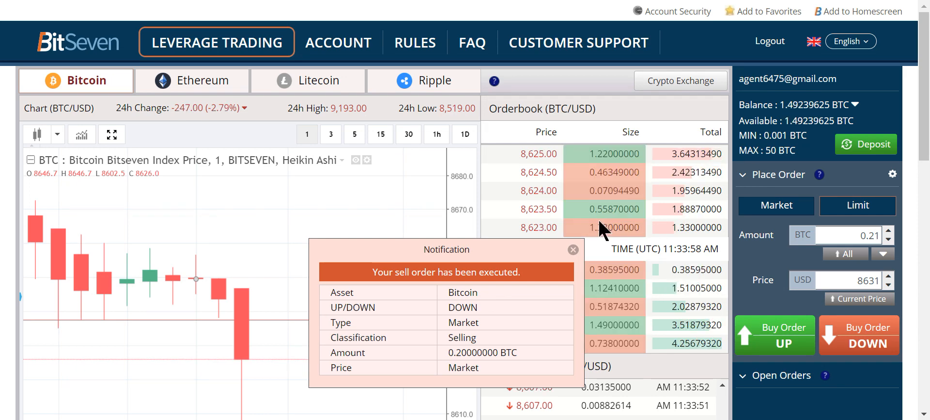
{"action": "left_click", "coordinate": [573, 249]}
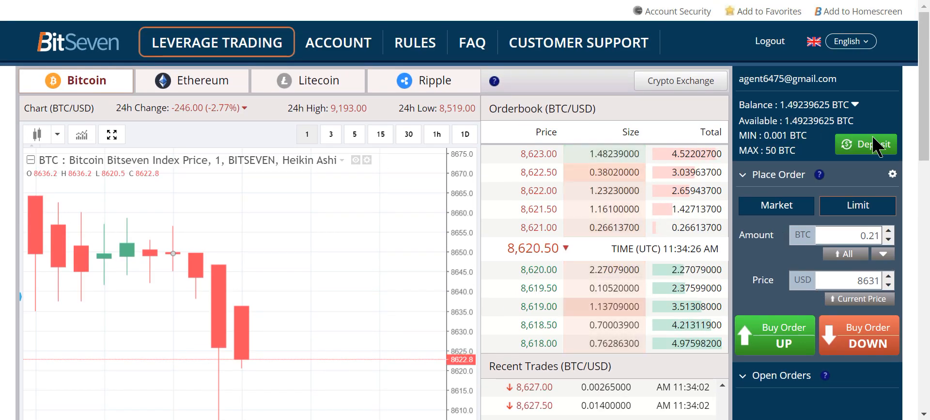
Scroll to confirm Positions is empty and the balance reads 1.49239625 BTC
{"action": "scroll", "scroll_direction": "down", "scroll_amount": 3}
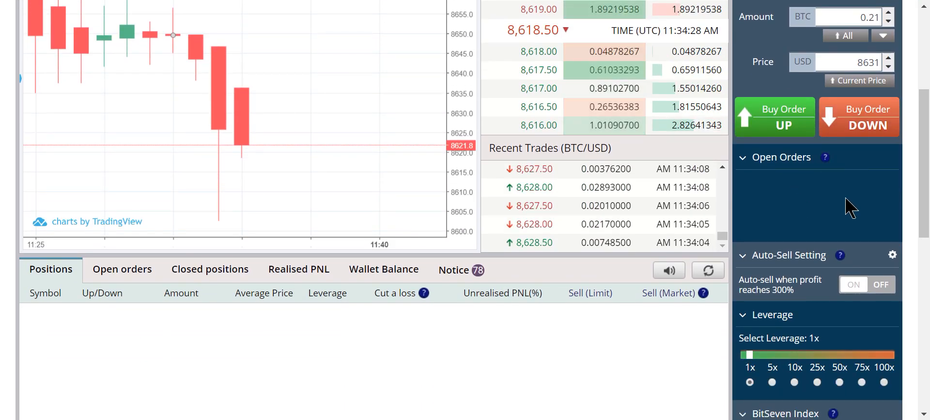
{"action": "scroll", "scroll_direction": "up", "scroll_amount": 3}
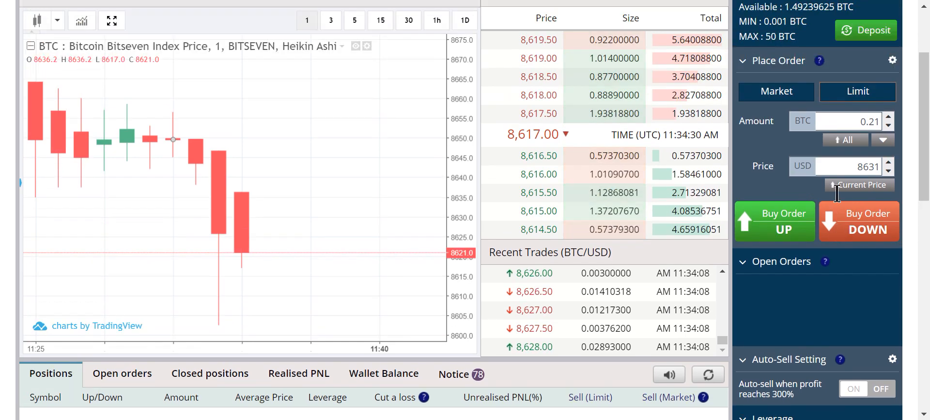
{"action": "scroll", "scroll_direction": "up", "scroll_amount": 3}
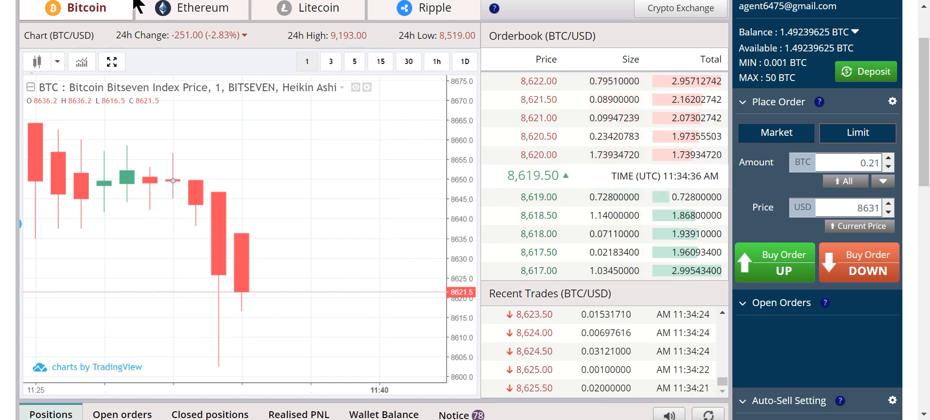
{"action": "mouse_move", "coordinate": [398, 115]}
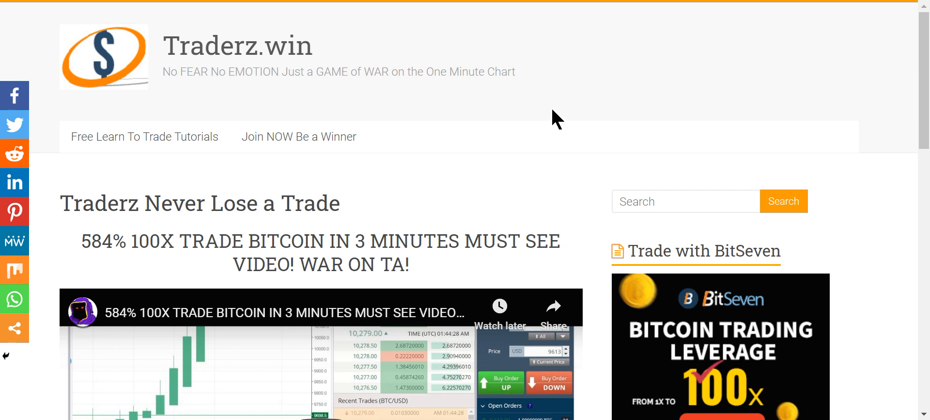
{"action": "mouse_move", "coordinate": [550, 171]}
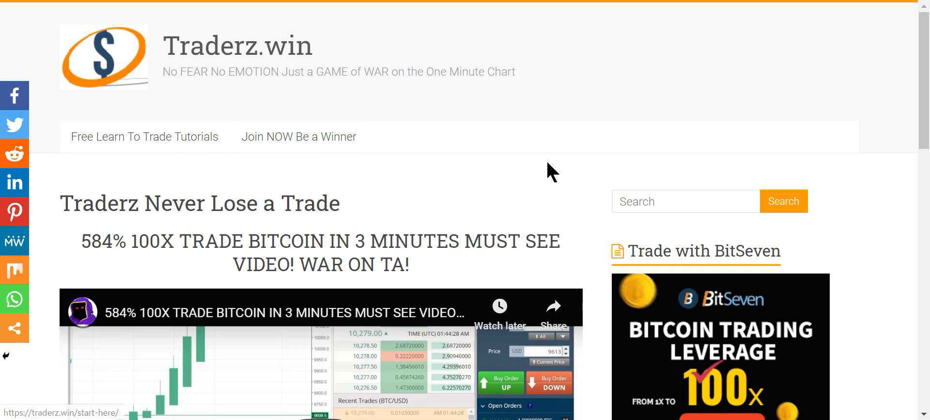
Go to the JOIN NOW store page listing Full Package and Private Discord Access
{"action": "scroll", "scroll_direction": "down", "scroll_amount": 3}
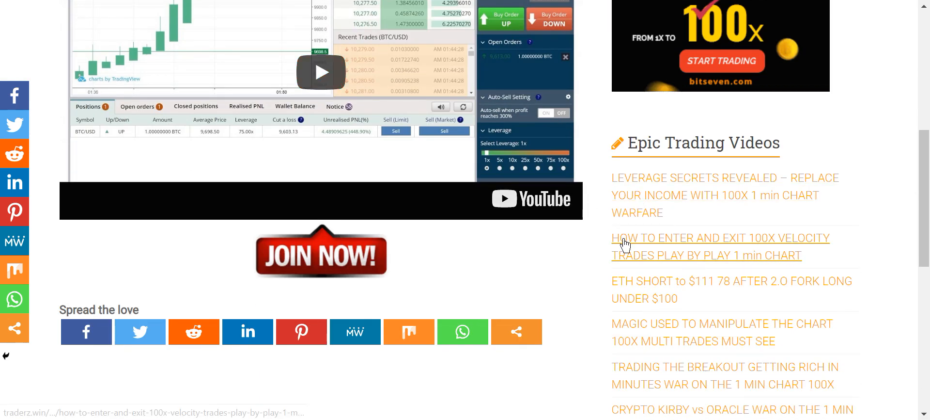
{"action": "mouse_move", "coordinate": [546, 346]}
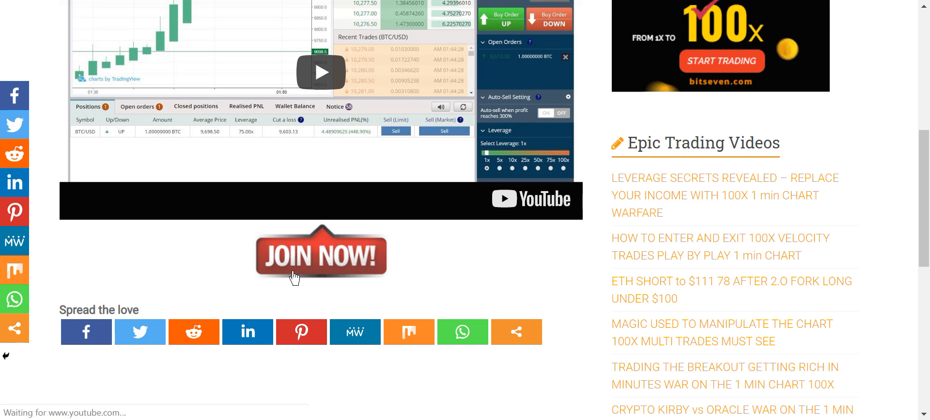
{"action": "left_click", "coordinate": [321, 250]}
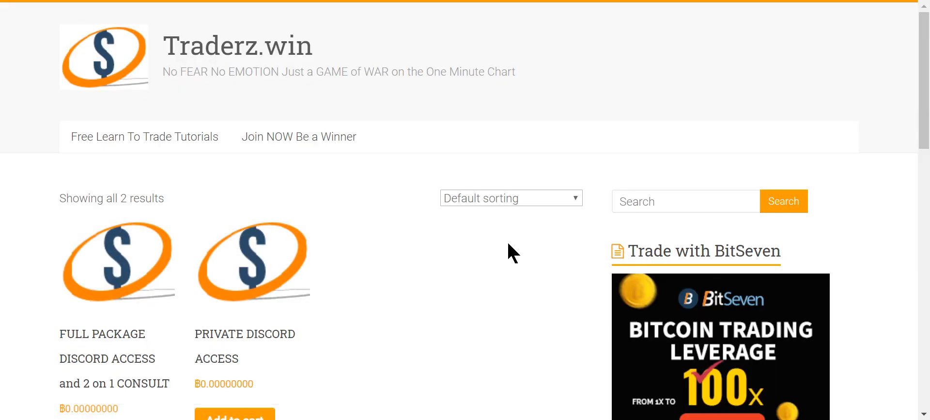
{"action": "mouse_move", "coordinate": [310, 260]}
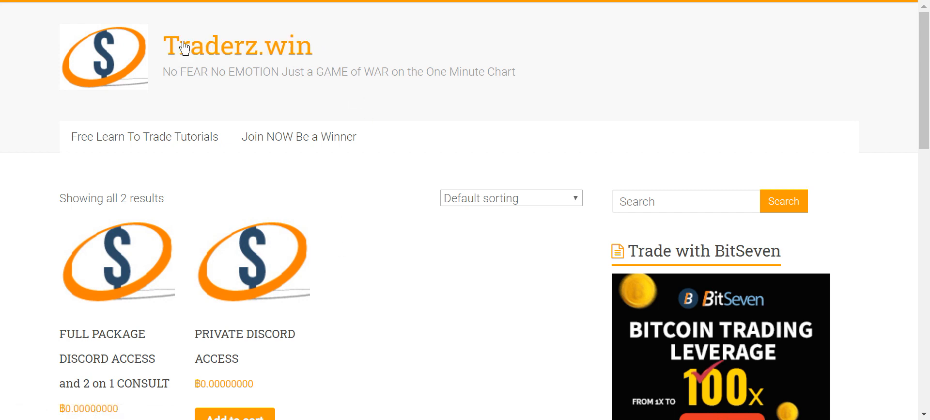
{"action": "mouse_move", "coordinate": [149, 13]}
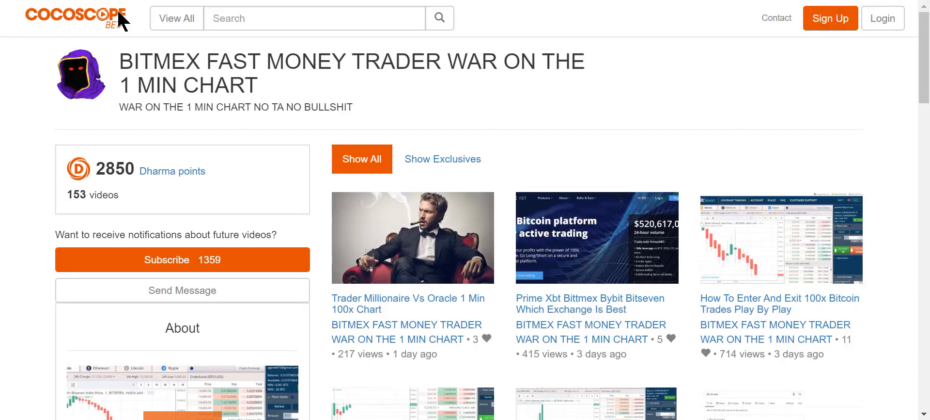
{"action": "mouse_move", "coordinate": [501, 132]}
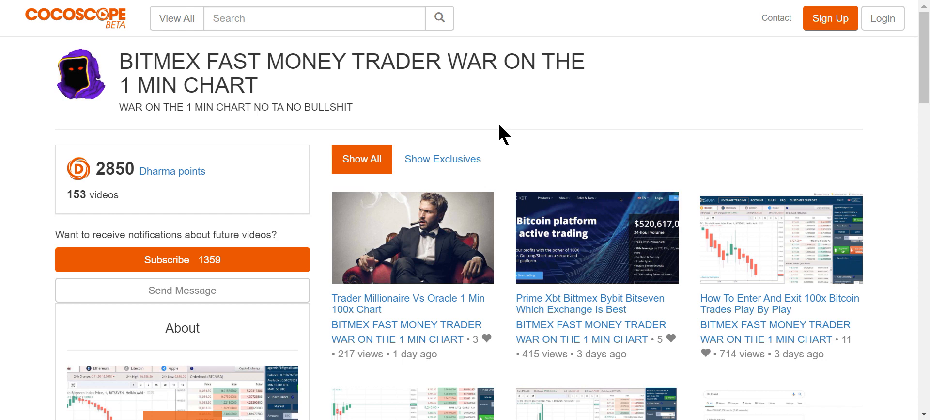
{"action": "mouse_move", "coordinate": [397, 95]}
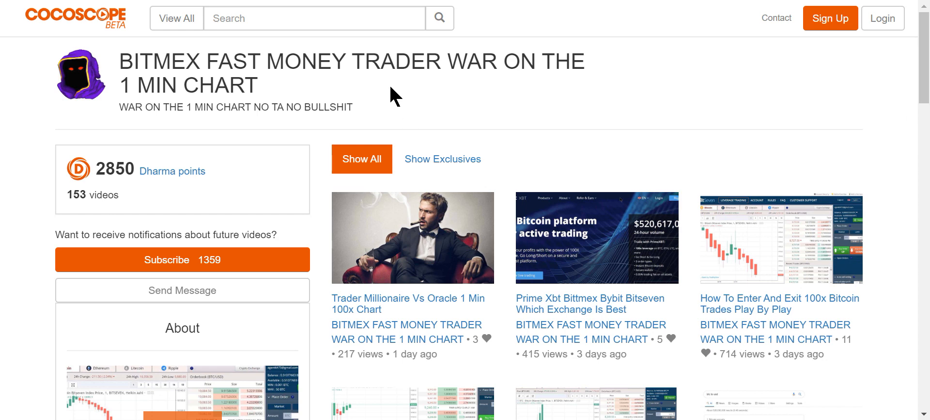
{"action": "mouse_move", "coordinate": [93, 47]}
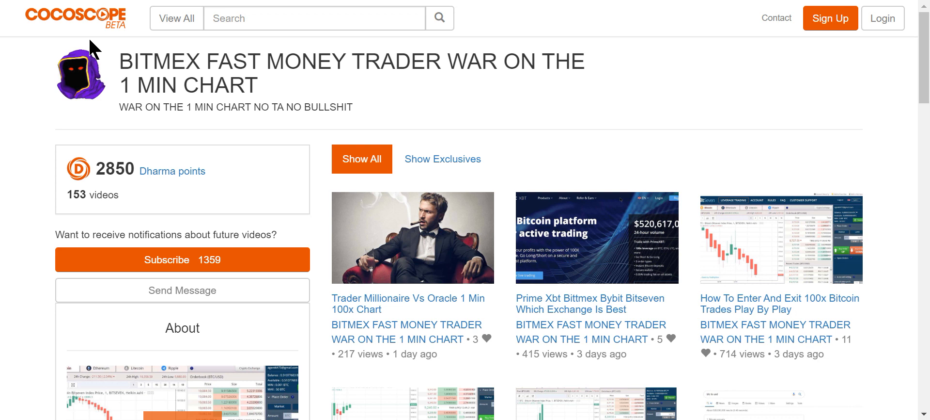
{"action": "mouse_move", "coordinate": [139, 5]}
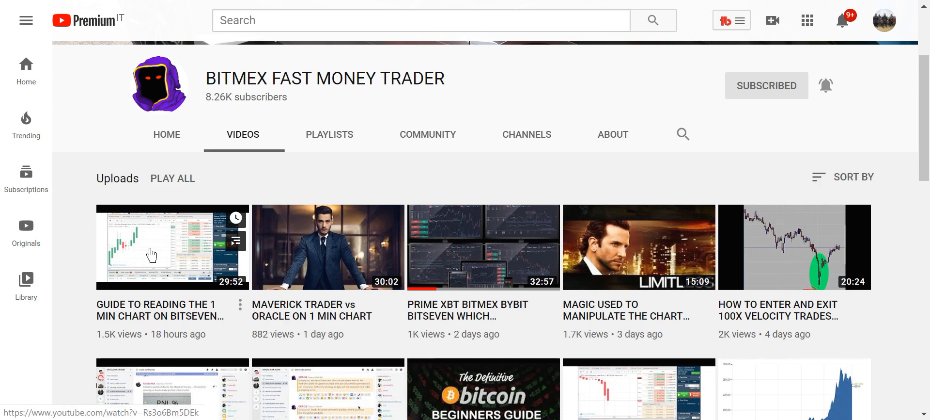
Start the 'Guide to Reading the 1 Min Chart on Bitseven' video
{"action": "left_click", "coordinate": [173, 246]}
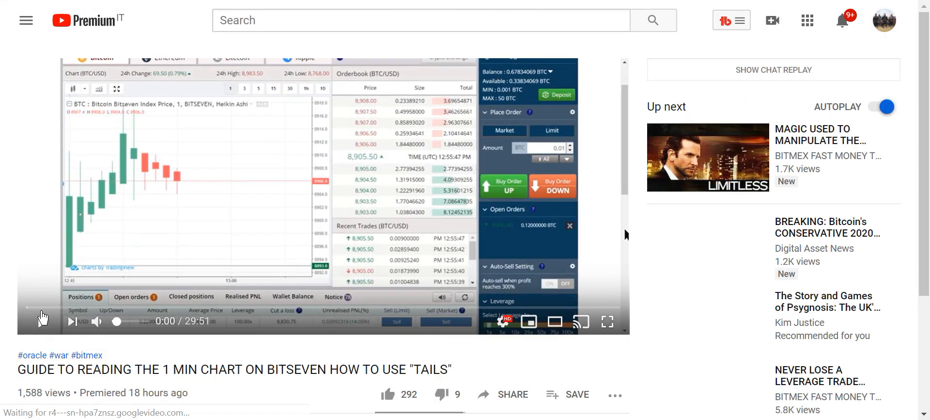
Select the opening lines of the video description, then deselect
{"action": "scroll", "scroll_direction": "down", "scroll_amount": 3}
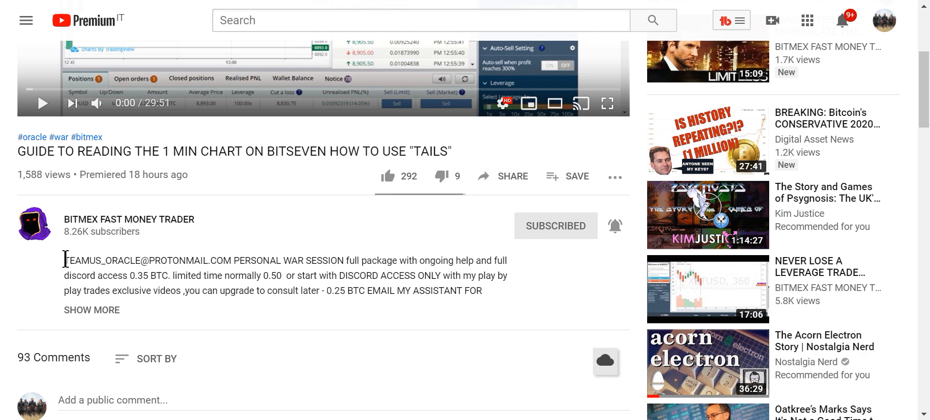
{"action": "left_click_drag", "start_coordinate": [65, 260], "coordinate": [491, 275]}
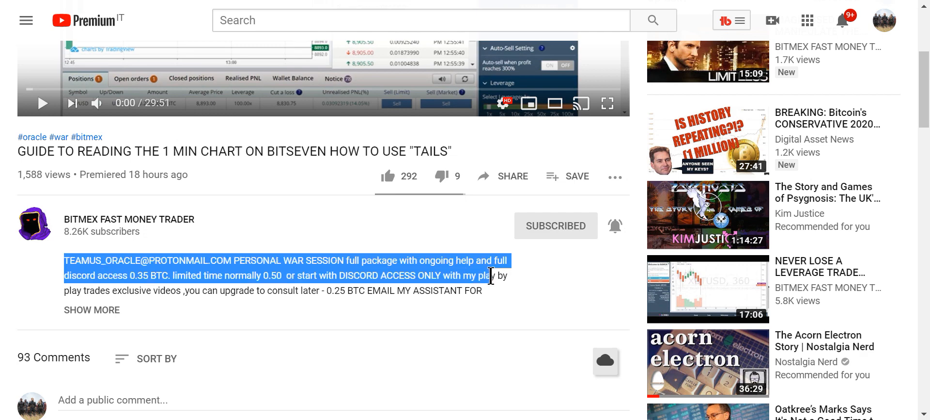
{"action": "left_click", "coordinate": [92, 309]}
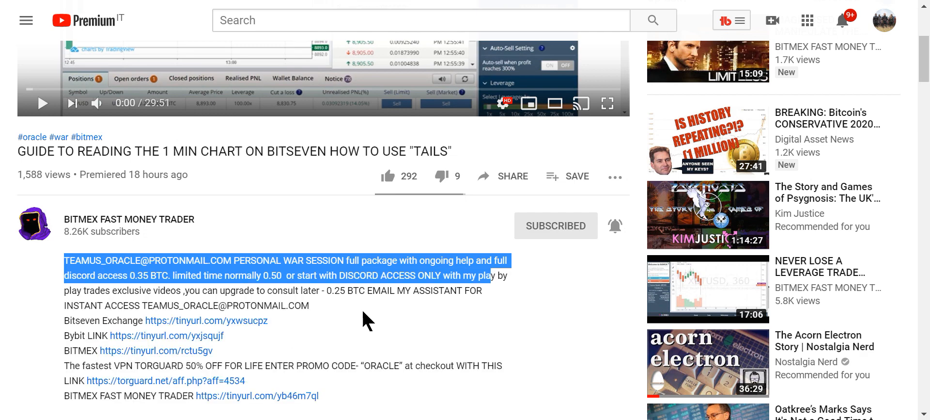
Highlight the contact email address at the start of the description
{"action": "left_click", "coordinate": [65, 260]}
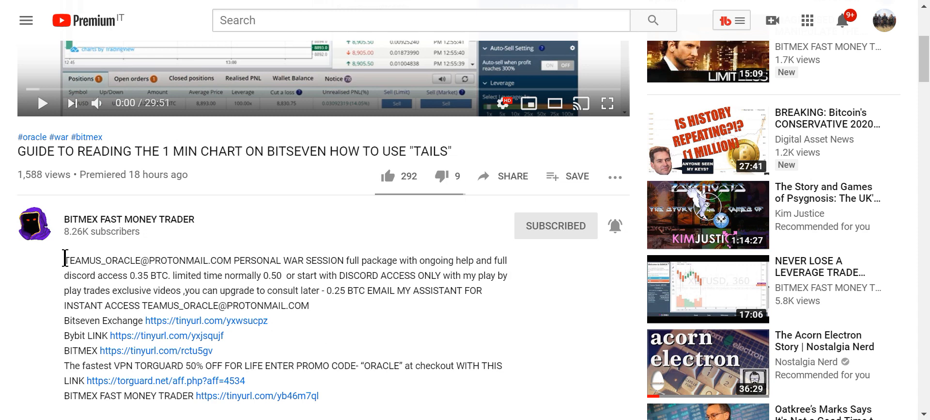
{"action": "double_click", "coordinate": [139, 260]}
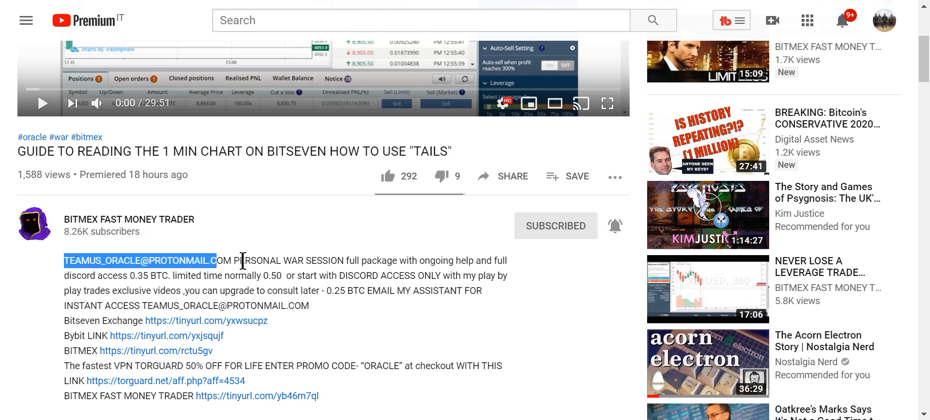
{"action": "mouse_move", "coordinate": [452, 279]}
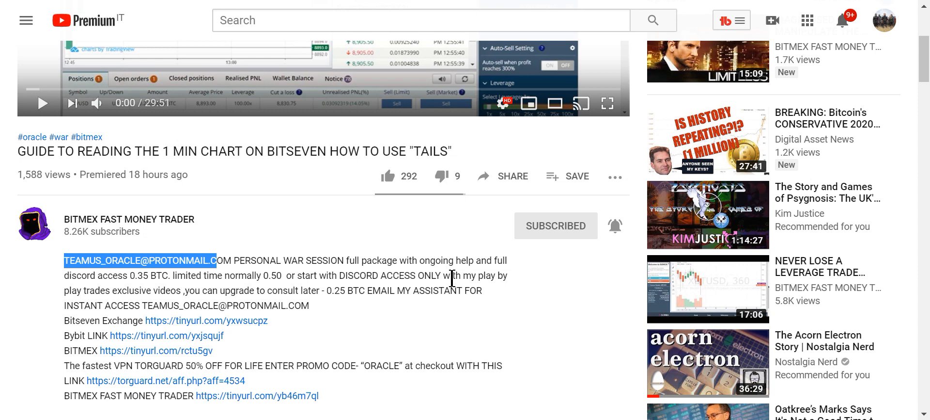
{"action": "mouse_move", "coordinate": [147, 306]}
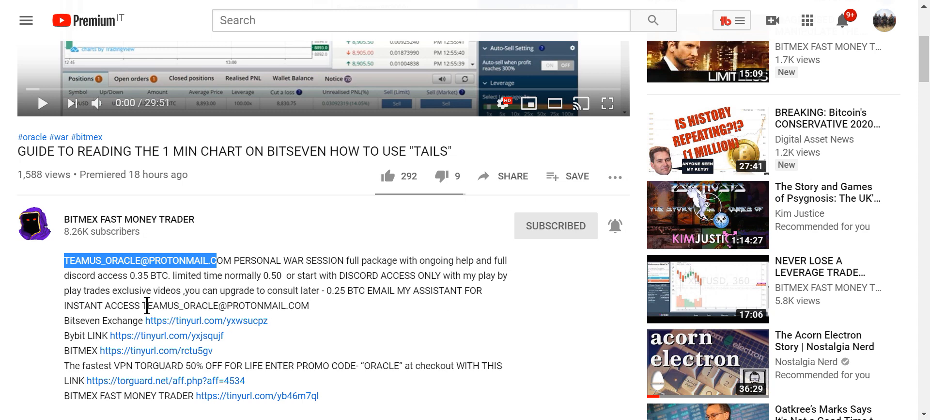
{"action": "mouse_move", "coordinate": [149, 279]}
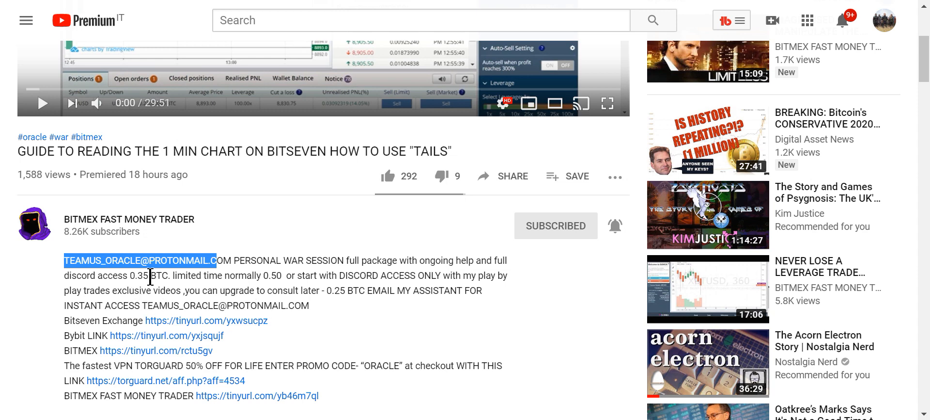
{"action": "mouse_move", "coordinate": [277, 287]}
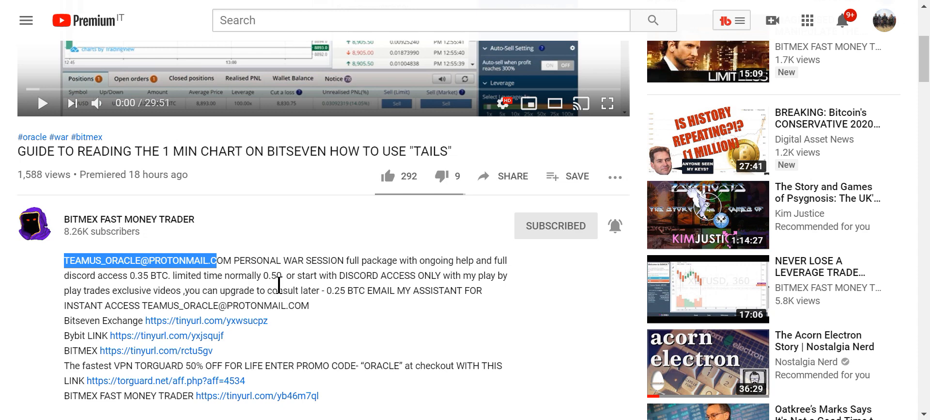
{"action": "mouse_move", "coordinate": [436, 291]}
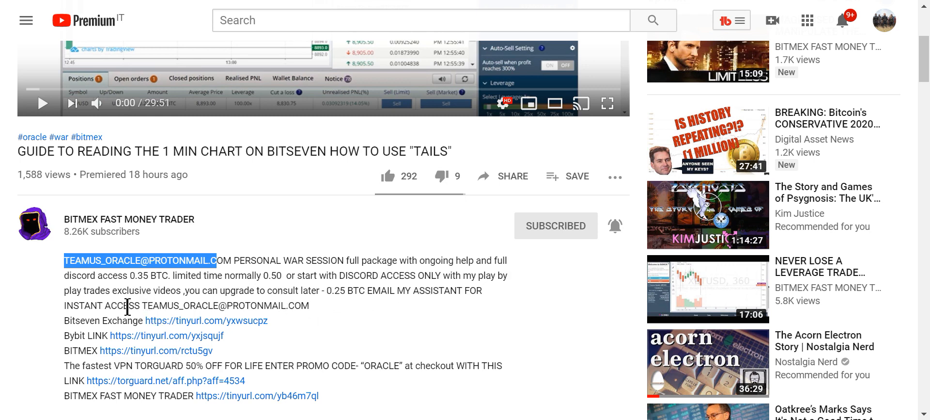
{"action": "mouse_move", "coordinate": [184, 299]}
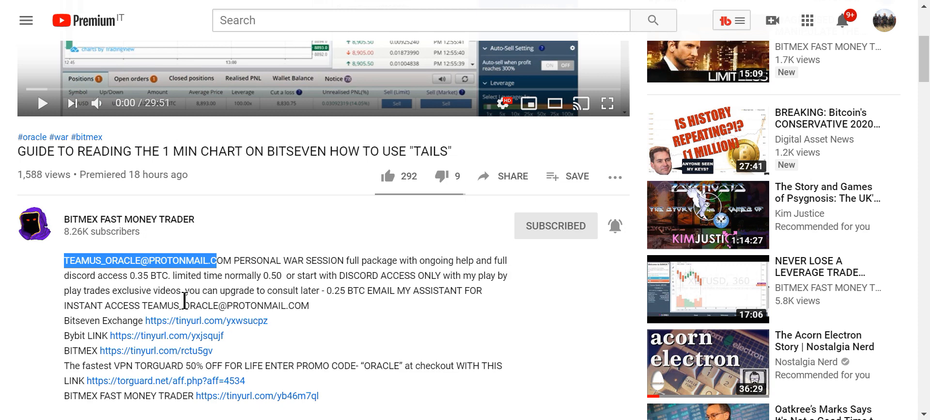
{"action": "mouse_move", "coordinate": [184, 297]}
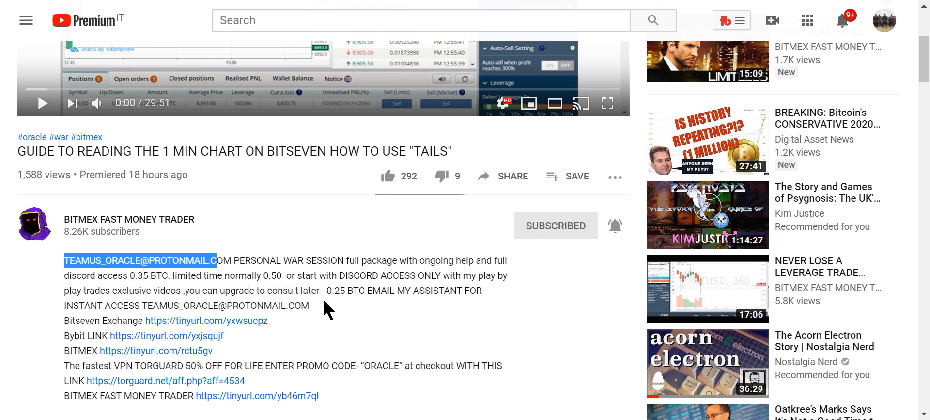
{"action": "mouse_move", "coordinate": [347, 308]}
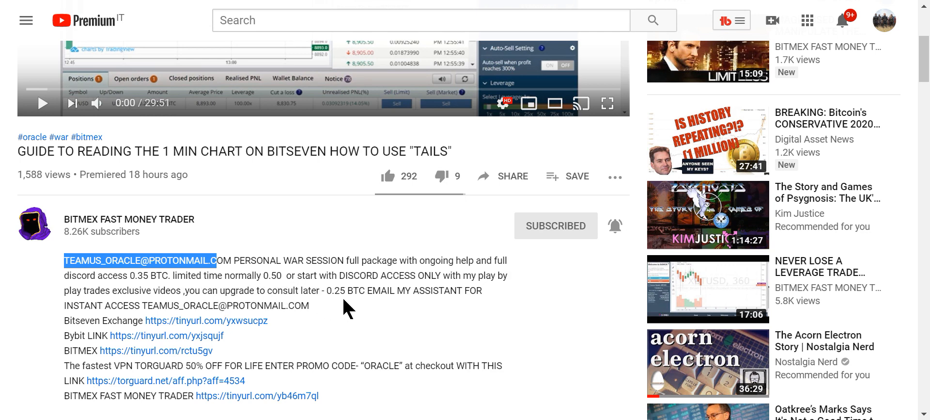
{"action": "mouse_move", "coordinate": [190, 310]}
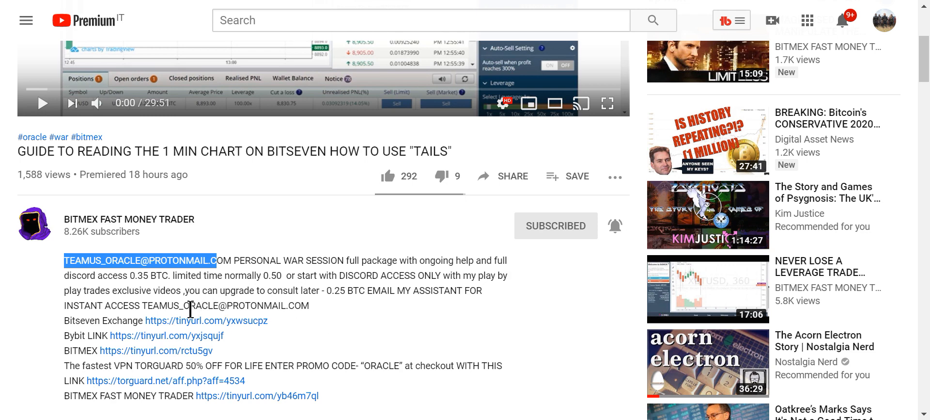
{"action": "mouse_move", "coordinate": [166, 325]}
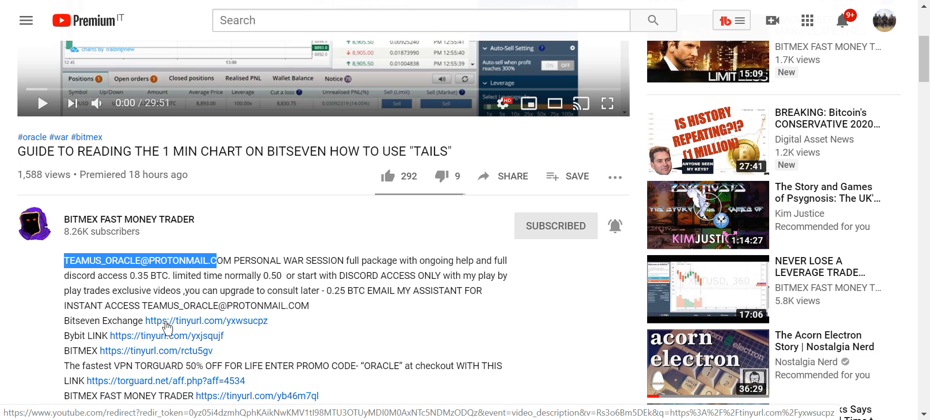
{"action": "mouse_move", "coordinate": [112, 339]}
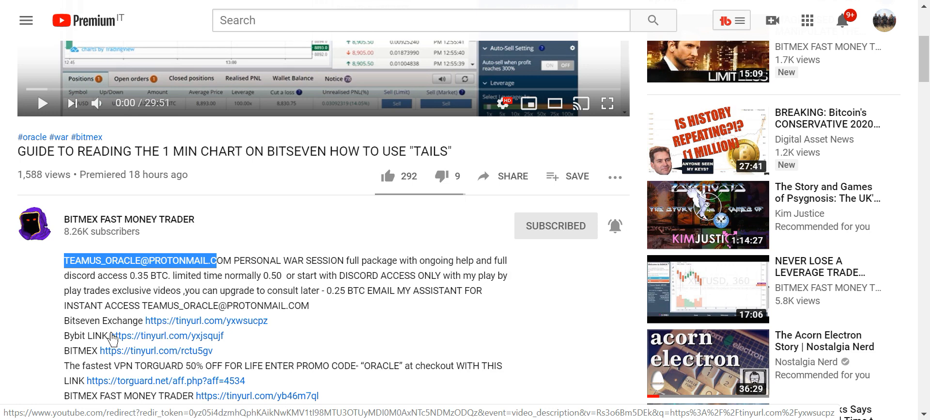
{"action": "scroll", "scroll_direction": "down", "scroll_amount": 3}
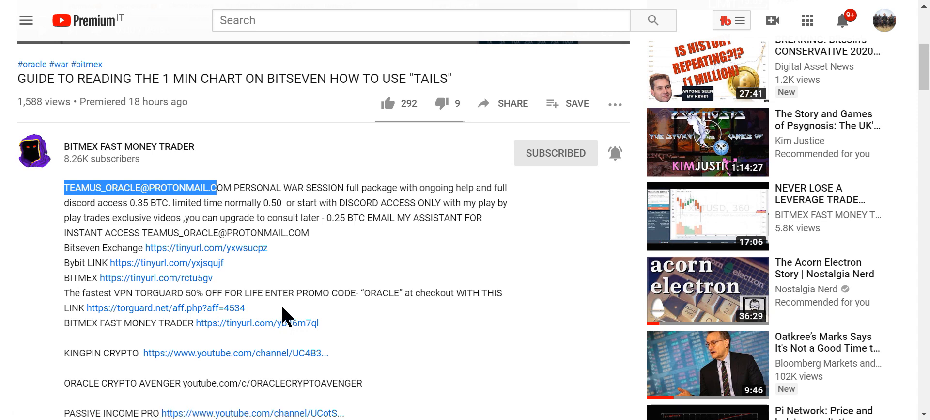
Scroll the description down to the linked crypto channels, Cocoscope links and disclaimer
{"action": "scroll", "scroll_direction": "down", "scroll_amount": 3}
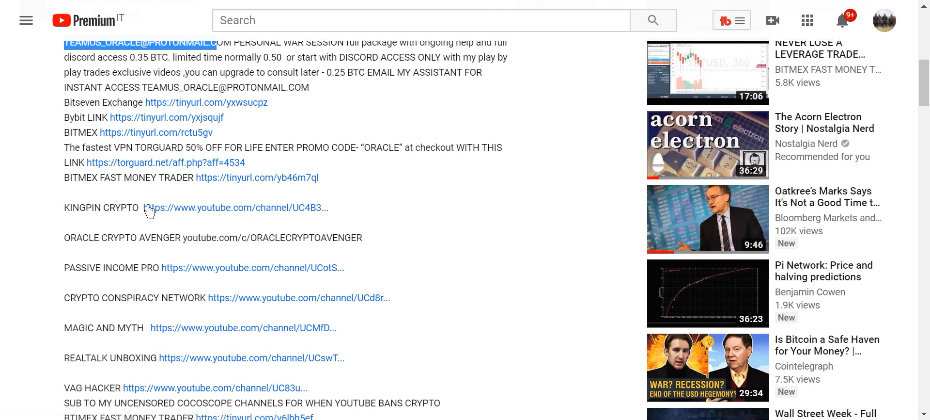
{"action": "mouse_move", "coordinate": [199, 147]}
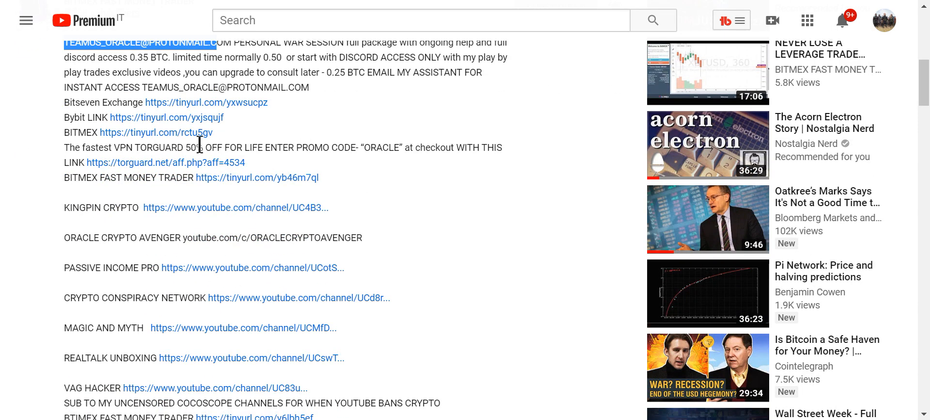
{"action": "mouse_move", "coordinate": [212, 180]}
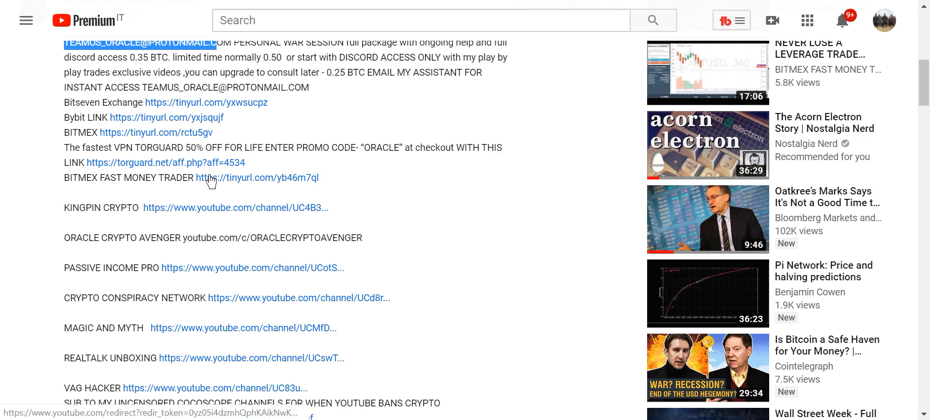
{"action": "mouse_move", "coordinate": [137, 235]}
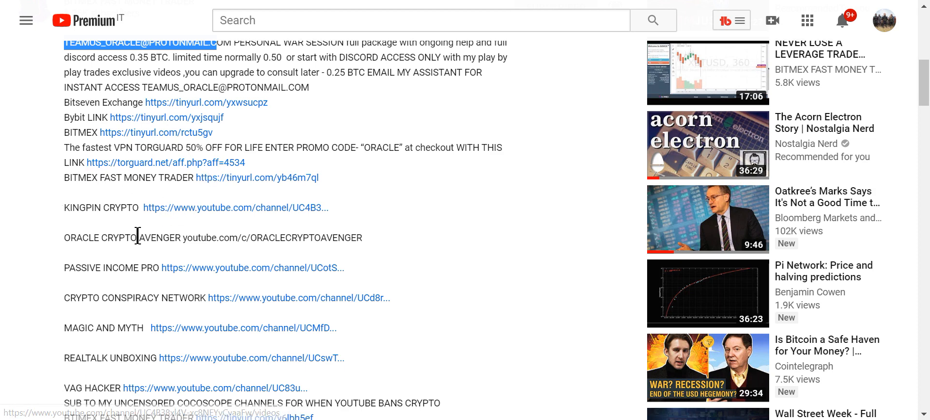
{"action": "mouse_move", "coordinate": [207, 318]}
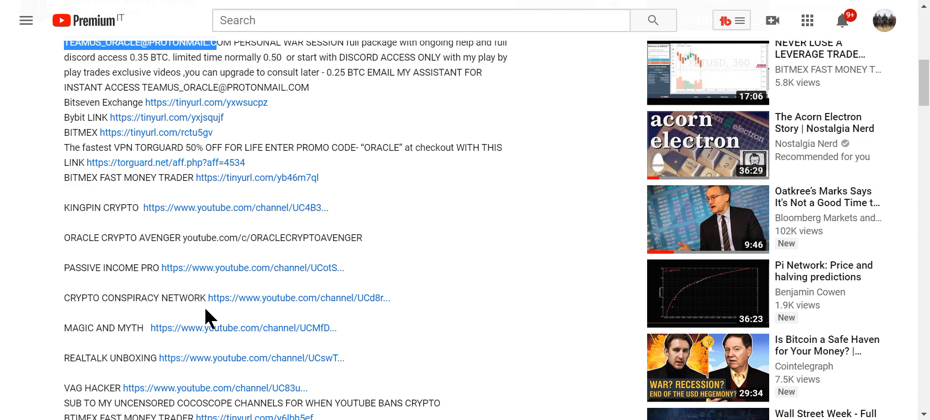
{"action": "scroll", "scroll_direction": "down", "scroll_amount": 3}
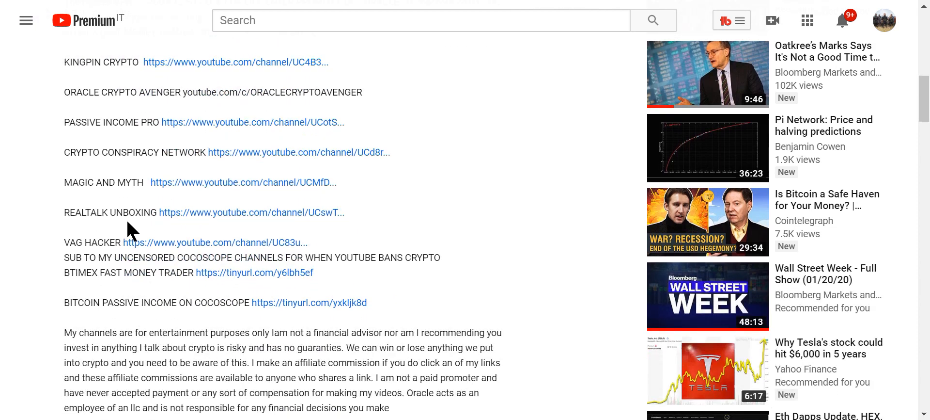
{"action": "mouse_move", "coordinate": [136, 247]}
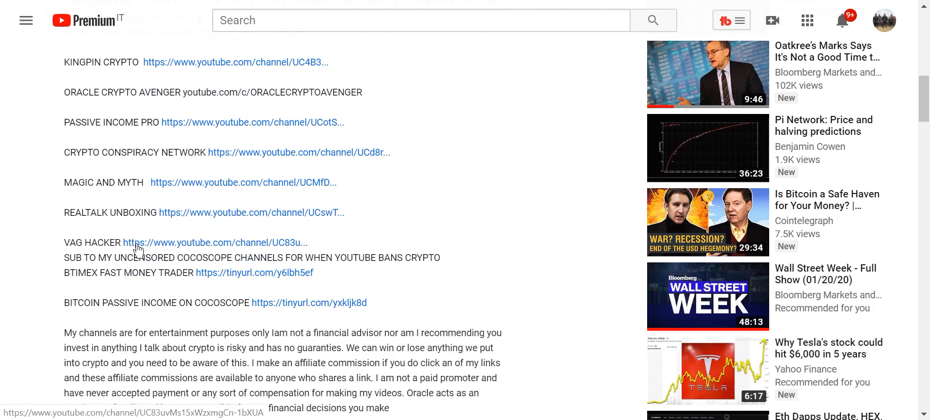
{"action": "mouse_move", "coordinate": [257, 273]}
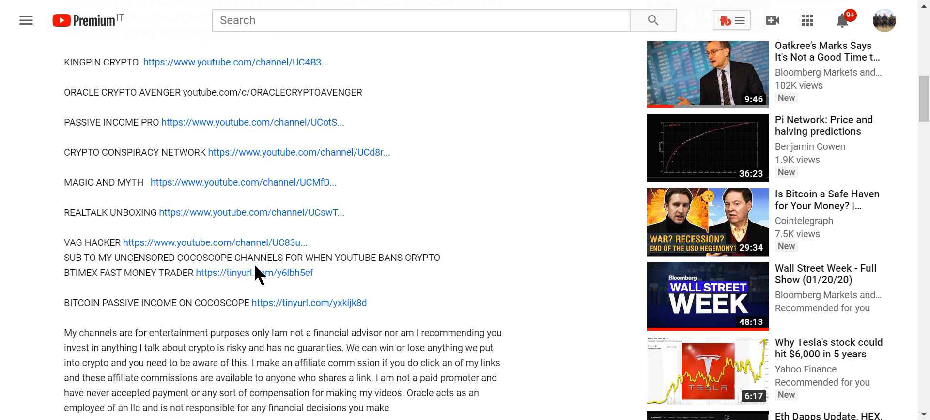
{"action": "mouse_move", "coordinate": [175, 279]}
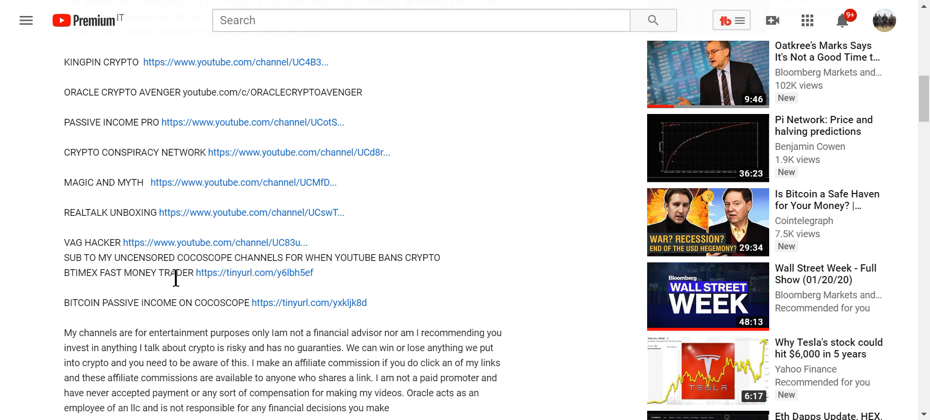
{"action": "mouse_move", "coordinate": [232, 293]}
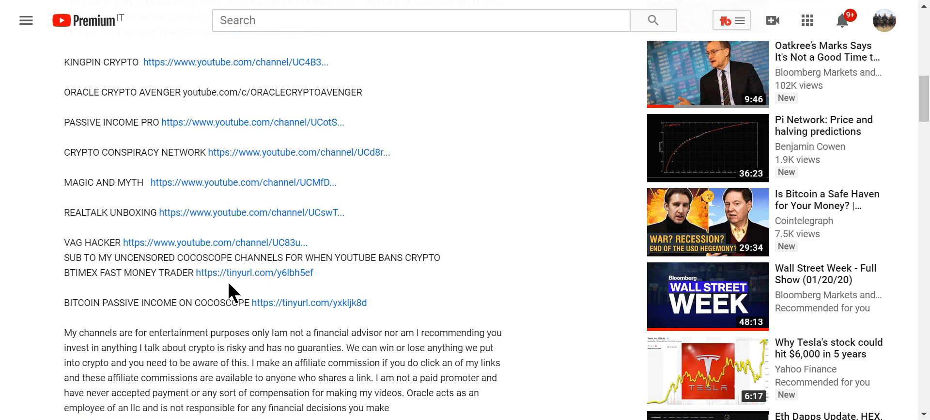
{"action": "mouse_move", "coordinate": [249, 320]}
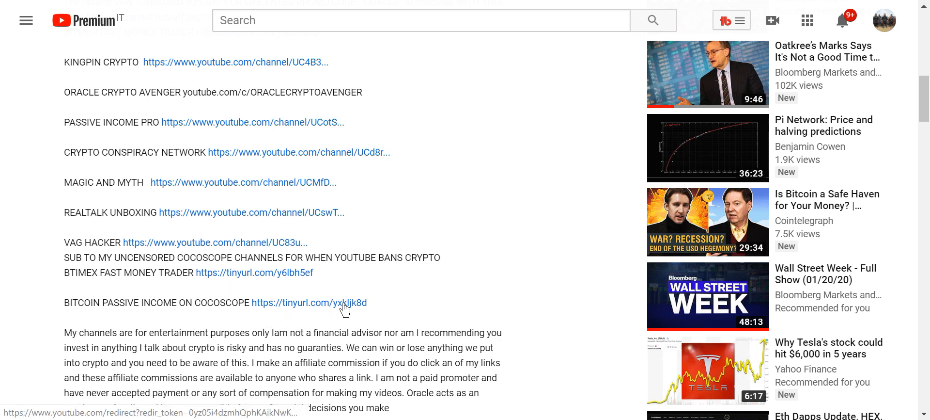
{"action": "mouse_move", "coordinate": [132, 6]}
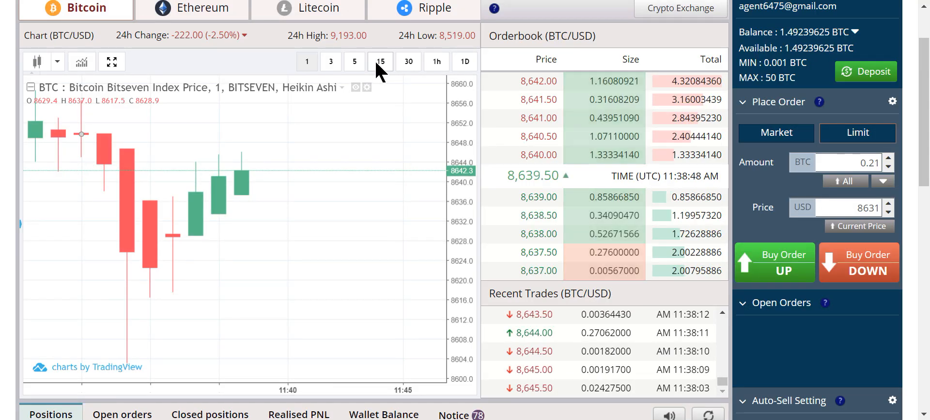
{"action": "mouse_move", "coordinate": [330, 95]}
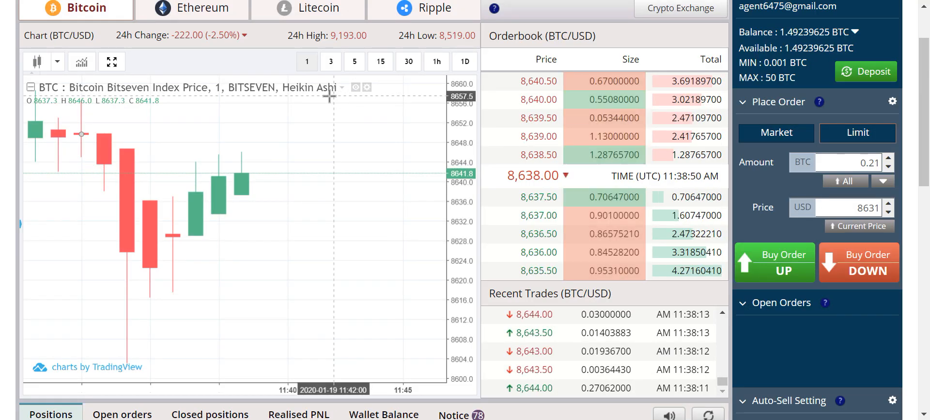